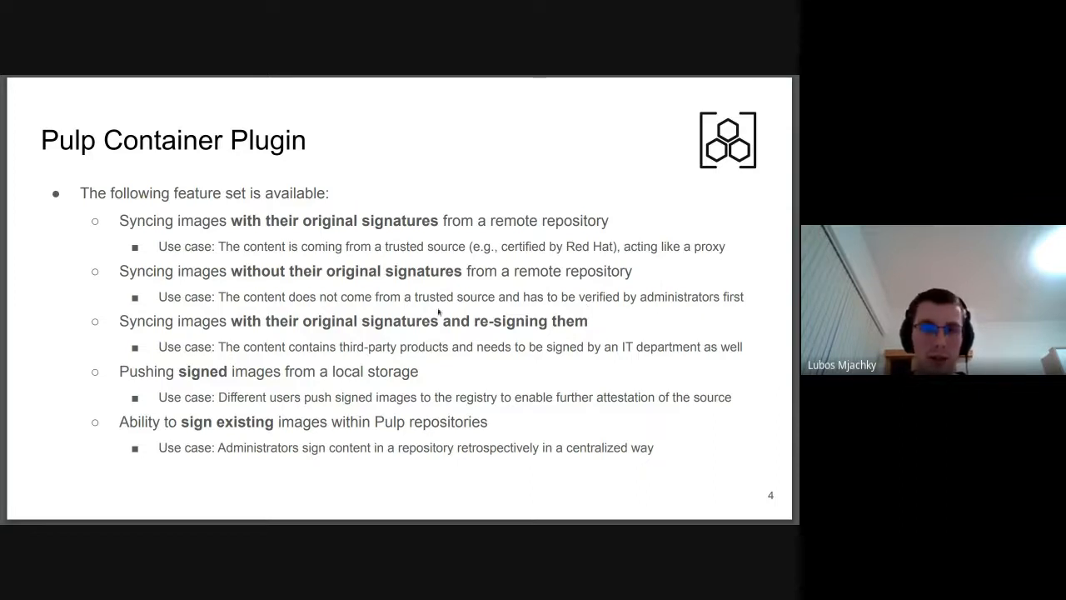
mouse_move(397, 300)
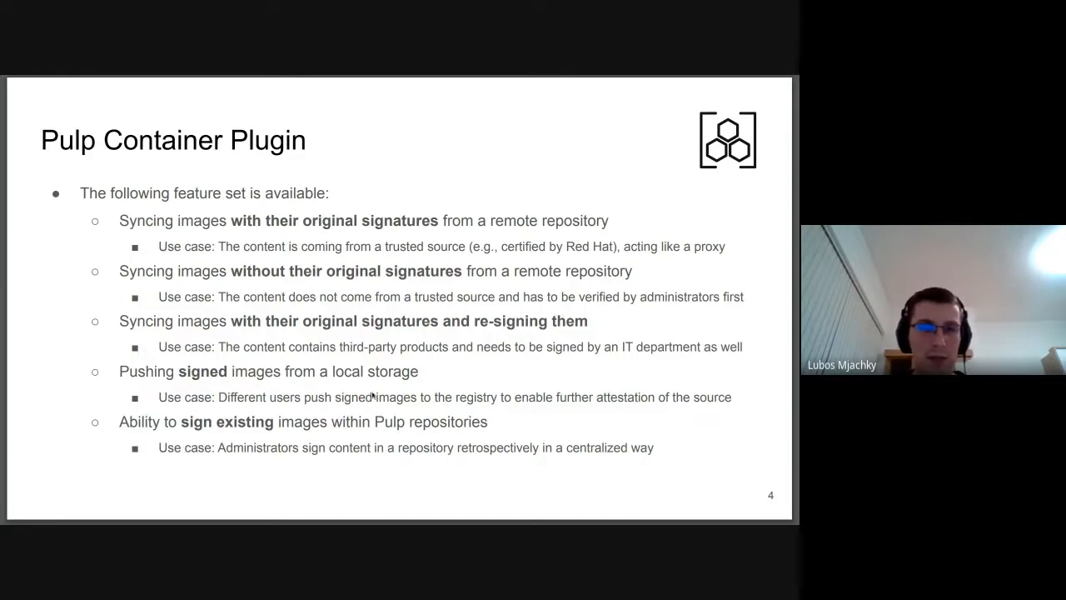
mouse_move(400, 383)
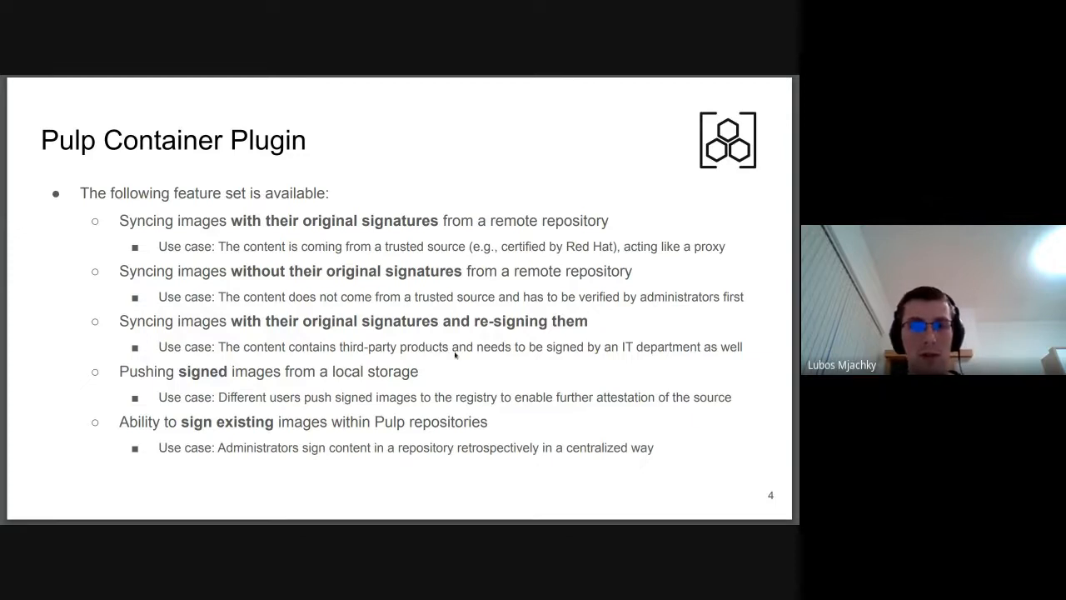
mouse_move(436, 370)
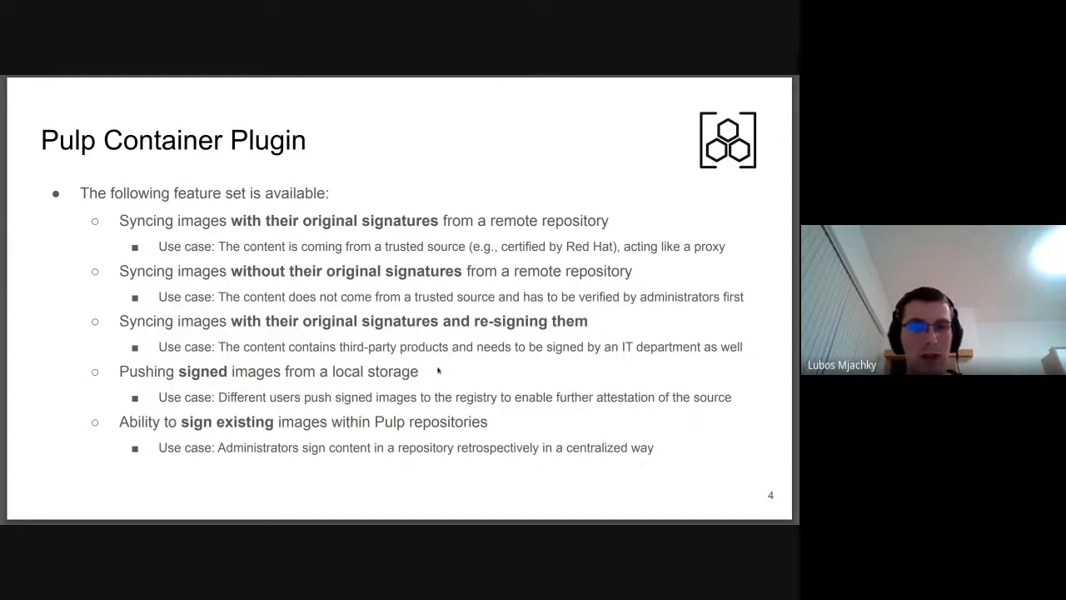
mouse_move(220, 408)
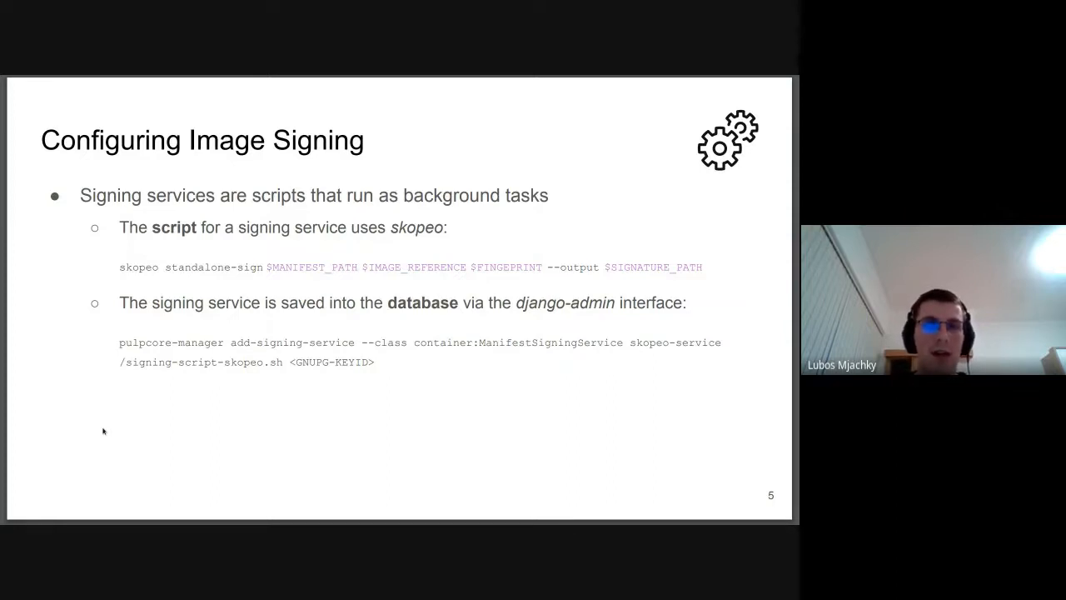
mouse_move(226, 357)
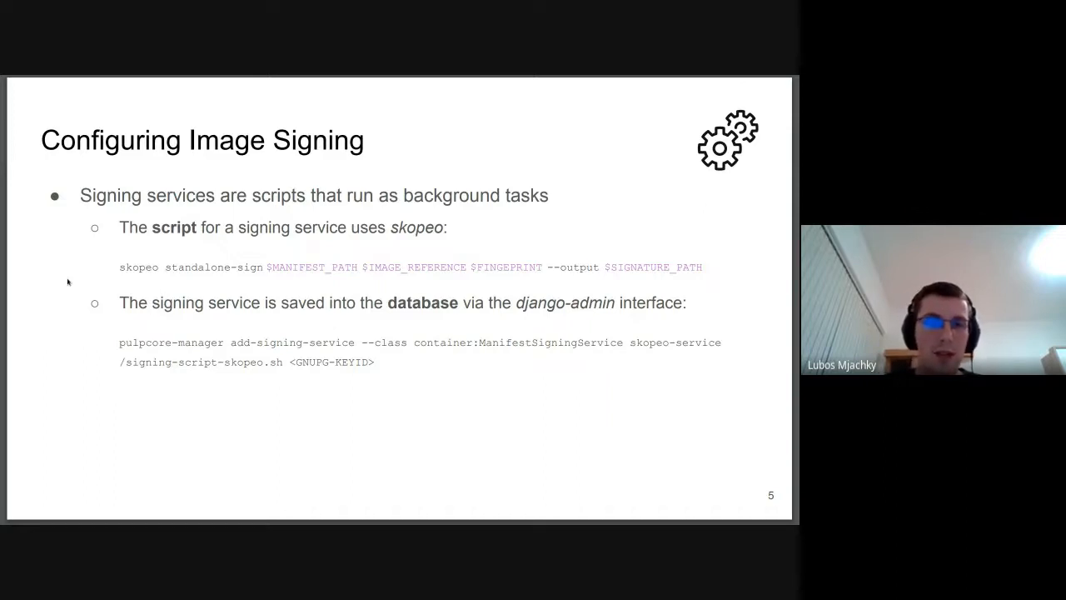
mouse_move(470, 363)
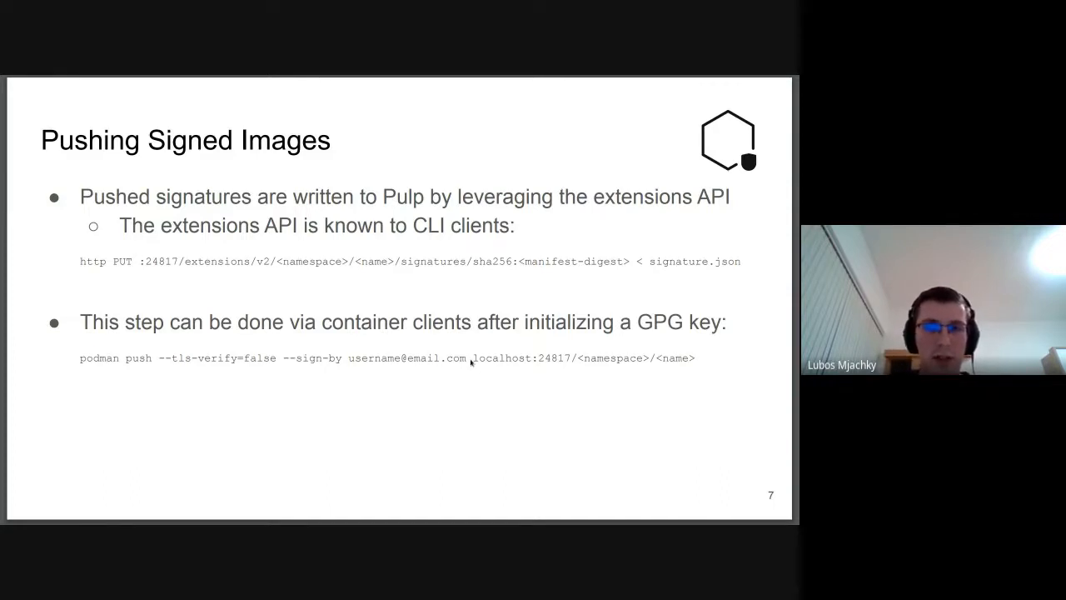
mouse_move(354, 360)
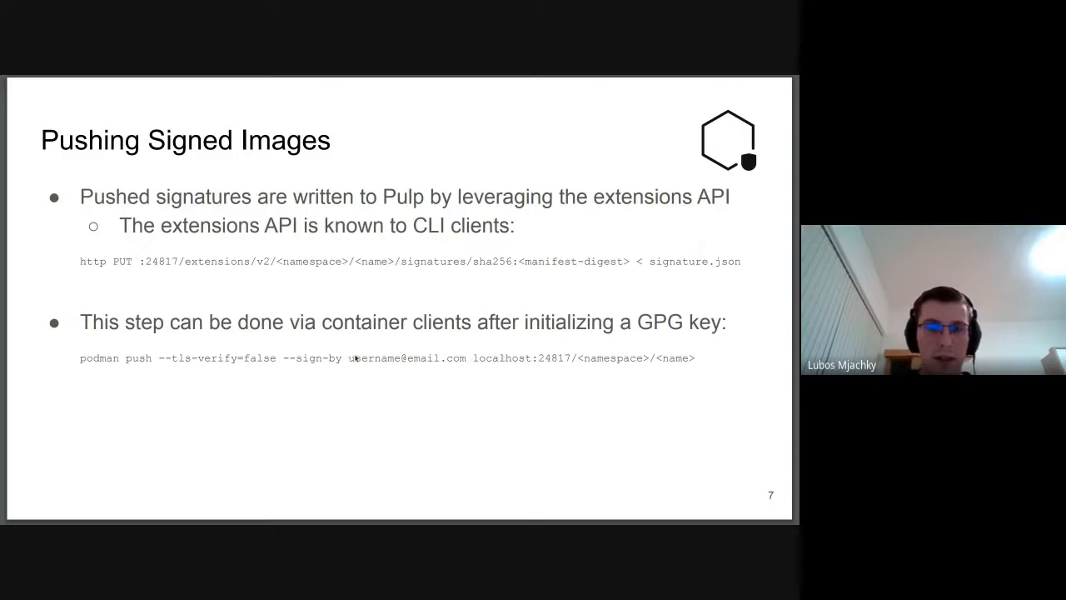
mouse_move(360, 336)
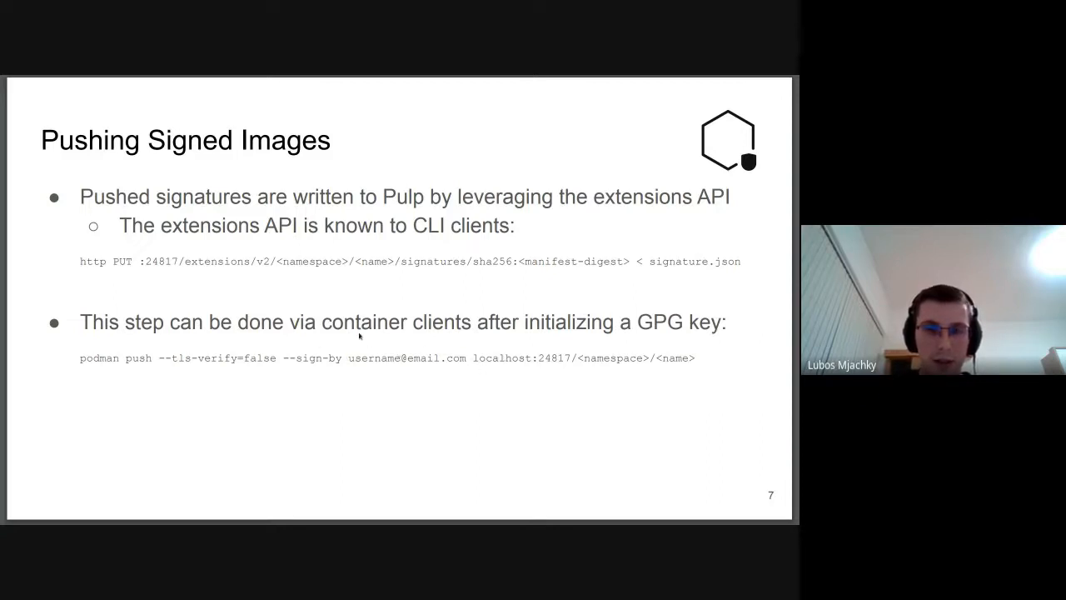
mouse_move(447, 413)
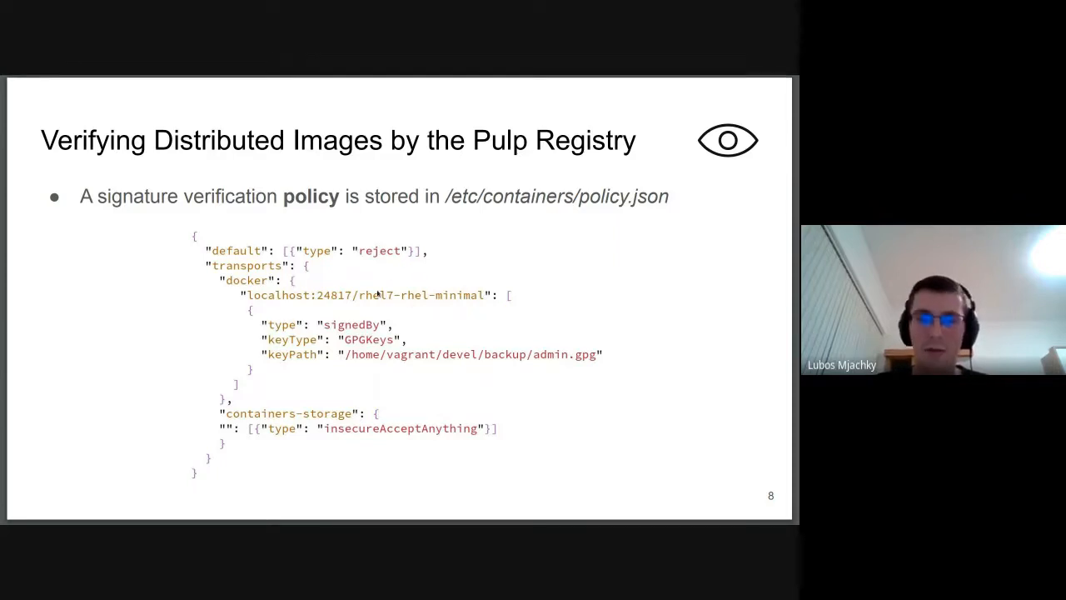
mouse_move(365, 307)
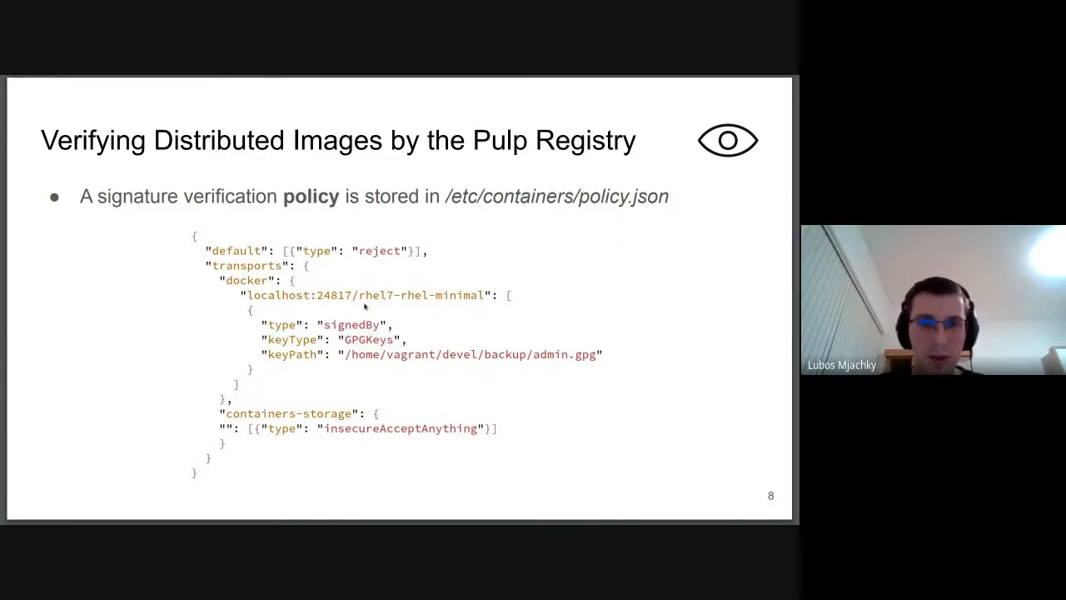
mouse_move(373, 323)
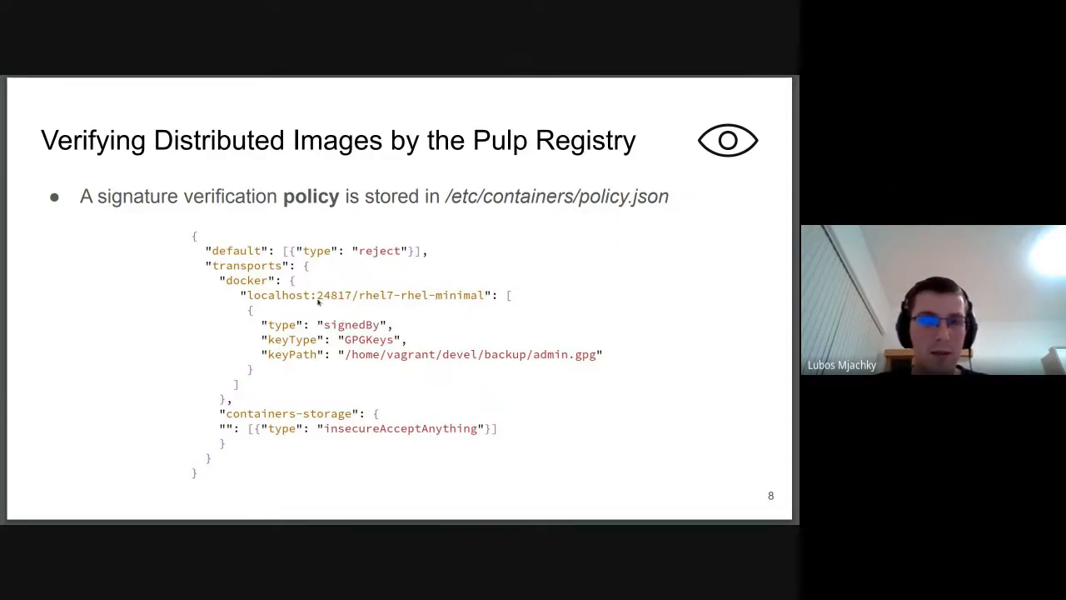
mouse_move(232, 333)
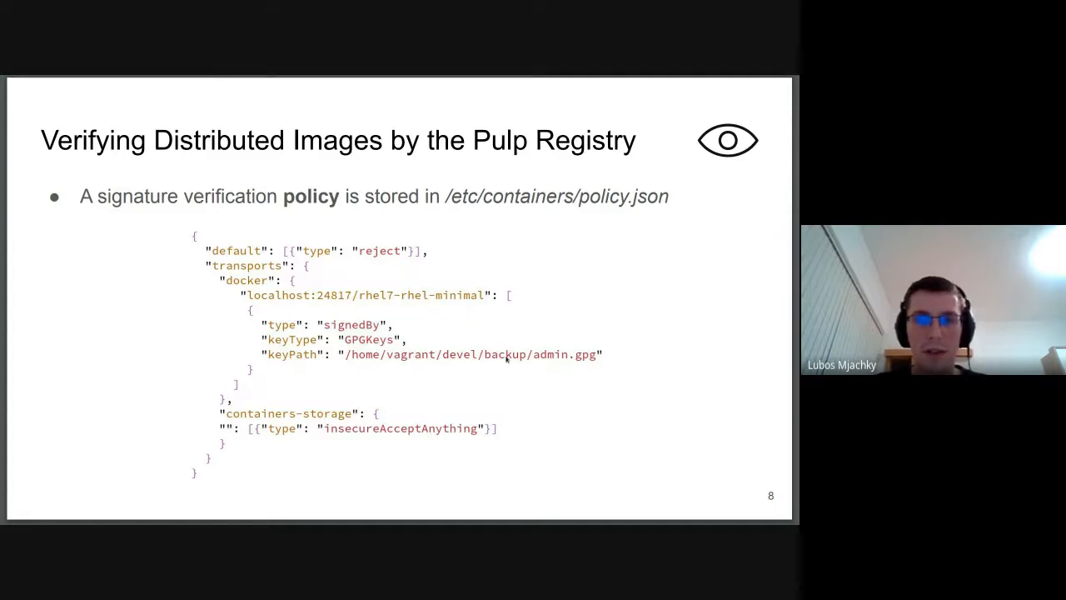
mouse_move(610, 357)
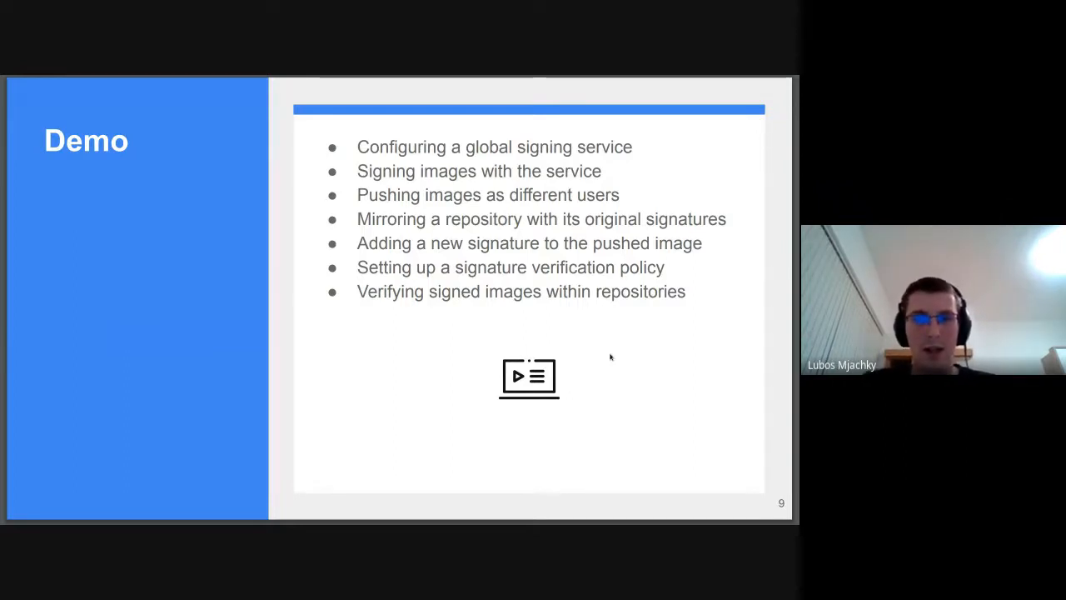
mouse_move(389, 153)
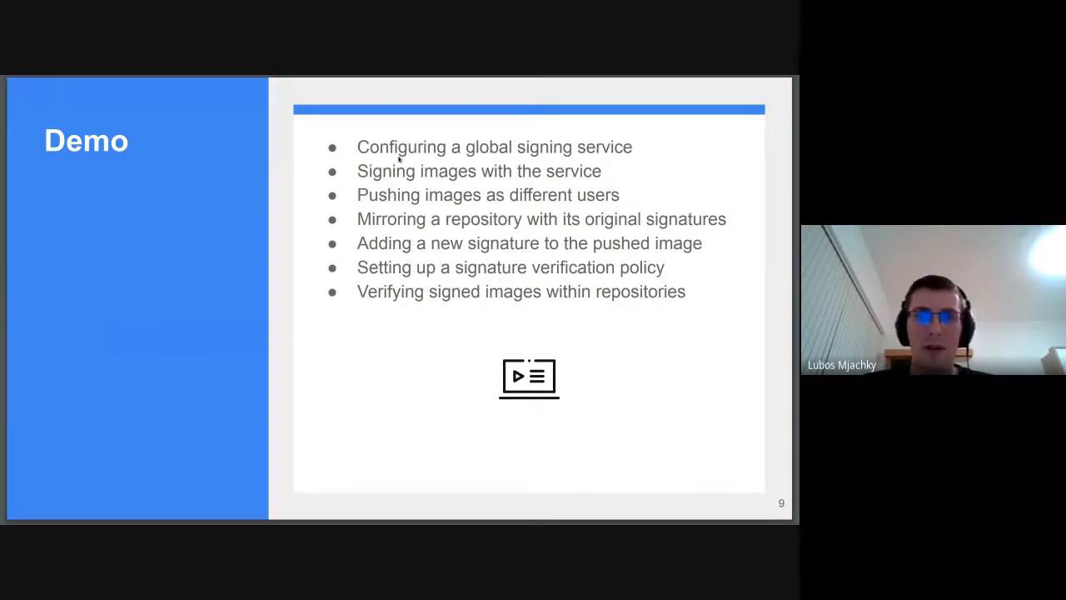
mouse_move(403, 186)
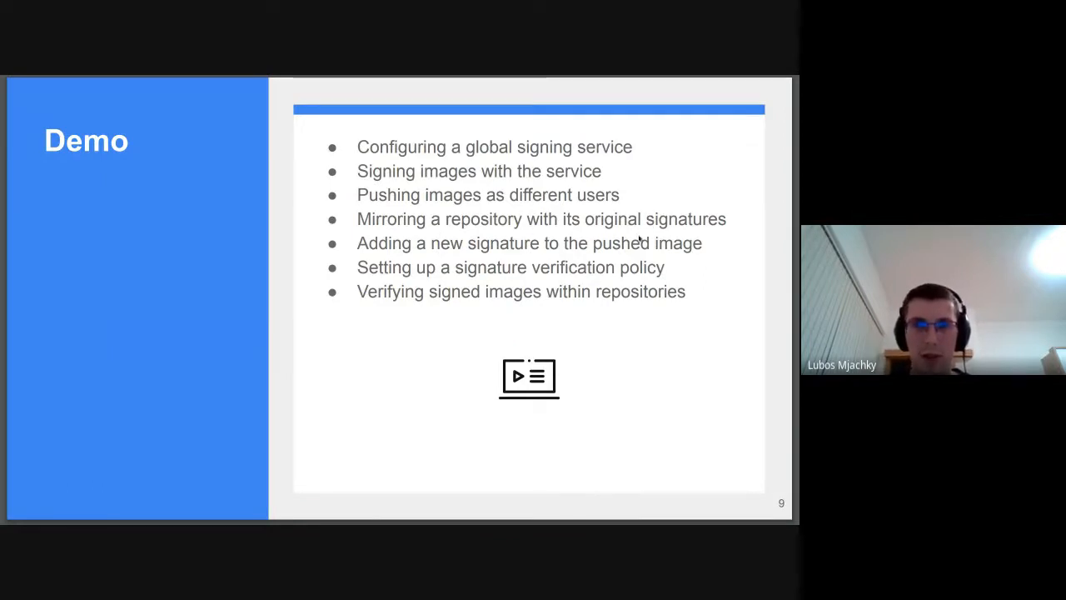
mouse_move(525, 250)
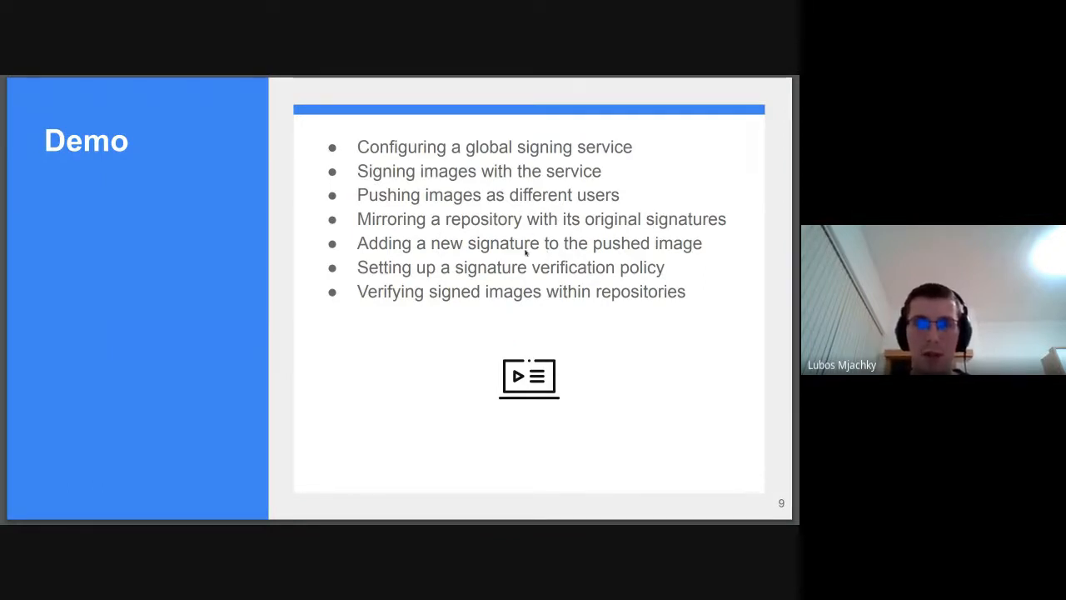
mouse_move(563, 282)
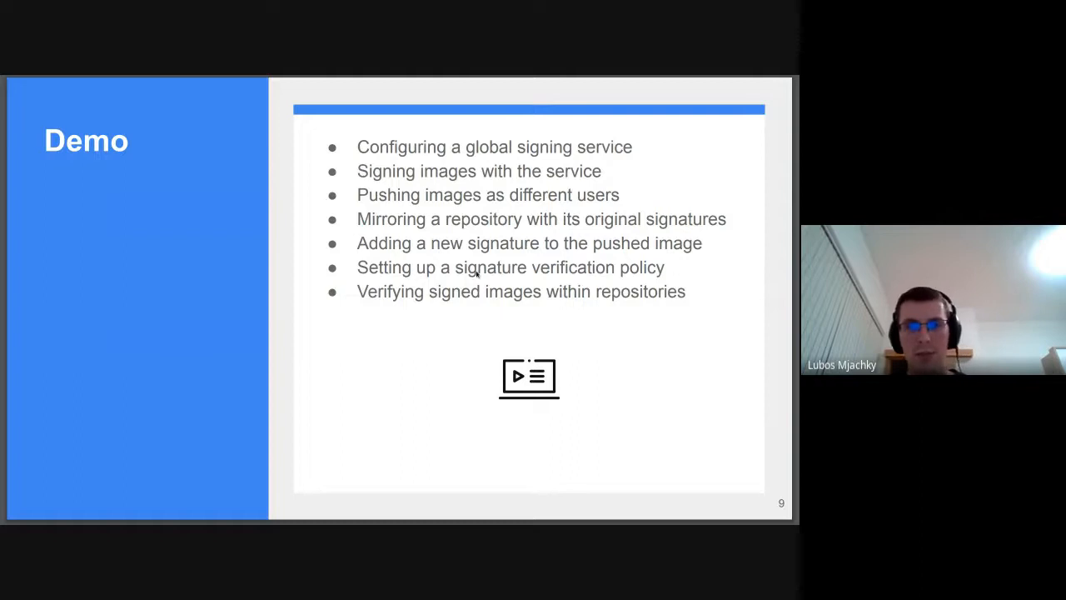
mouse_move(603, 267)
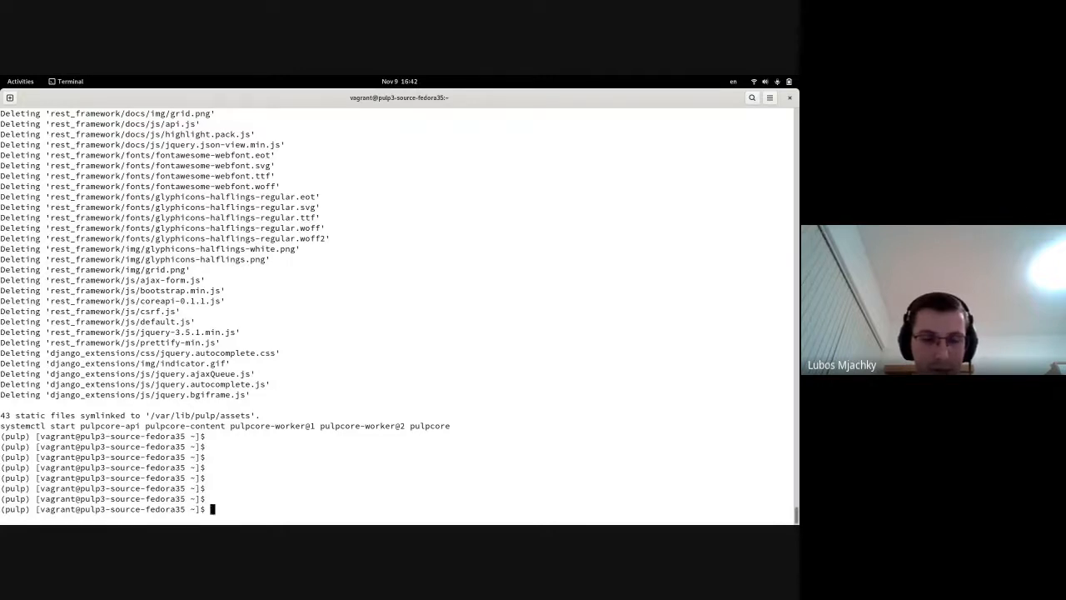
- Open syncing-signed-content.sh in vim to show the repository, signed remote, sync and distribution commands
text(vim /etc/)
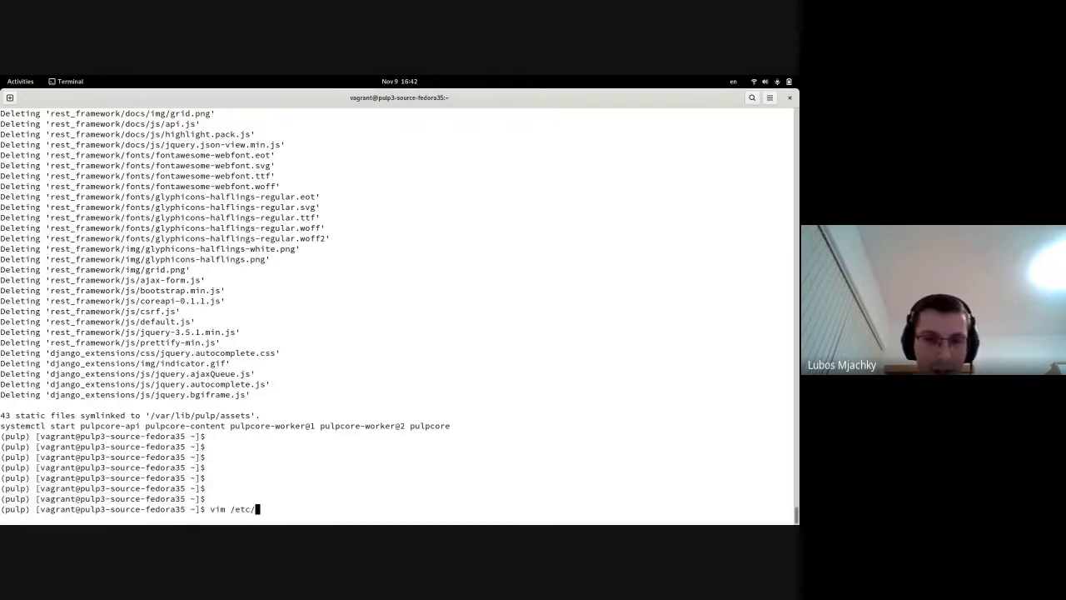
text(sy)
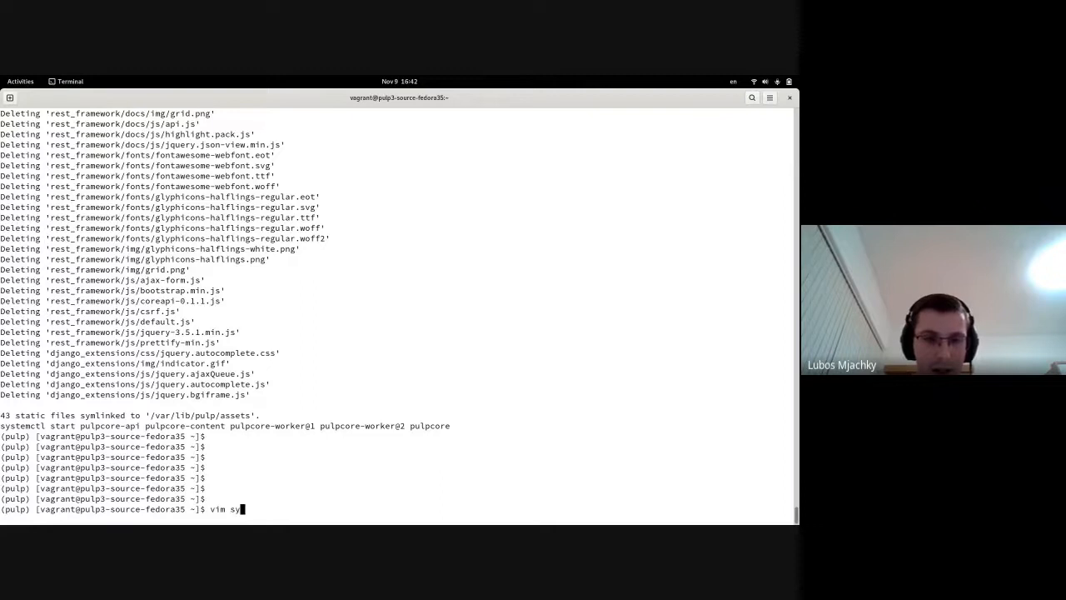
text(ncing-signed-content.sh)
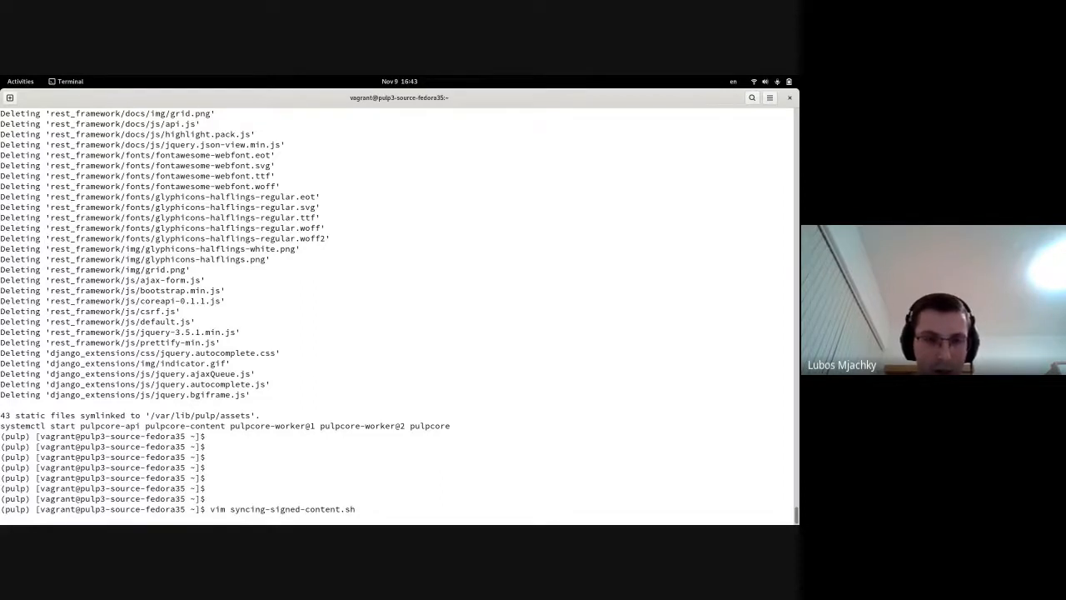
key(Return)
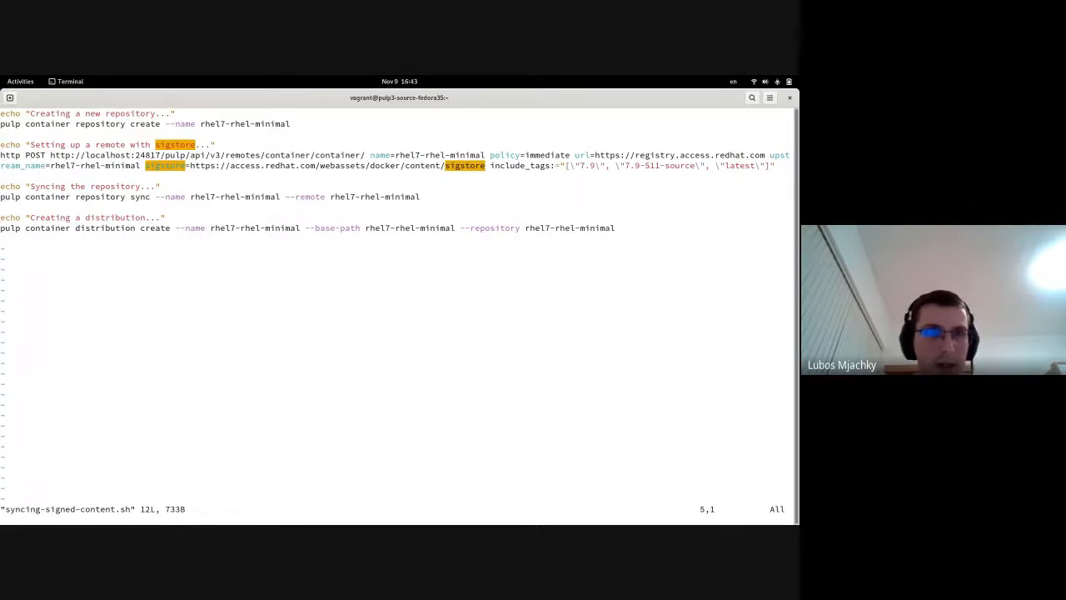
key(Up)
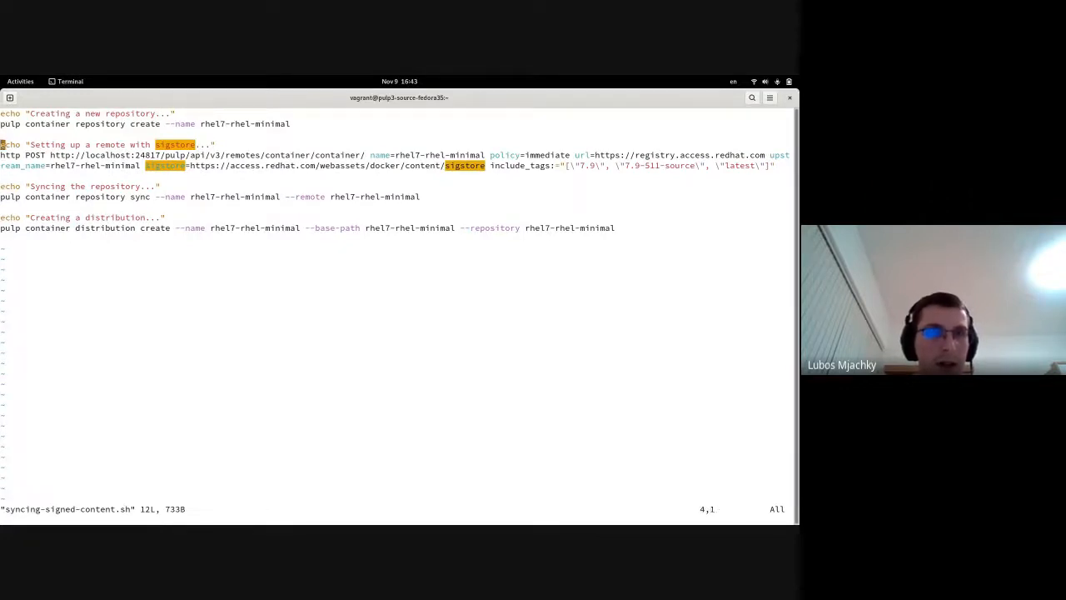
key(Up)
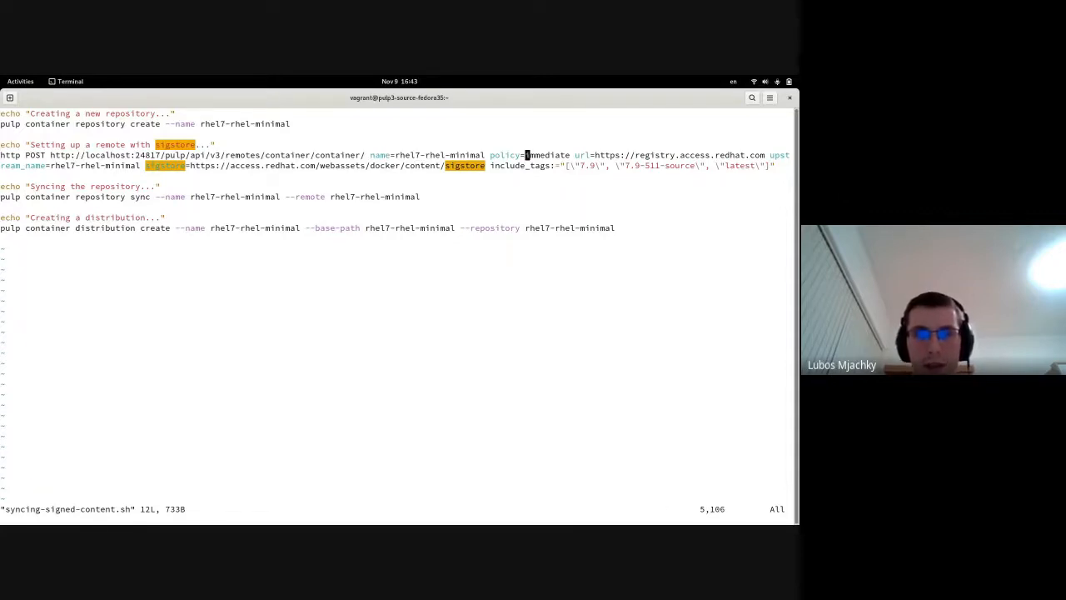
key(Right)
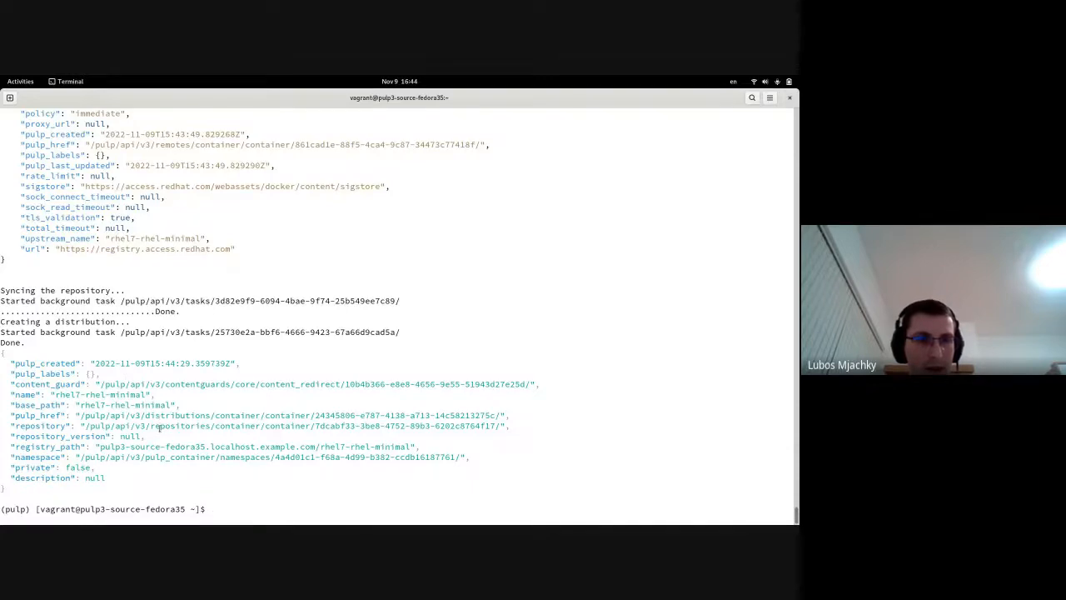
- Start the http :24817 query for the rhel7-rhel-minimal repository details
text(http :248)
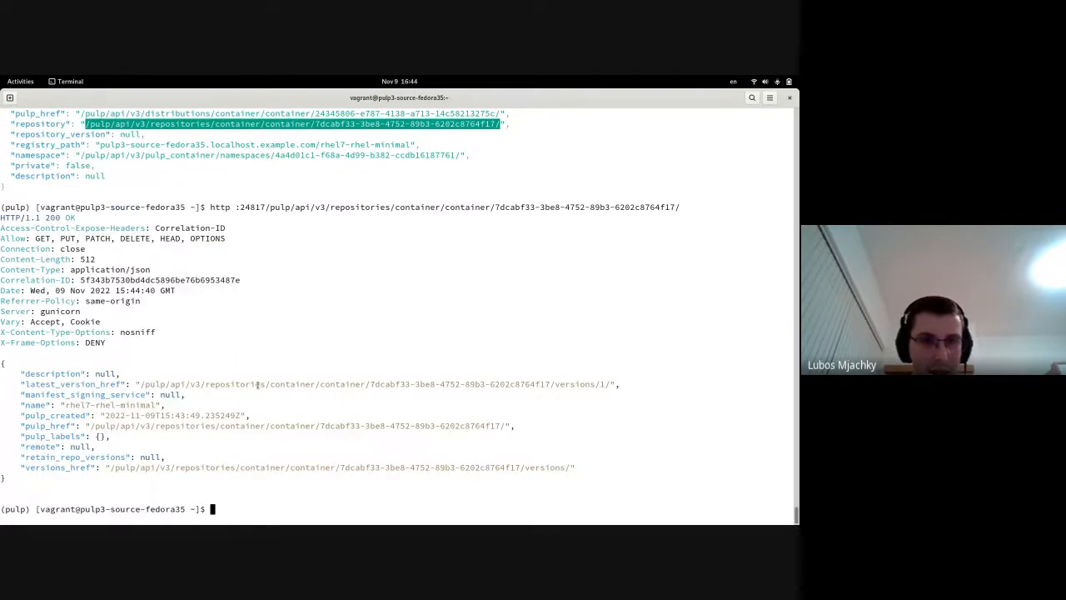
- Fetch repository version 1 via http :24817 and review its content summary: 88 blobs, 5 manifests, 20 signatures, 3 tags
text(http :24)
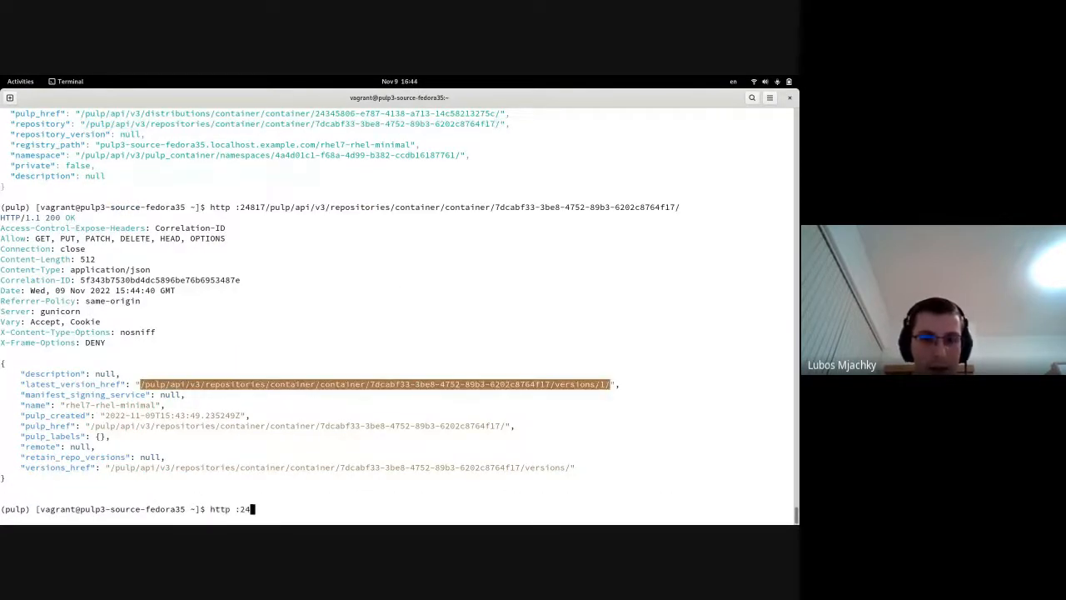
key(Return)
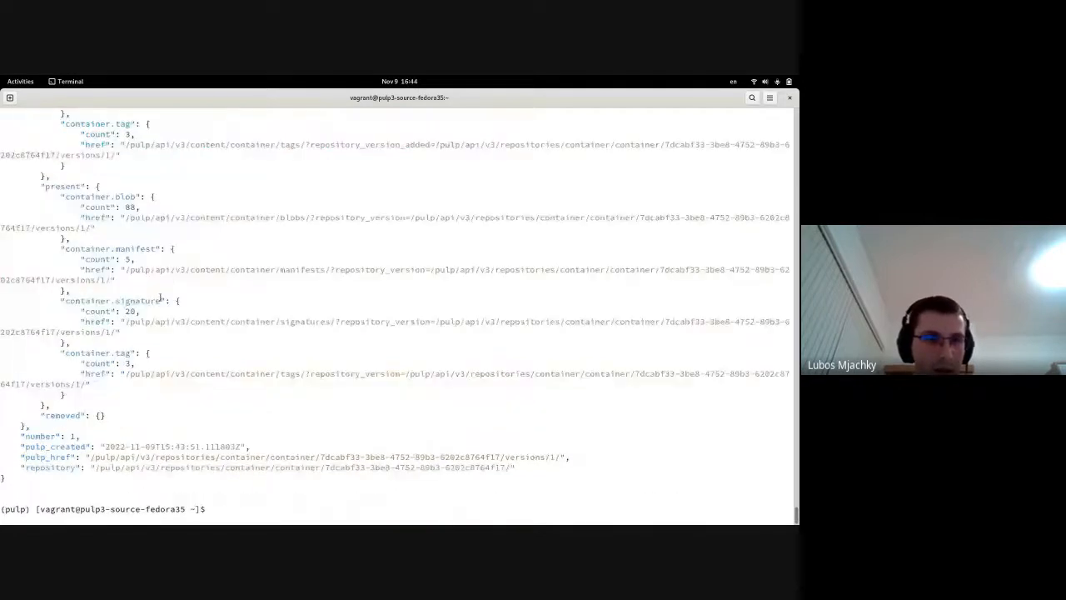
scroll(up, 3)
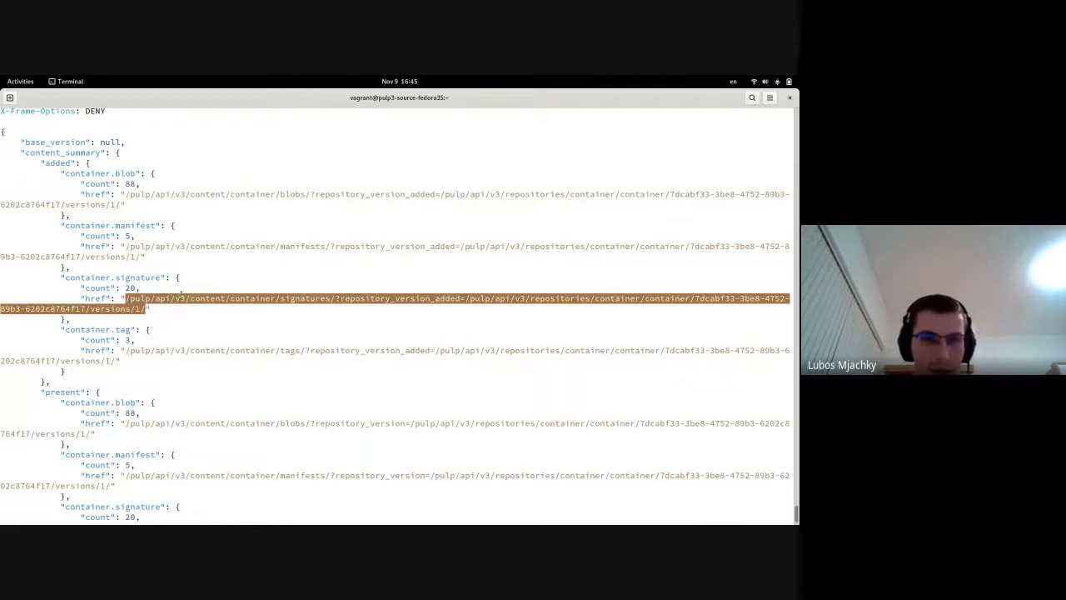
scroll(up, 3)
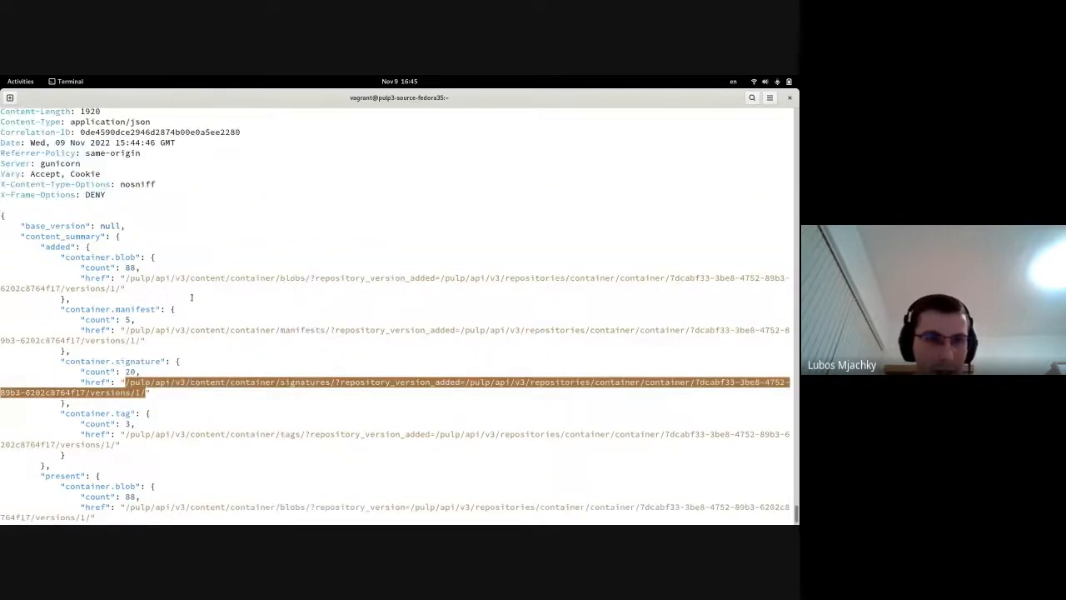
scroll(up, 3)
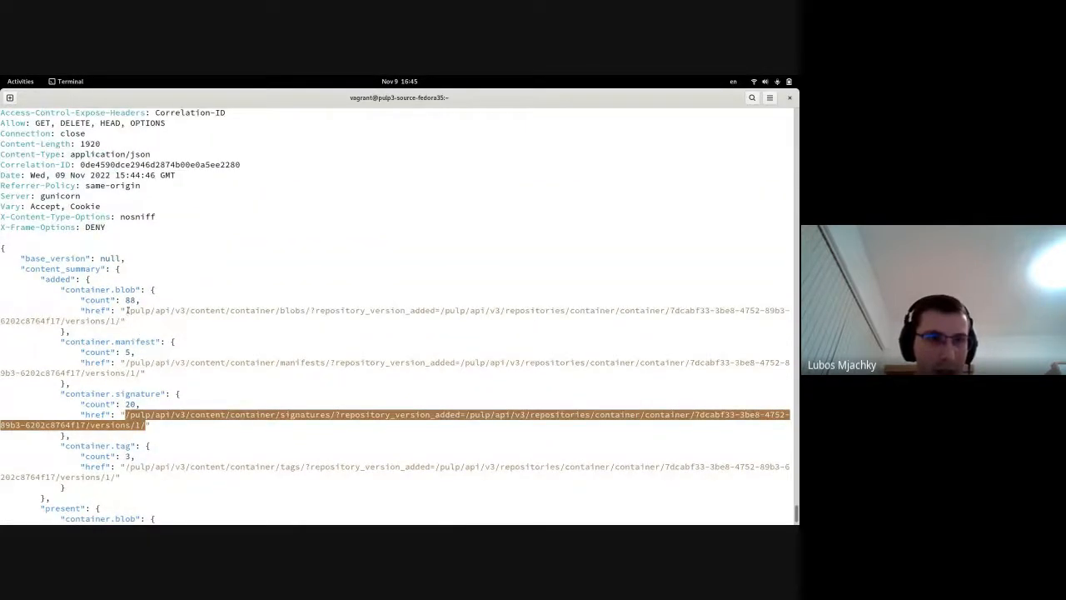
scroll(down, 3)
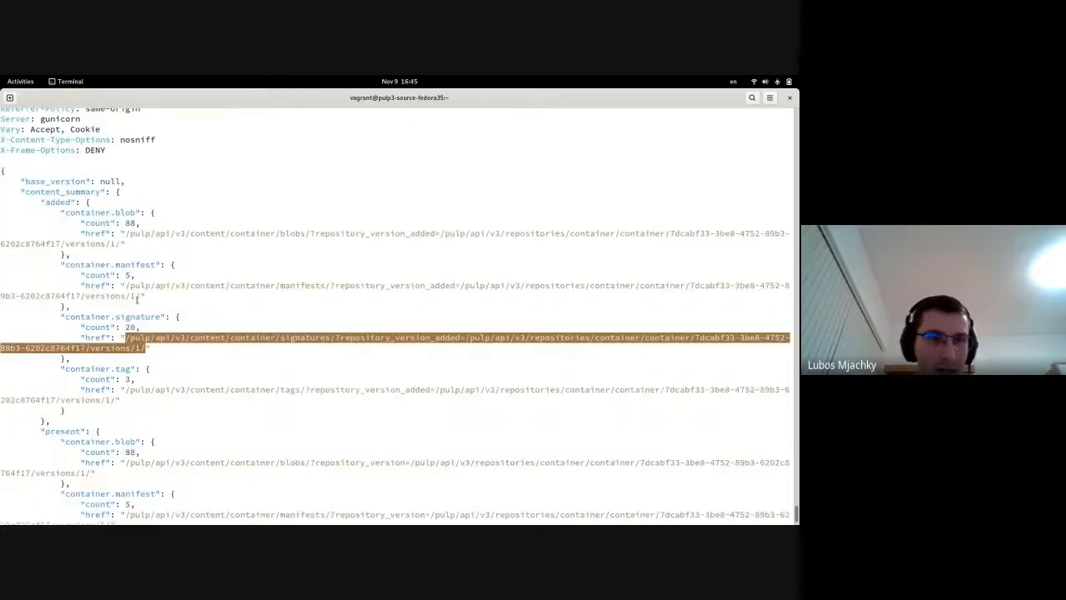
scroll(down, 3)
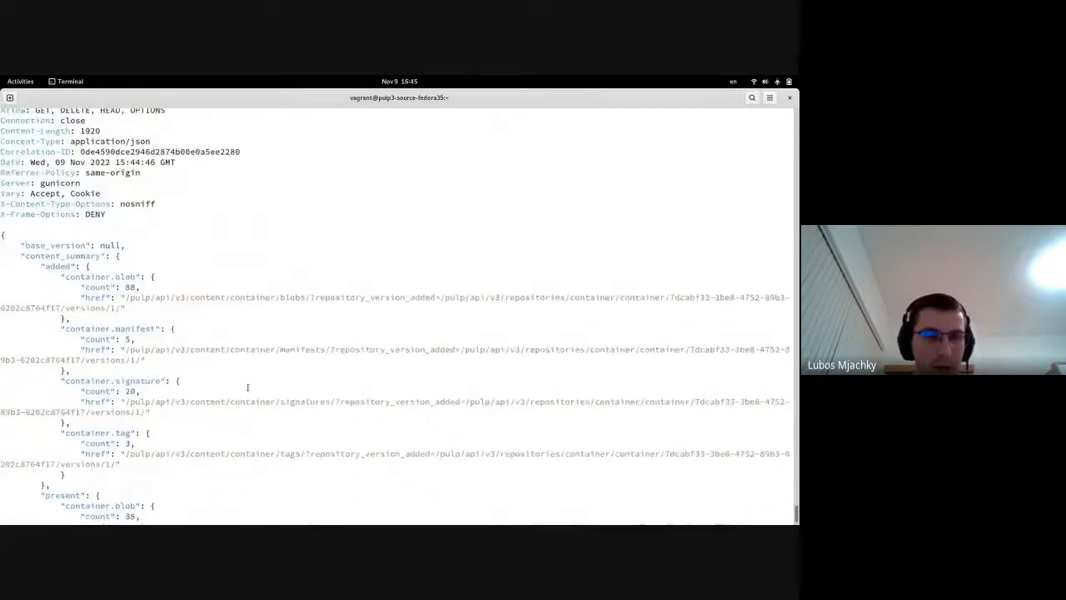
scroll(down, 3)
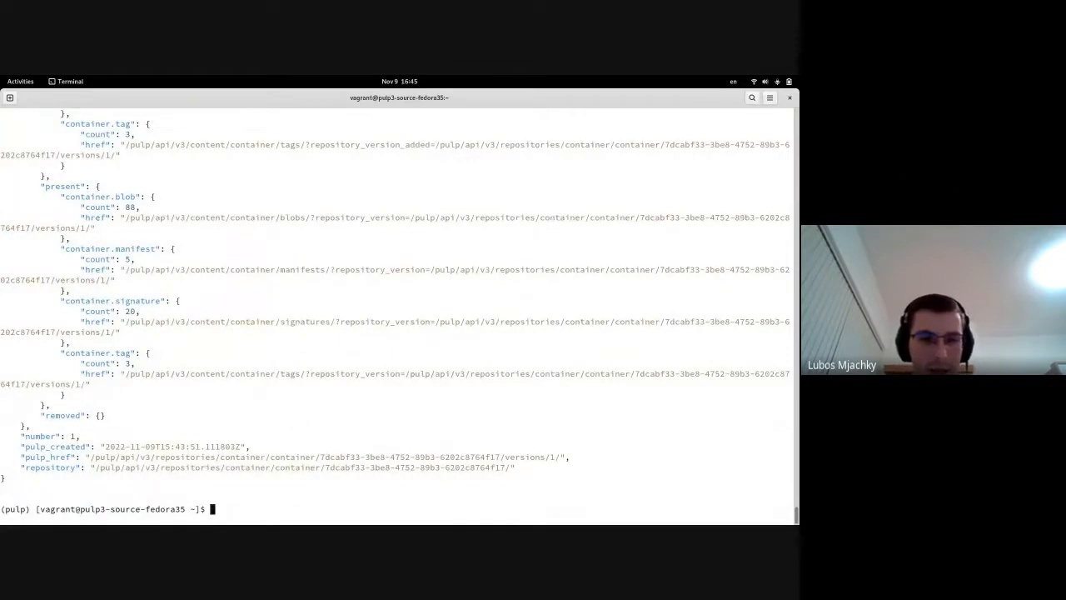
- Review /etc/containers/policy.json in vim and return to the shell prompt
text(vim /)
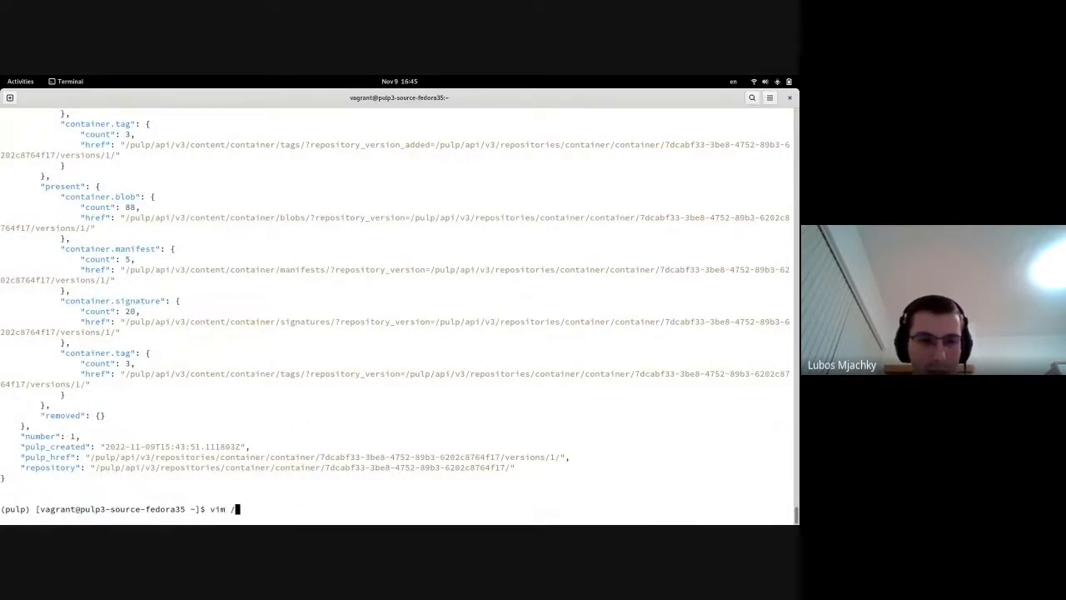
text(etc/p)
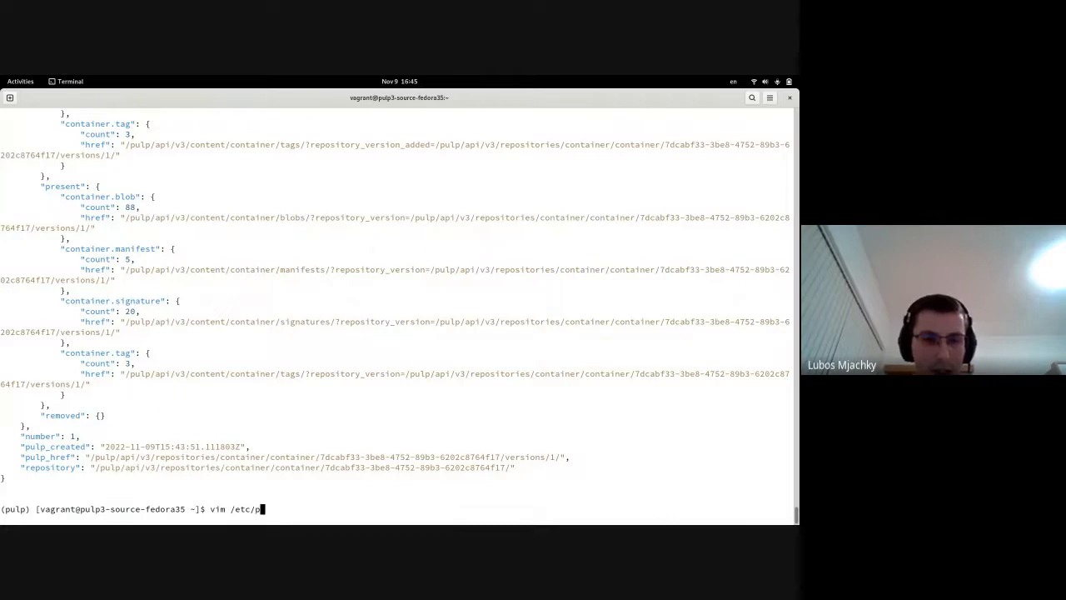
text(ontainers/)
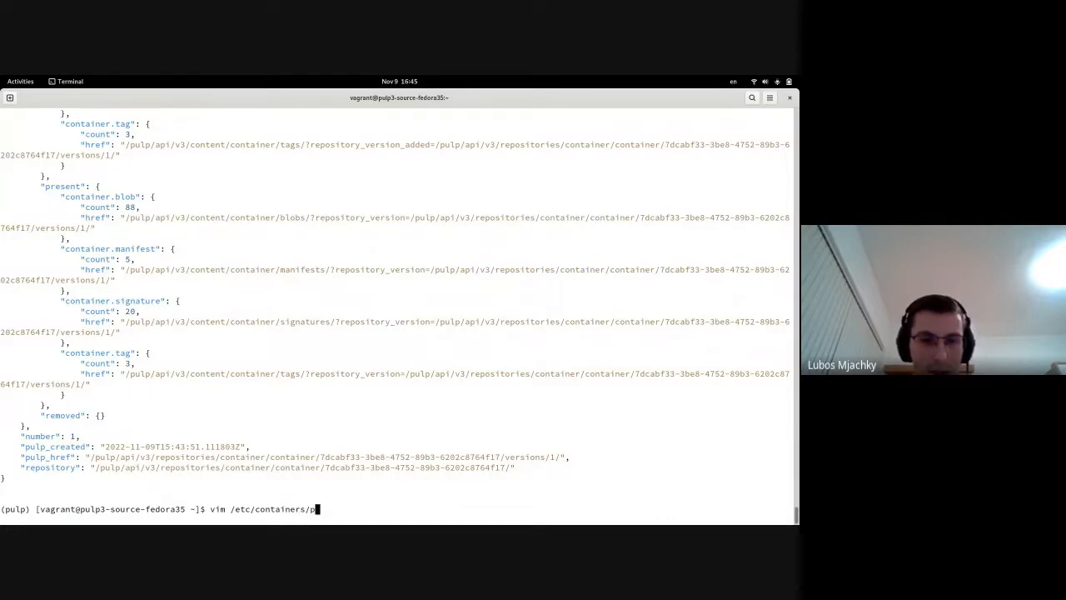
key(Return)
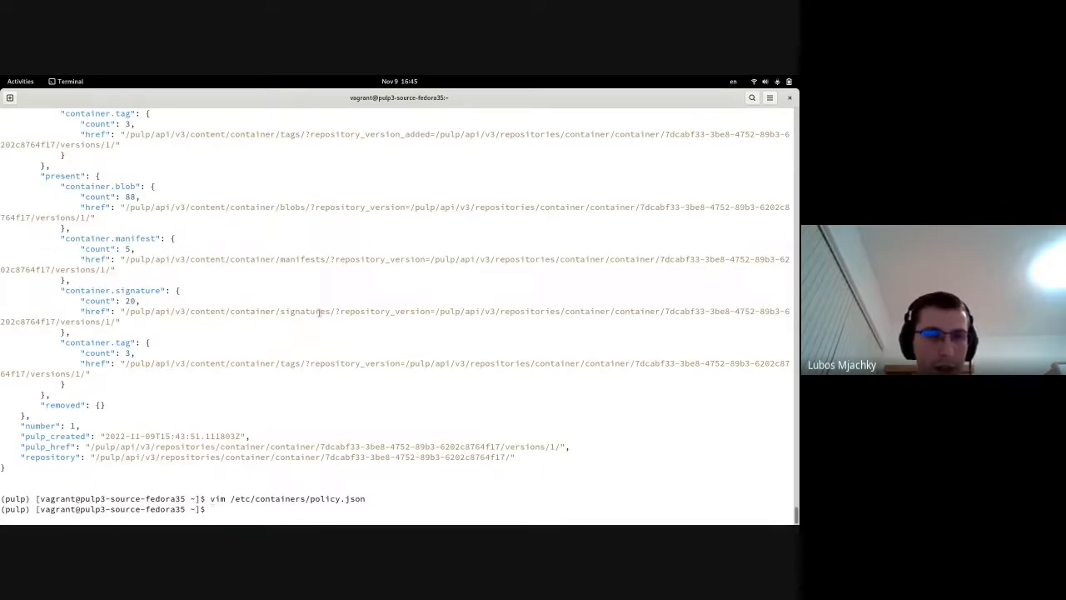
key(Return)
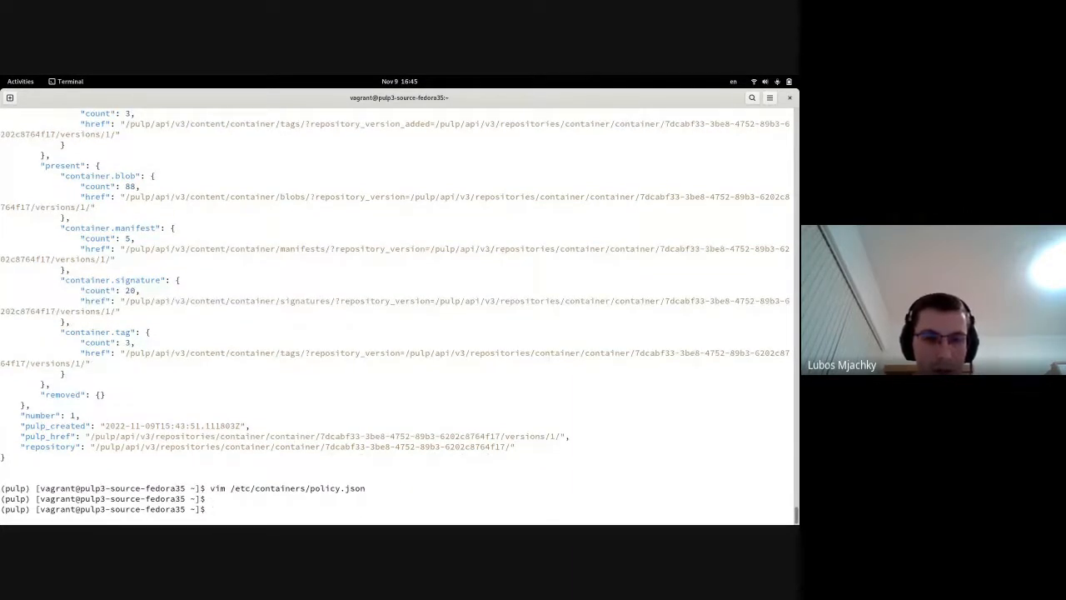
- List the GPG keys in the local keyring, showing the single ed25519 signing key
text(podman im)
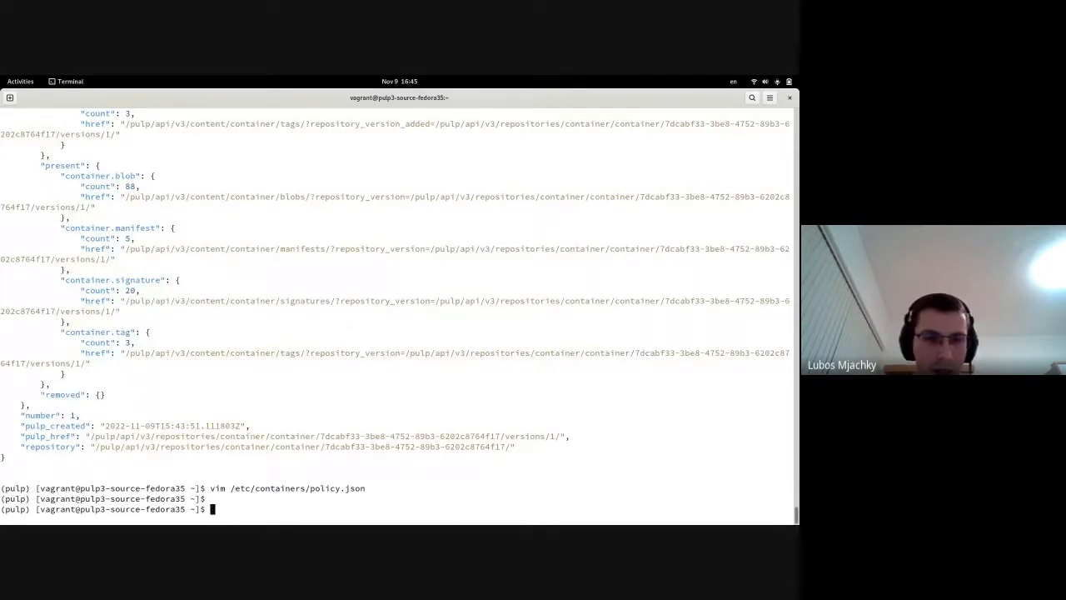
text(gpg --list-keys)
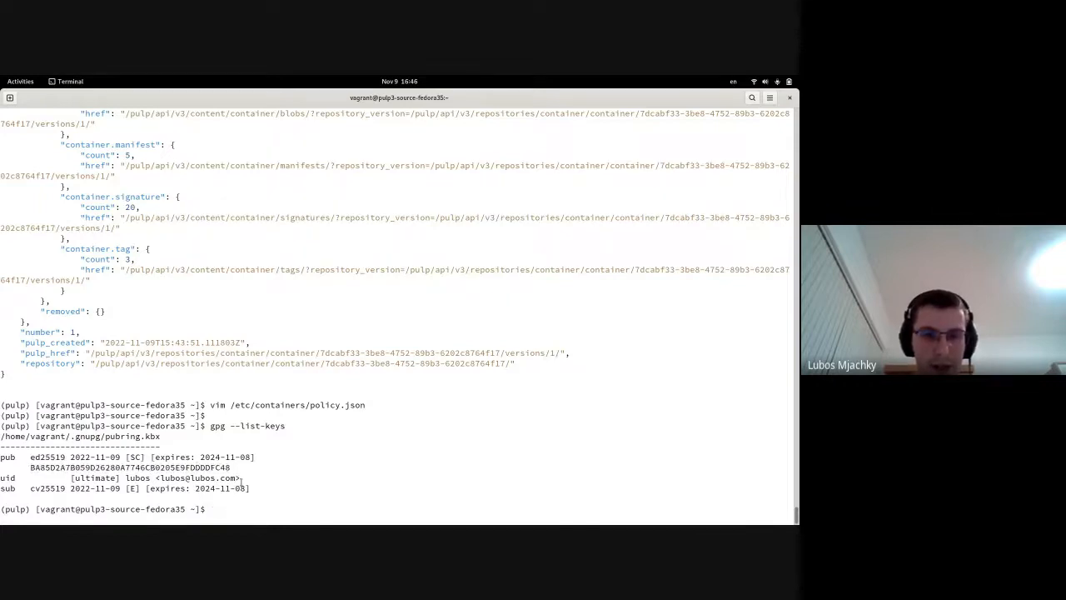
- List the local podman images, including localhost:24817/lubosmj/test and docker.io/lubosmj/test
text(podman)
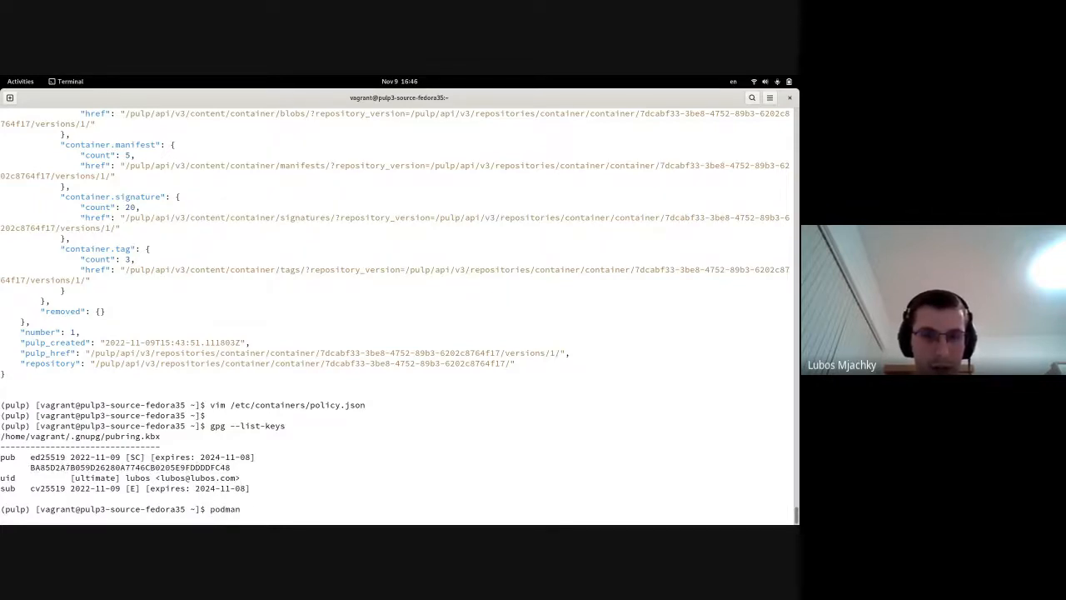
text(pus)
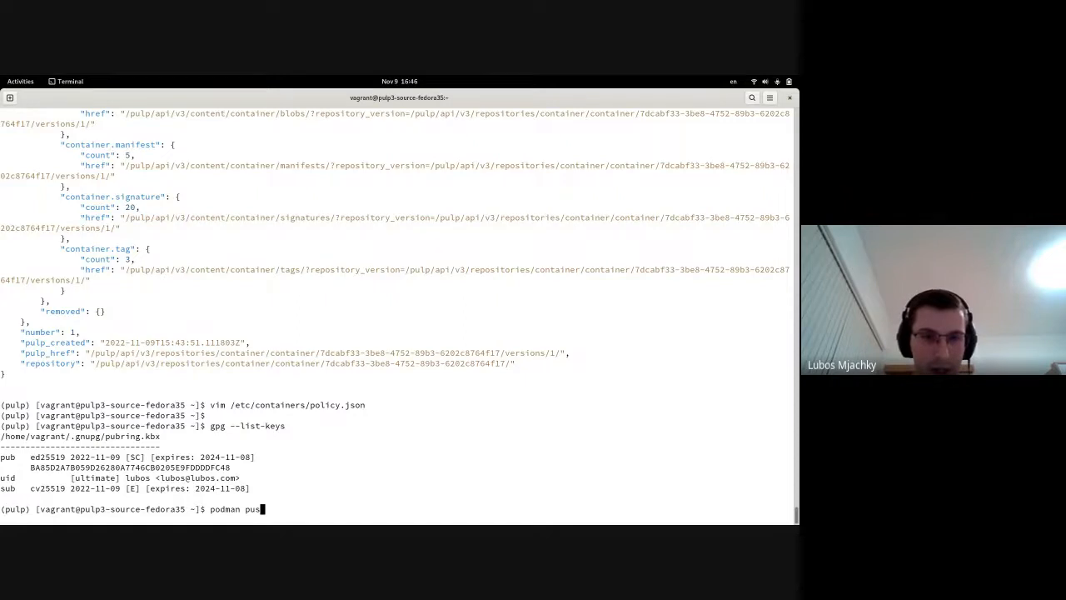
text(image -ls)
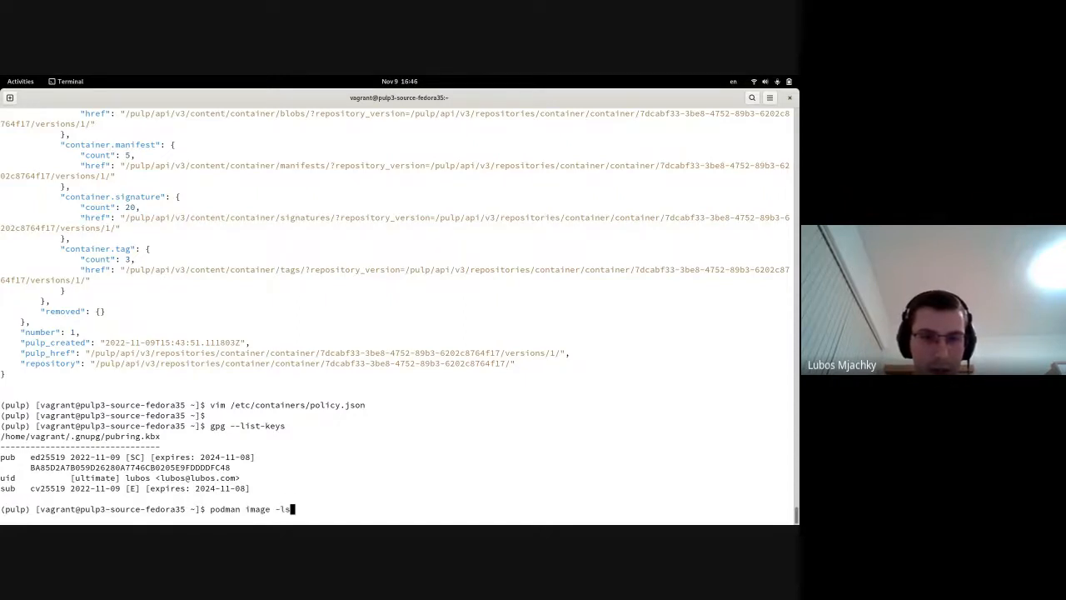
key(Return)
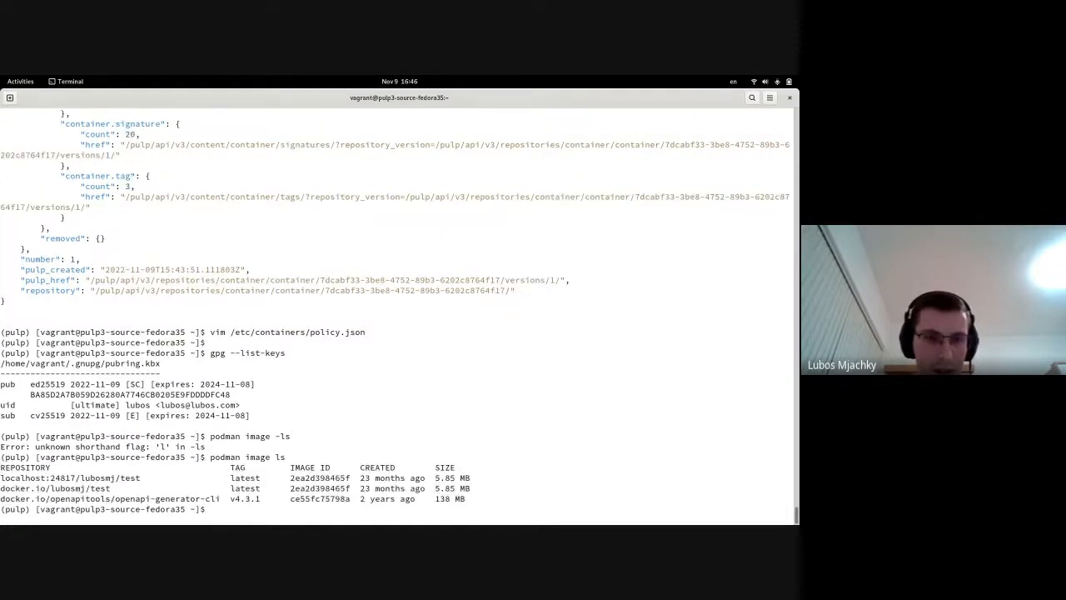
- Begin a vim command for the /etc/containers/ policy file
text(vim)
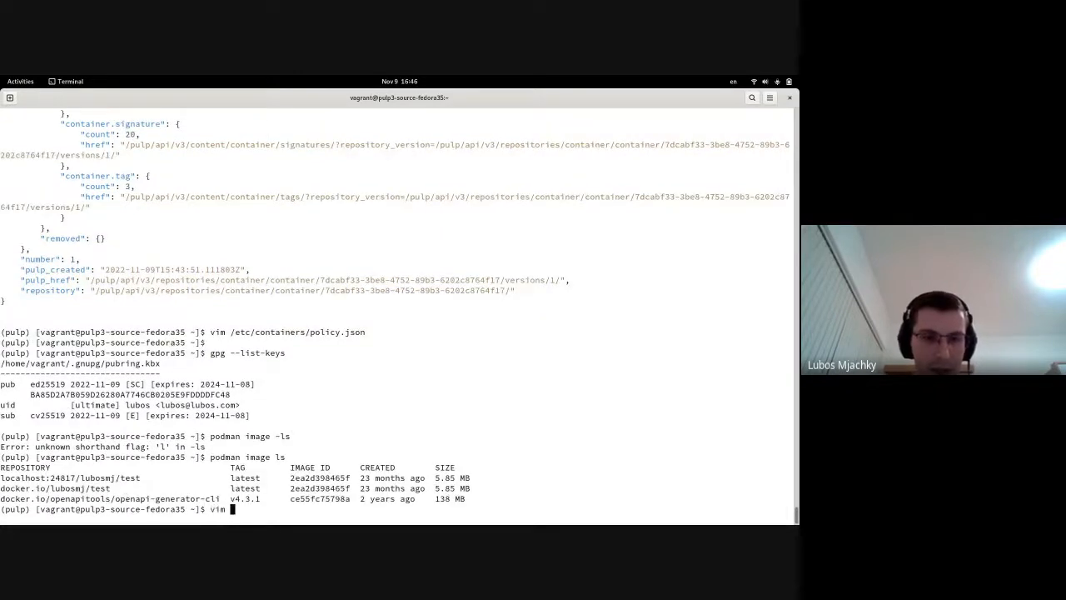
text(/etc/)
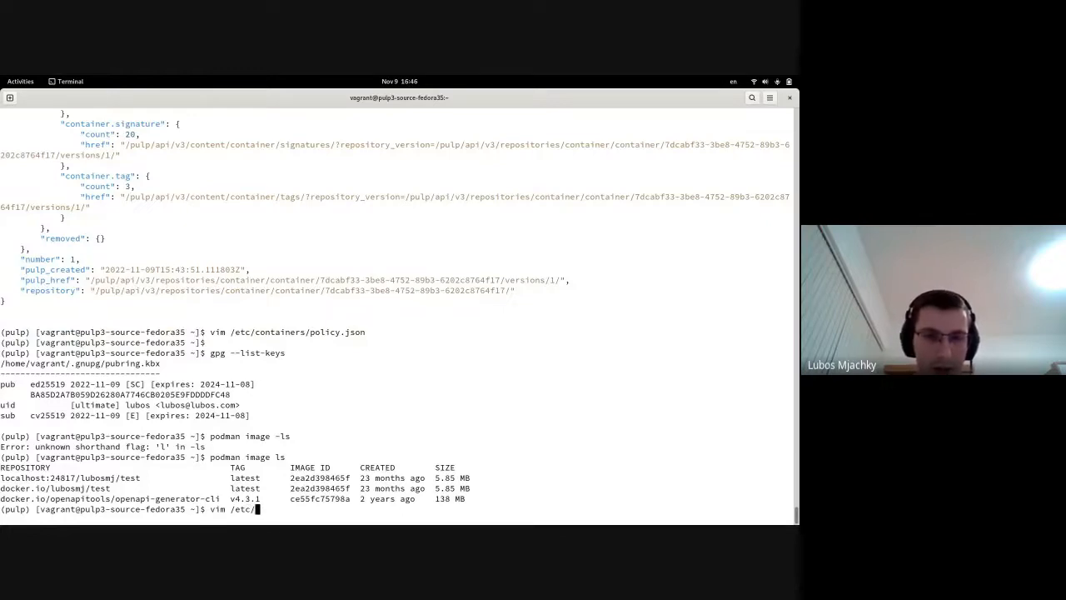
text(containers/)
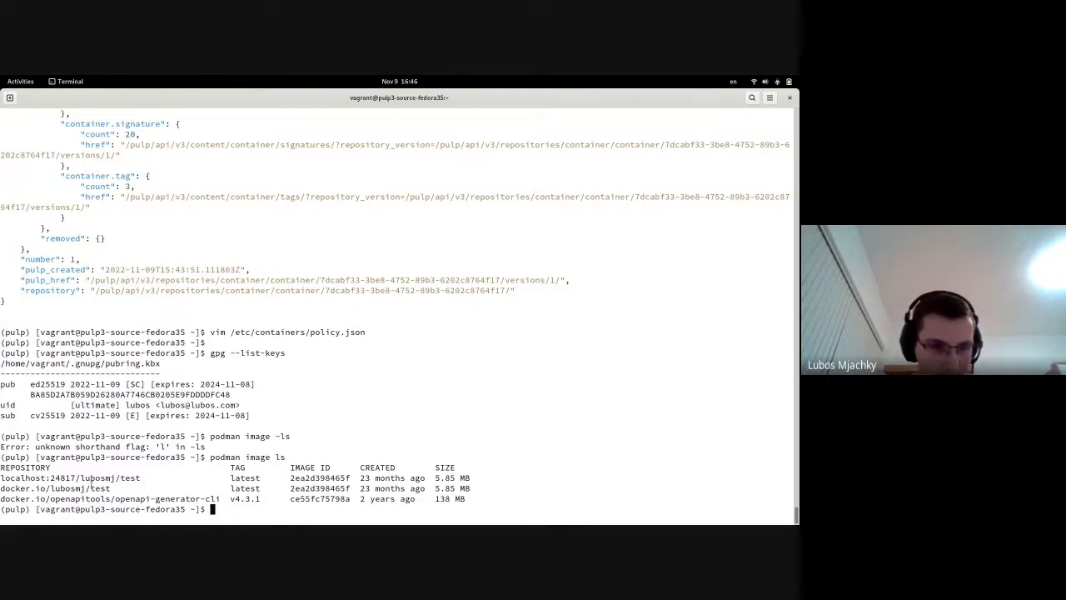
double_click(97, 476)
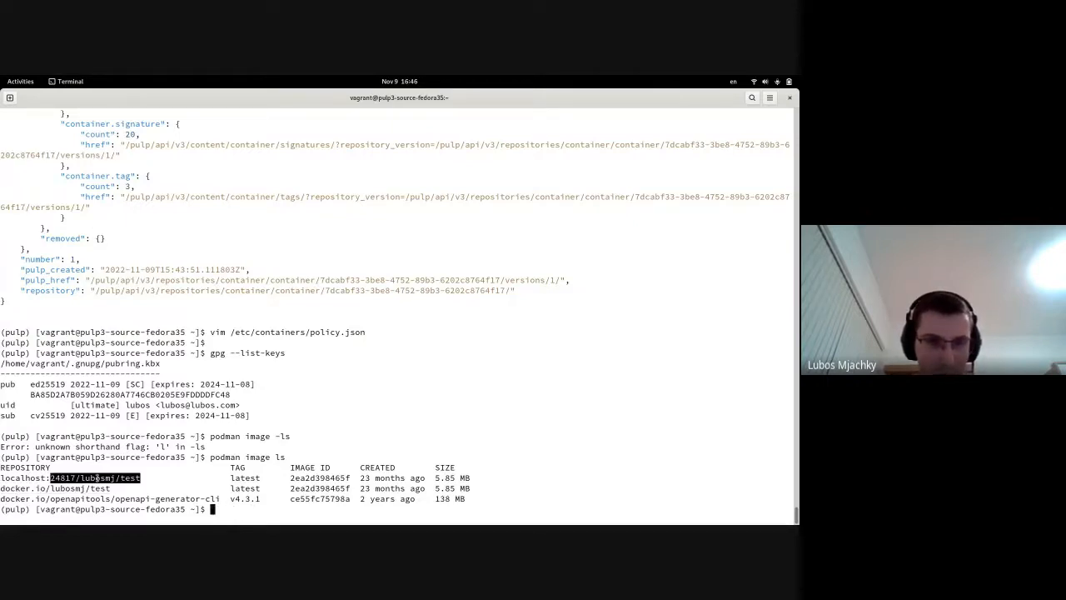
text(podman push)
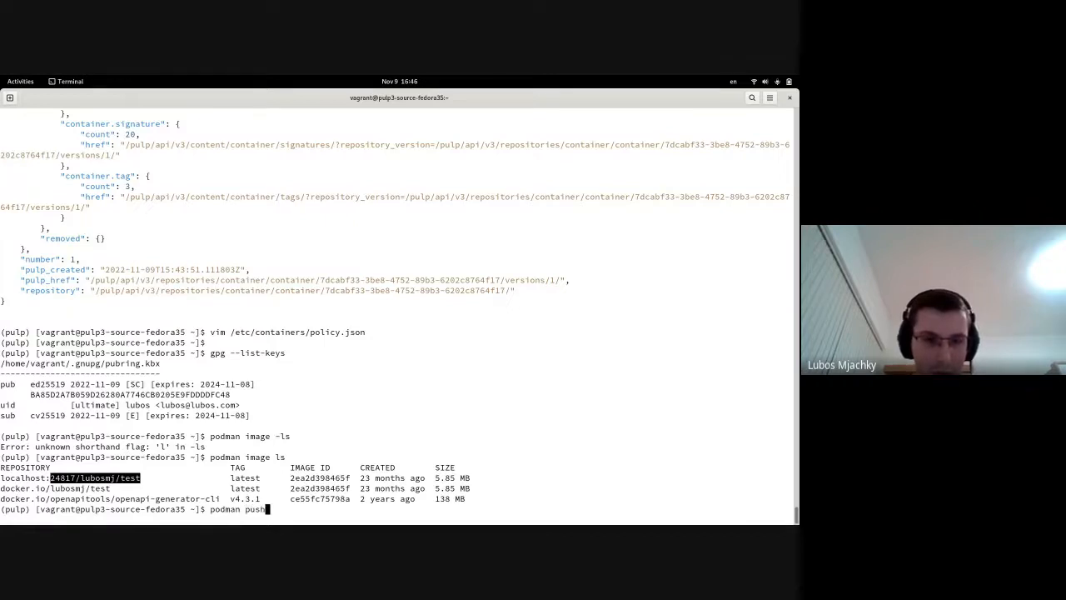
text(--tls-verify=false locla)
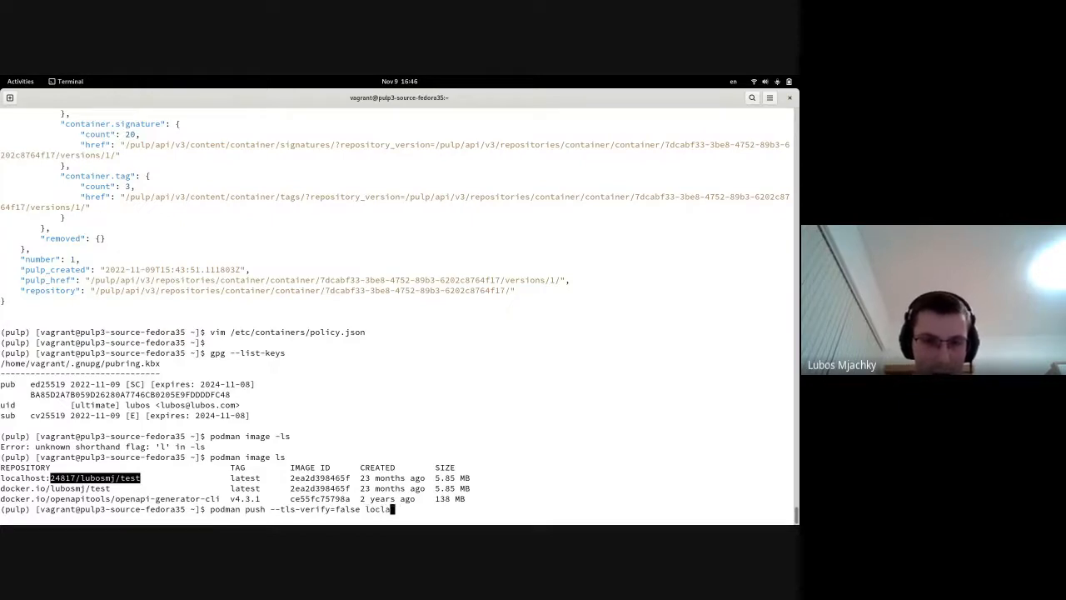
text(localhost:24817)
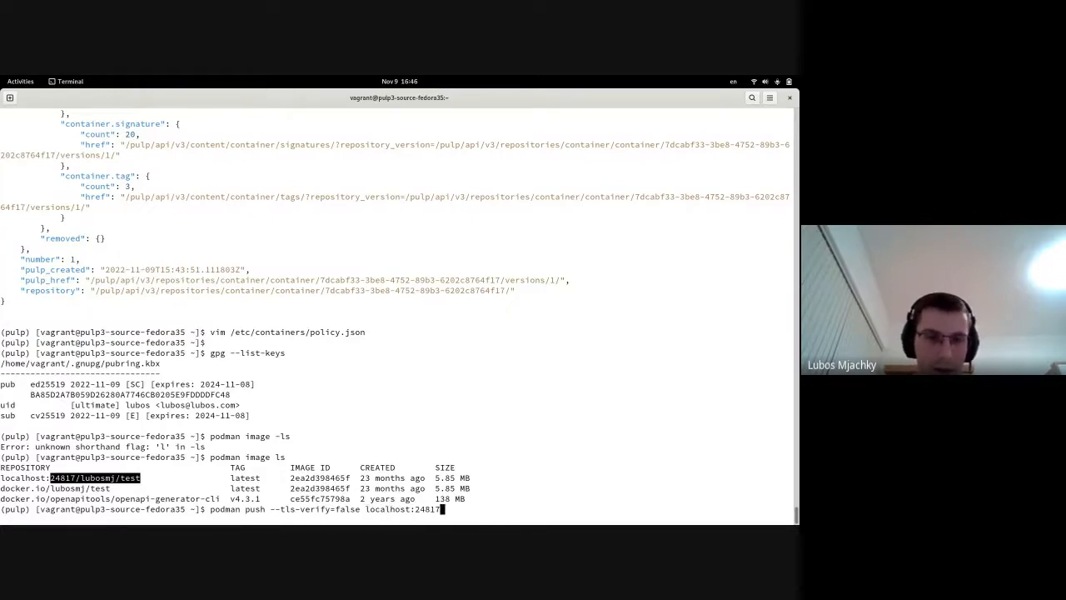
text(/lubo)
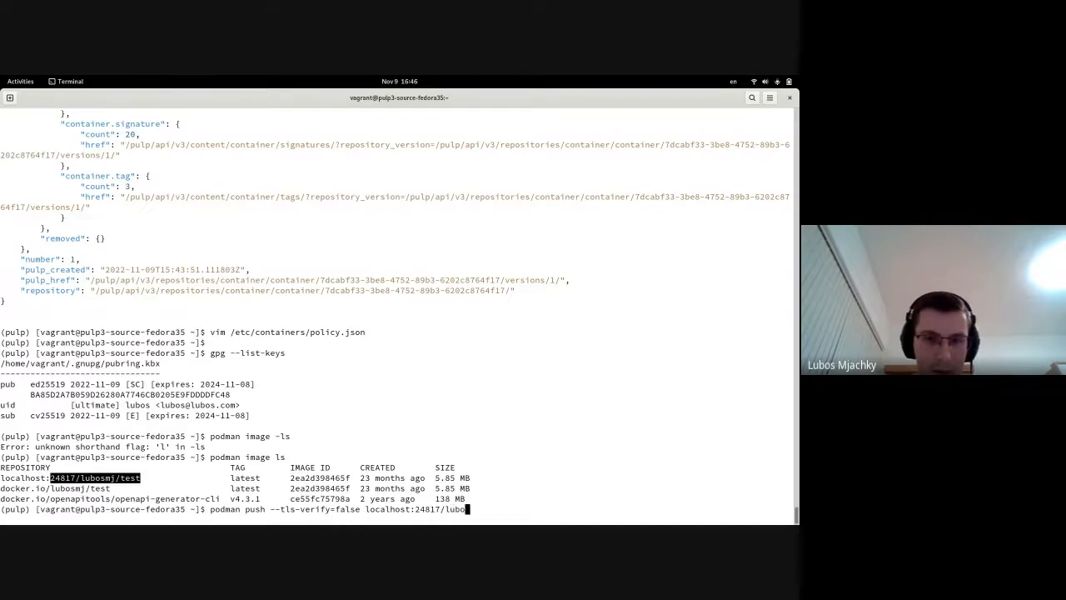
text(mj/test)
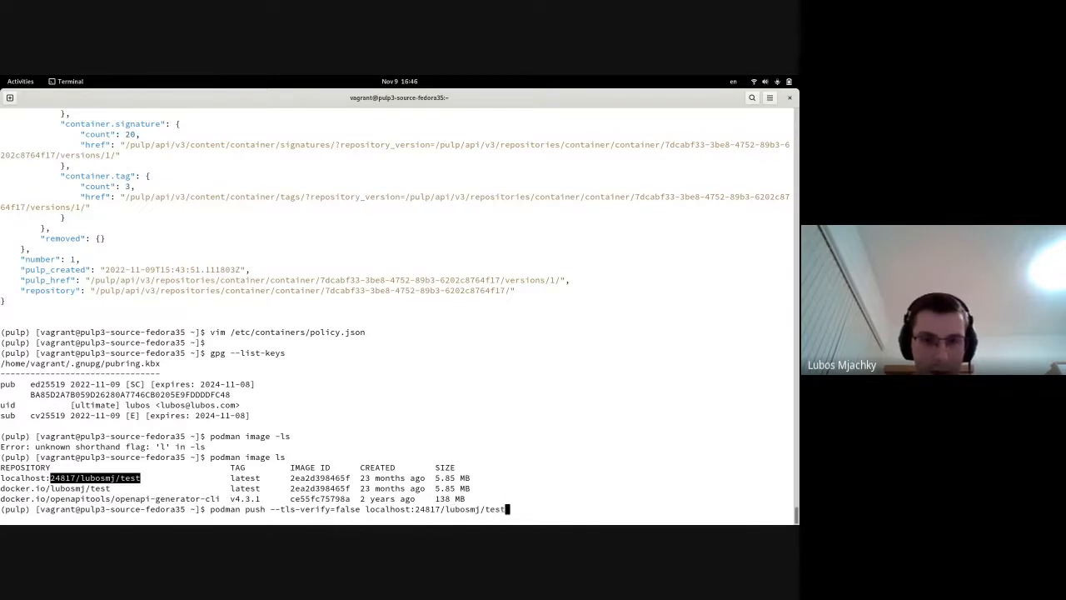
text(--sign)
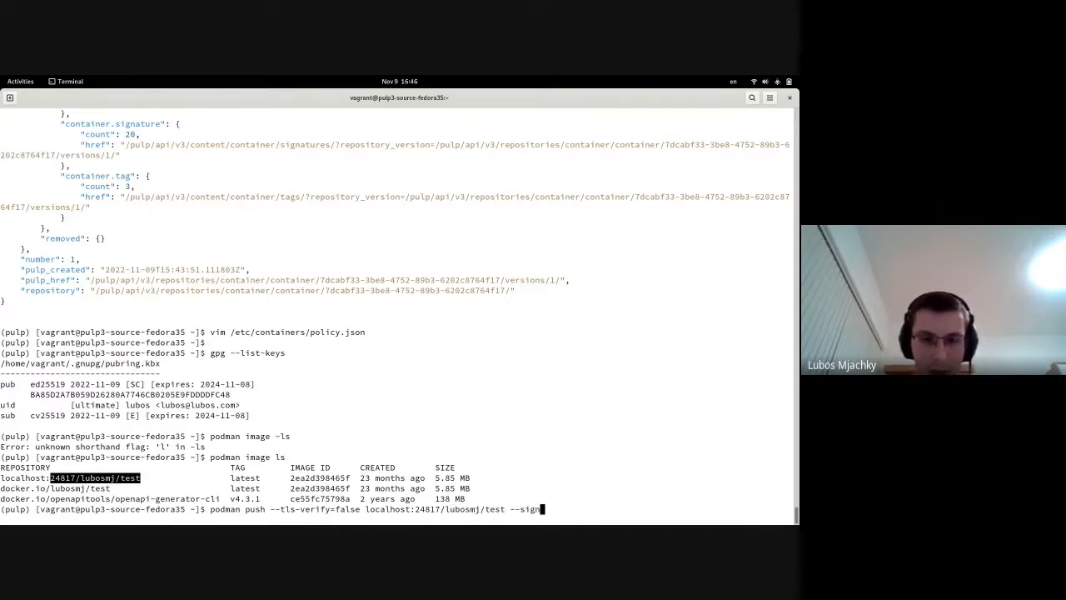
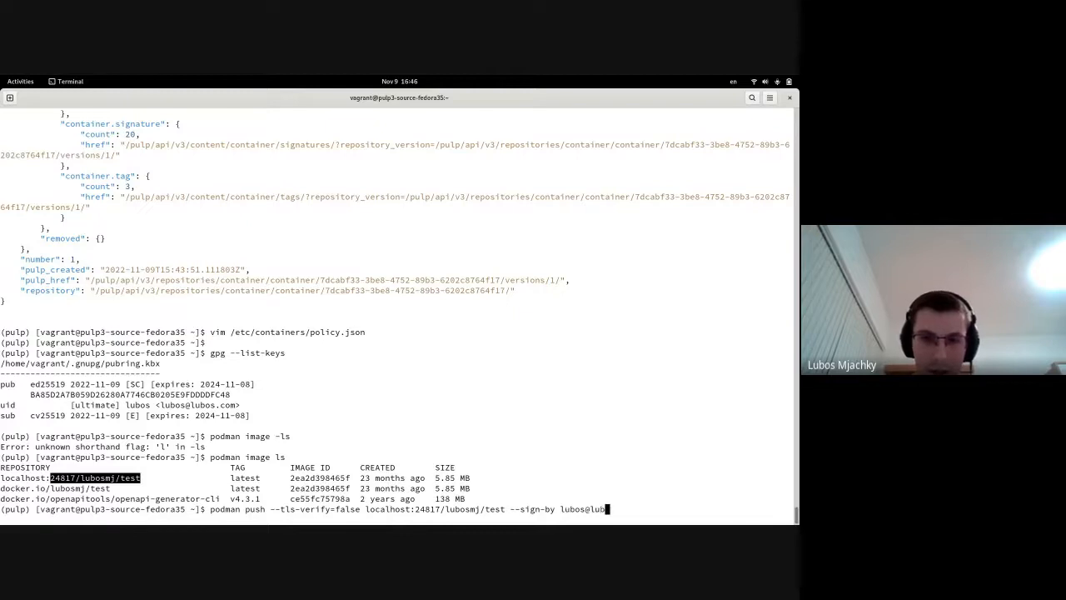
key(Return)
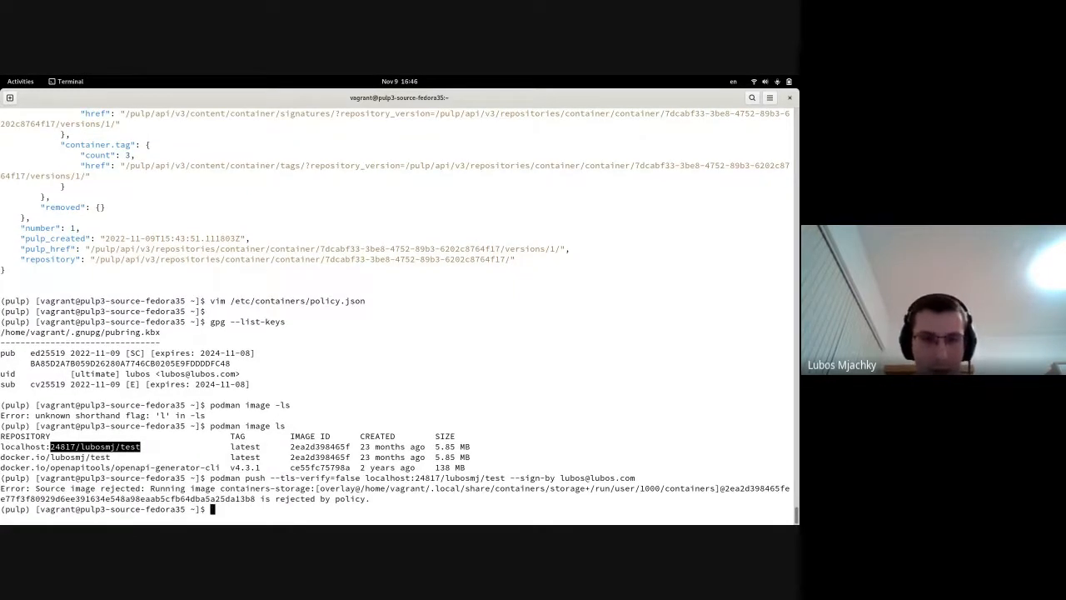
text(vim /etc/containers/po)
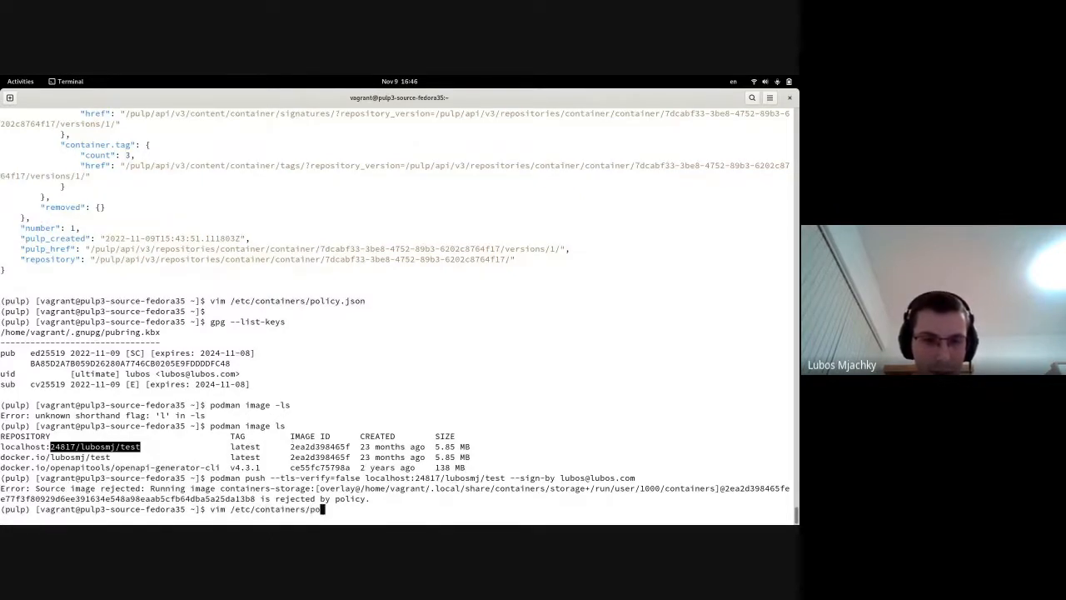
- In sudo vim, set policy.json's default type to insecureAcceptAnything and save with :wq
key(Return)
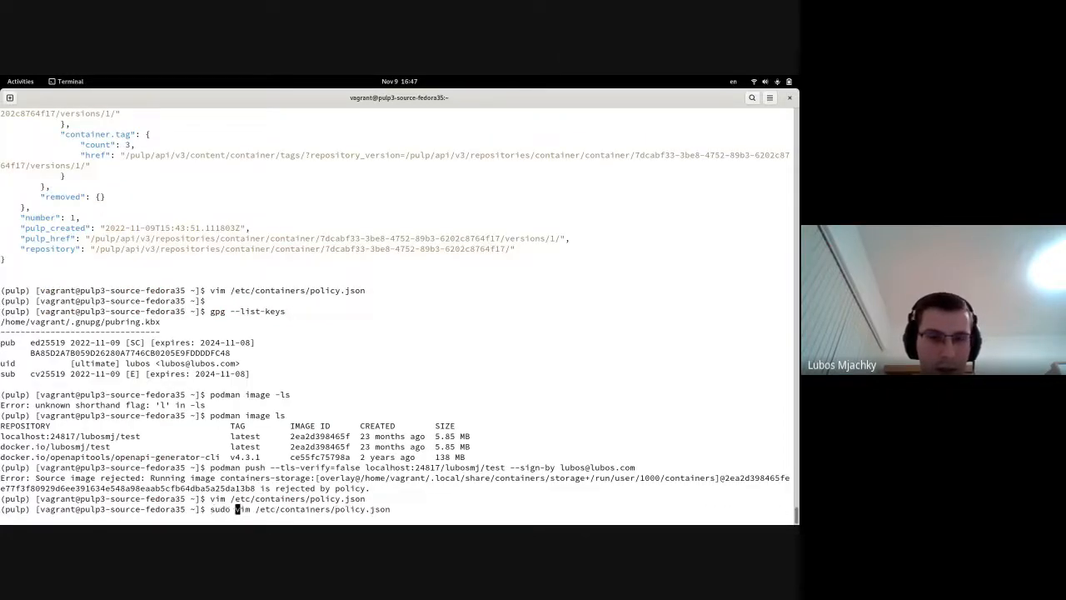
key(Return)
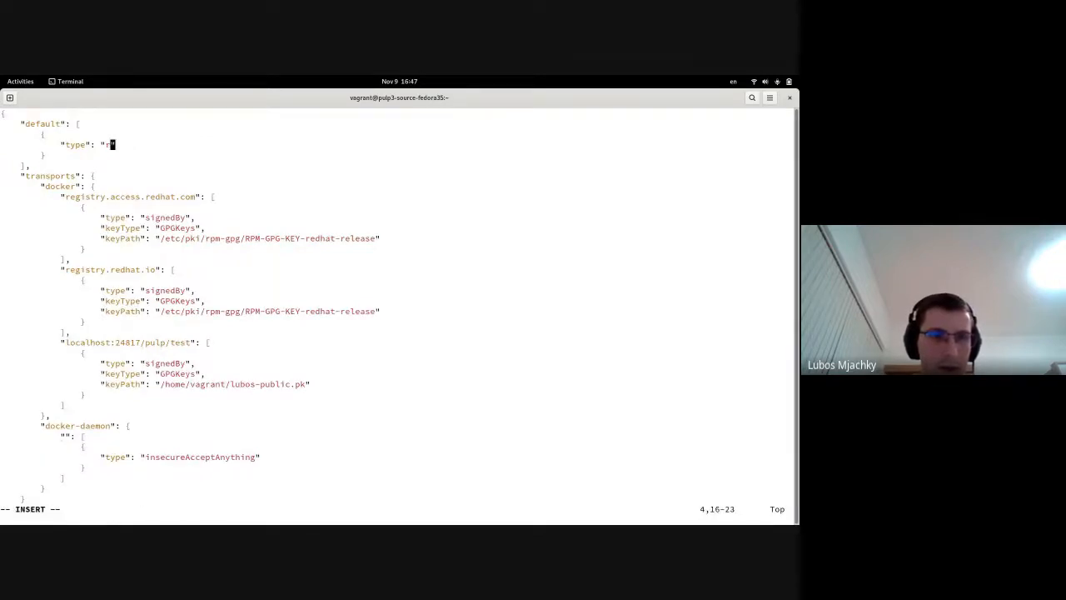
text(insecureAccep)
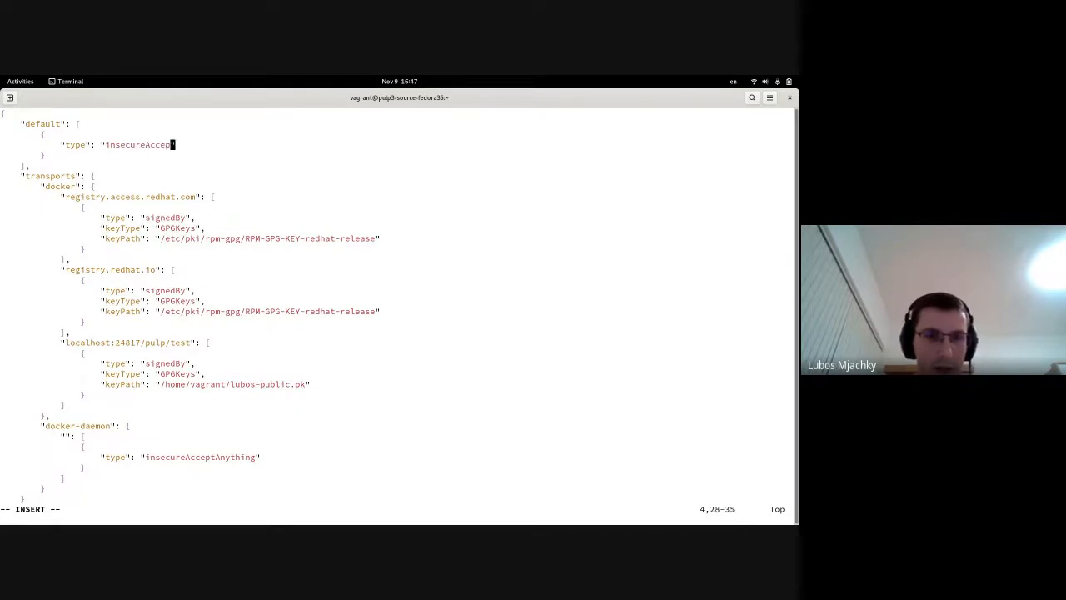
key(Escape)
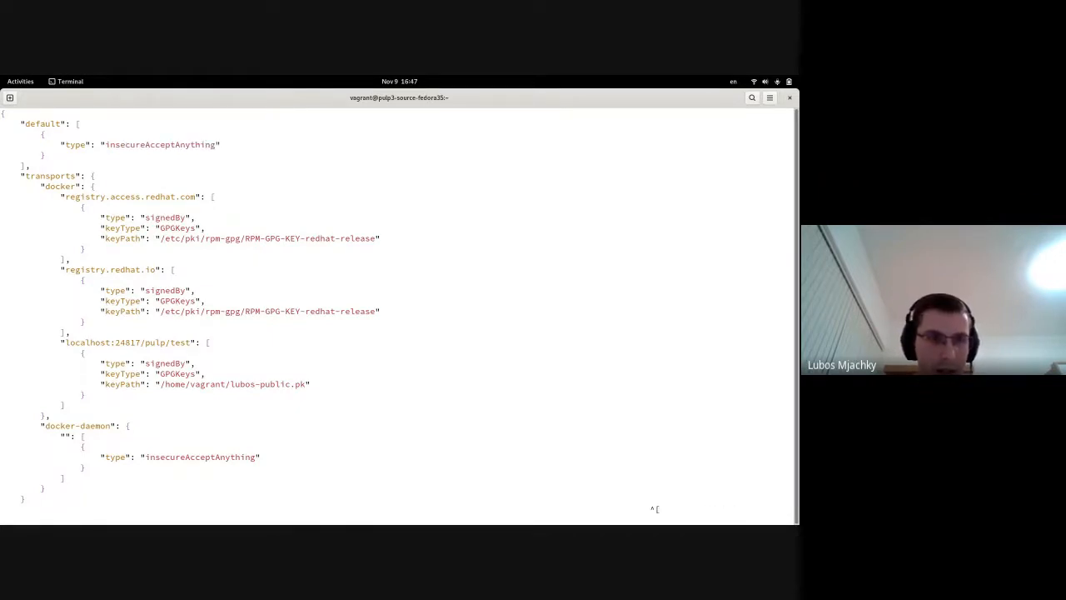
key(V)
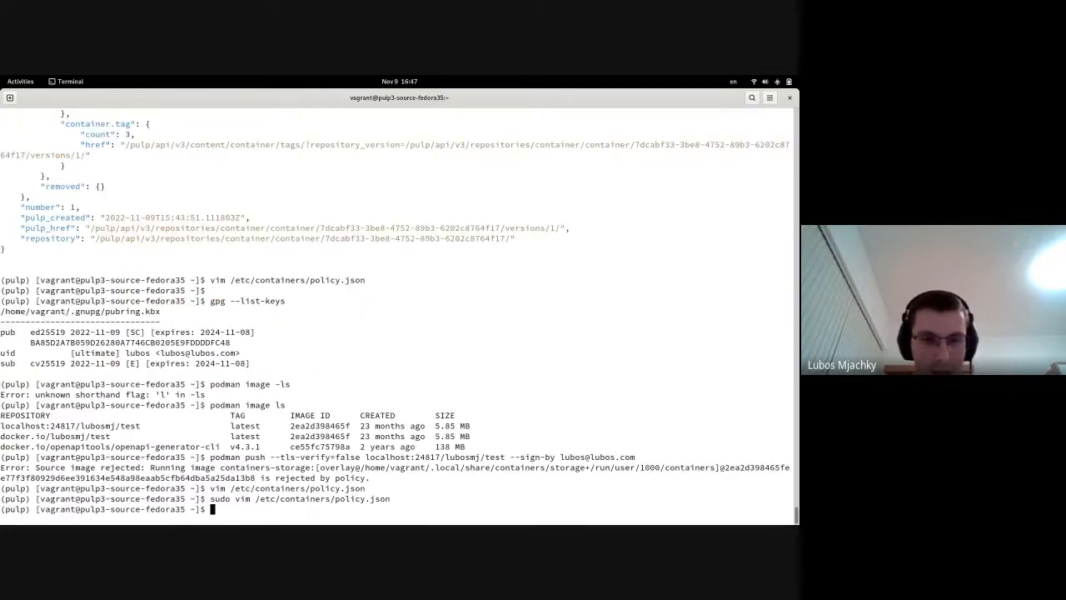
key(Return)
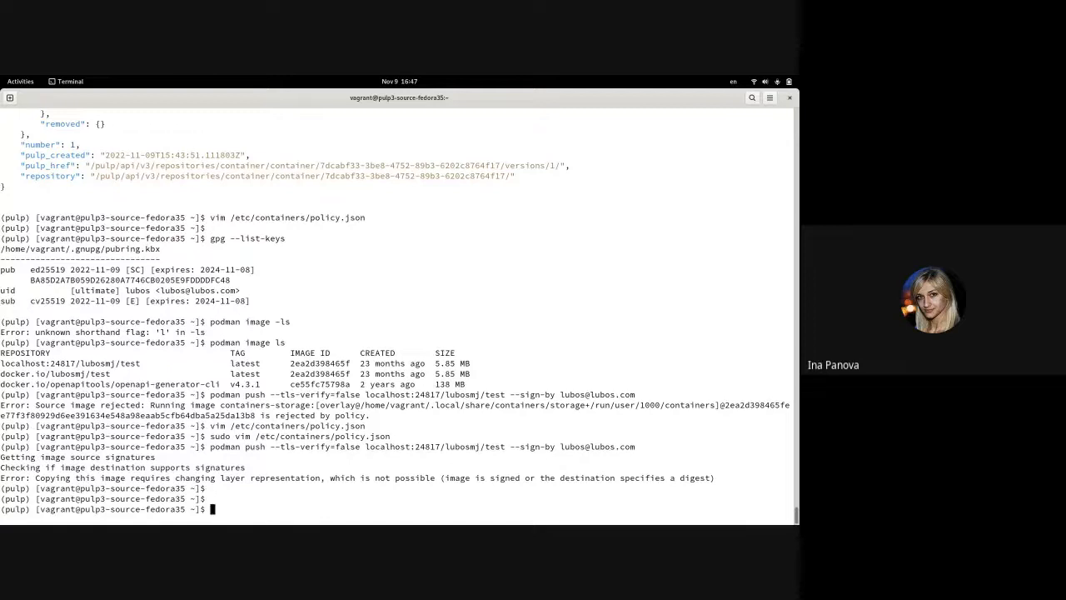
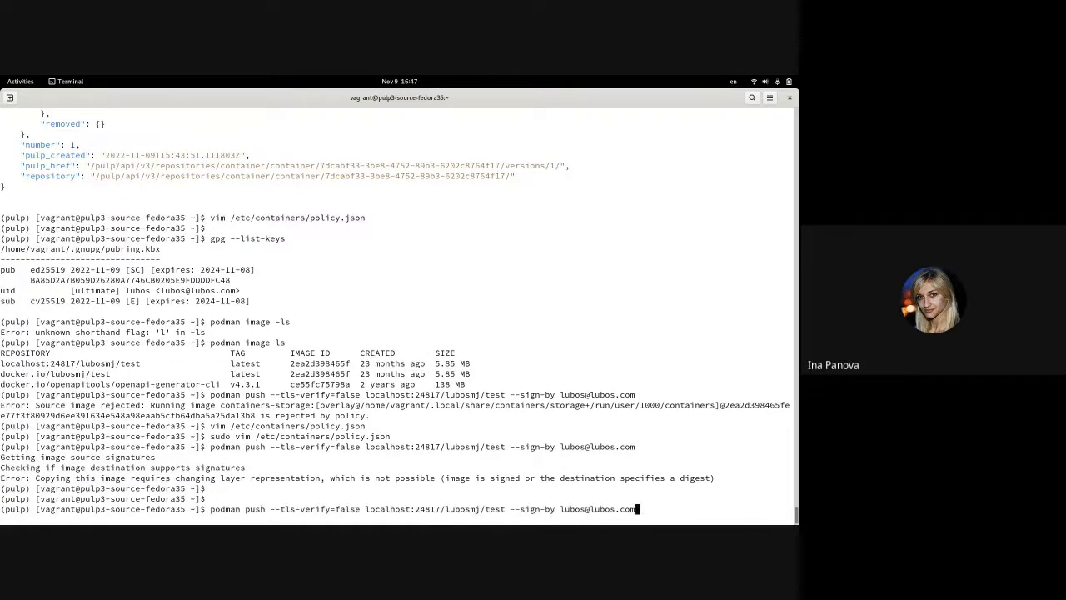
text(--remove-sig)
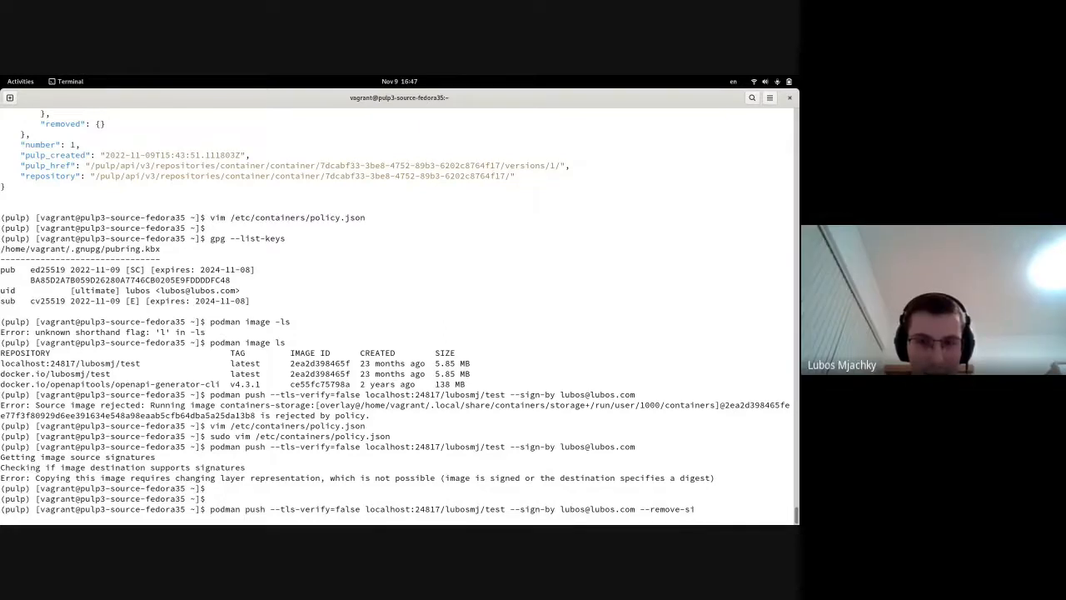
text(gnatures)
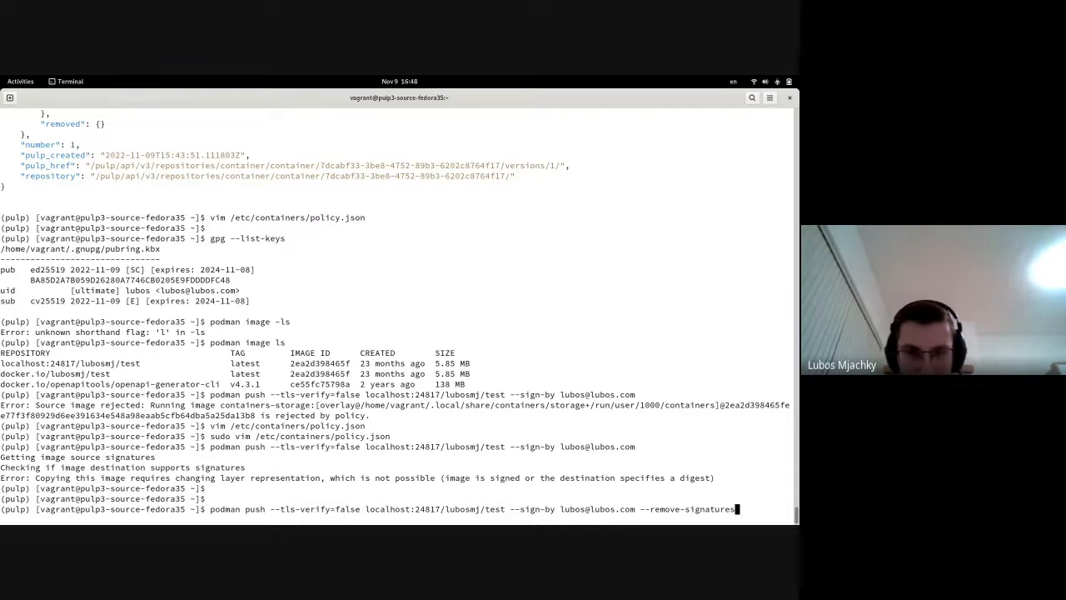
key(Return)
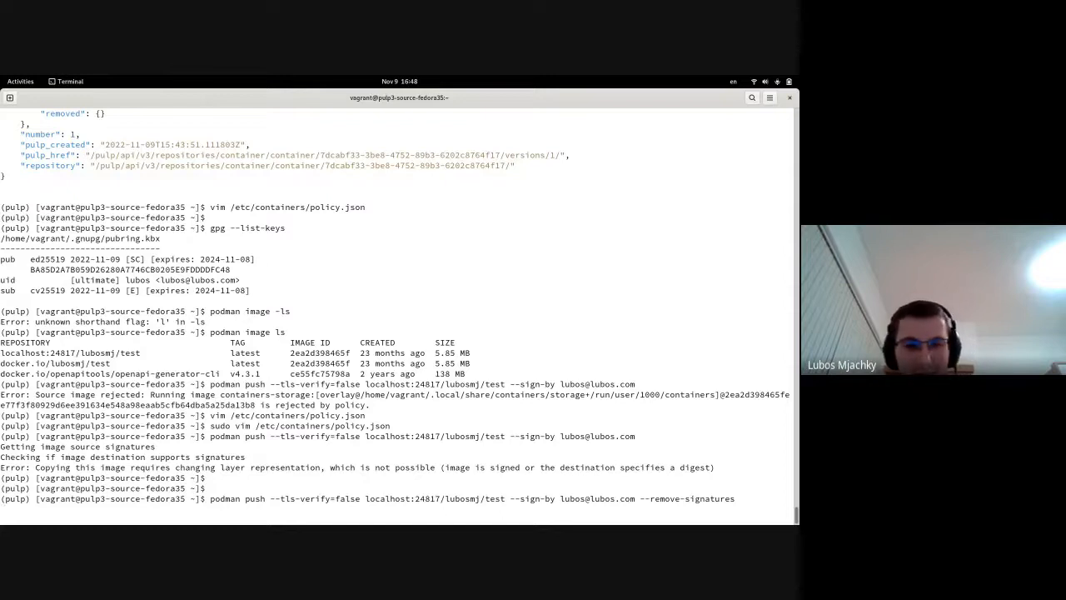
- Review the push output and the two listed distributions, including lubosmj/test
key(Return)
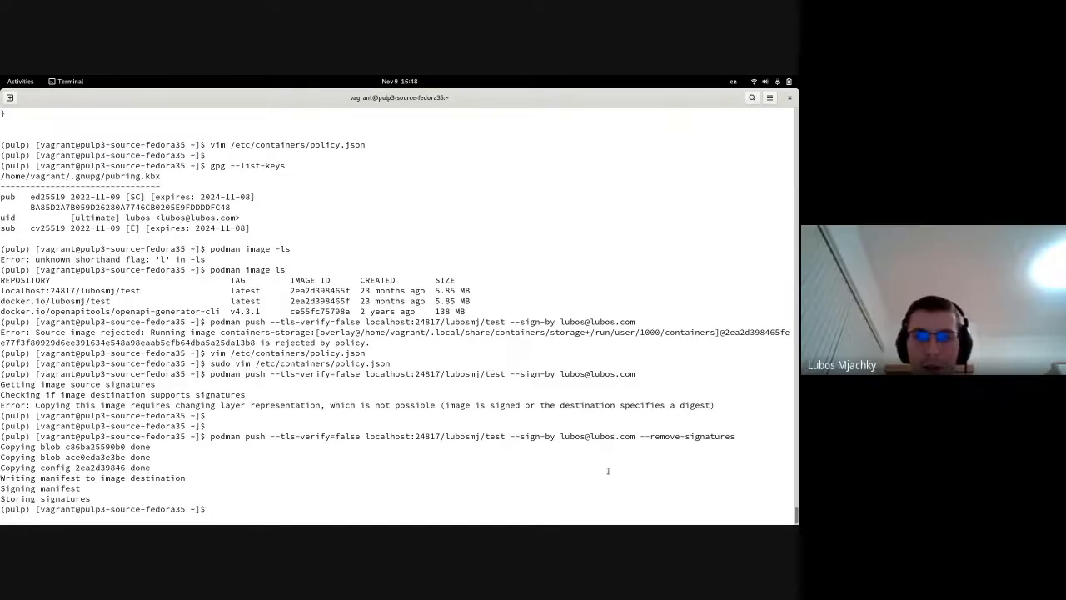
double_click(687, 436)
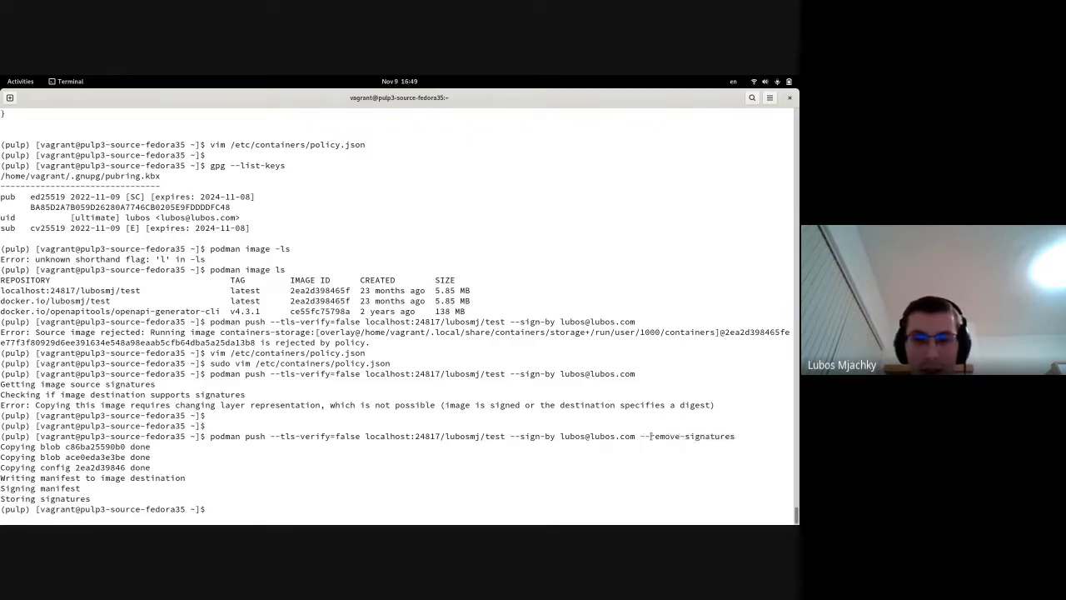
double_click(687, 437)
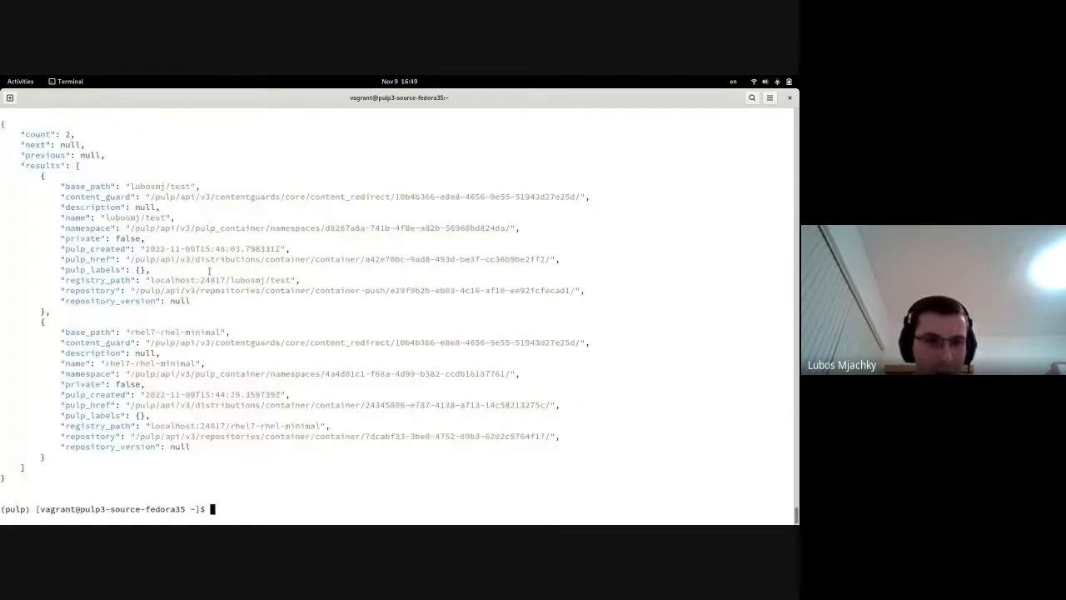
- Pull localhost:24817/lubosmj/test back from the local registry using the earlier podman pull command from history
double_click(160, 186)
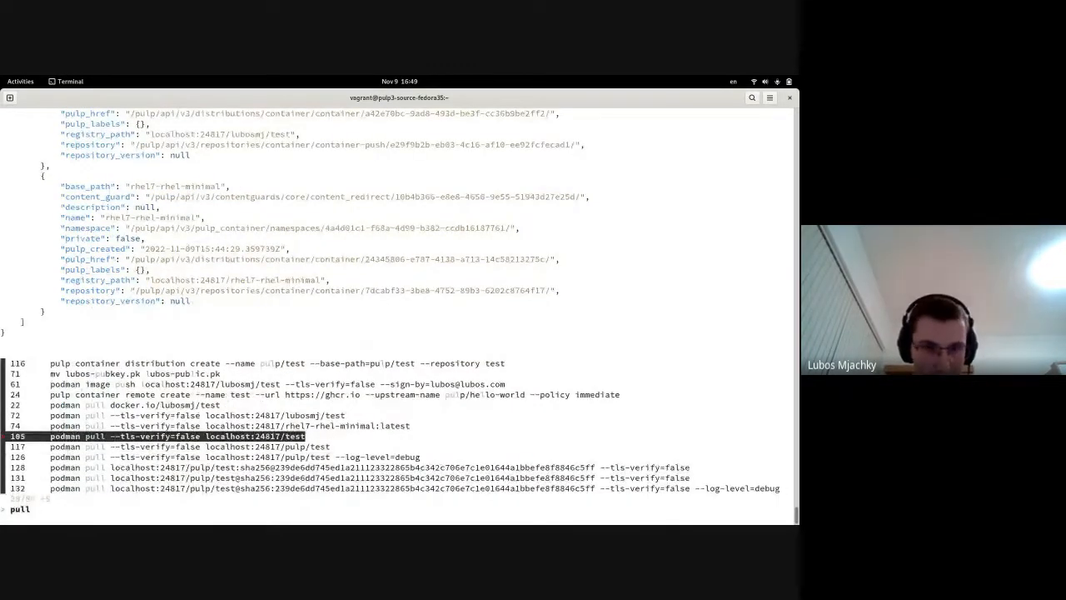
key(Return)
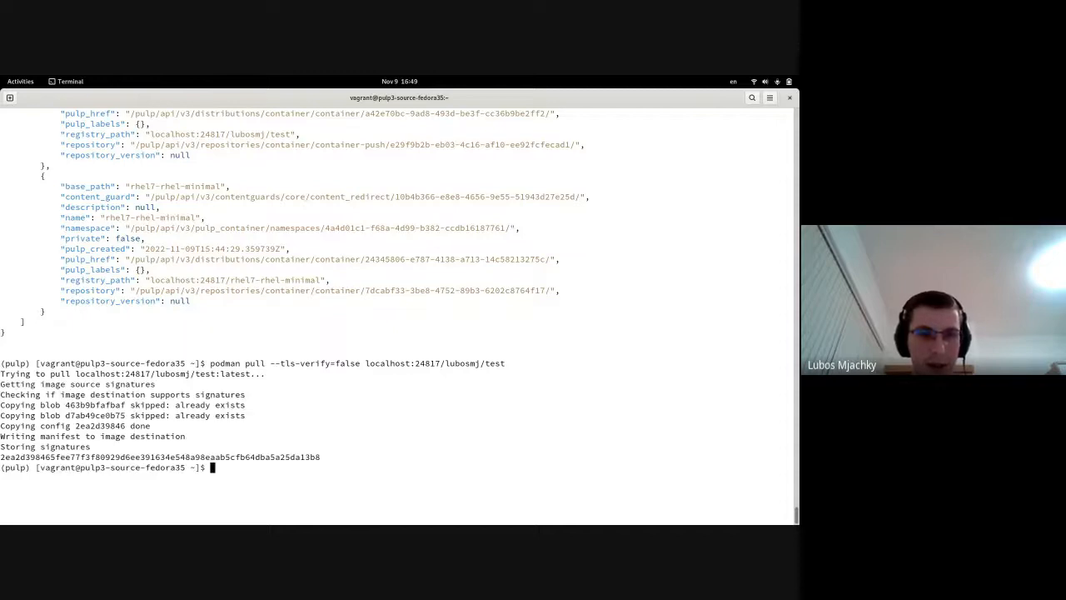
key(ctrl+r)
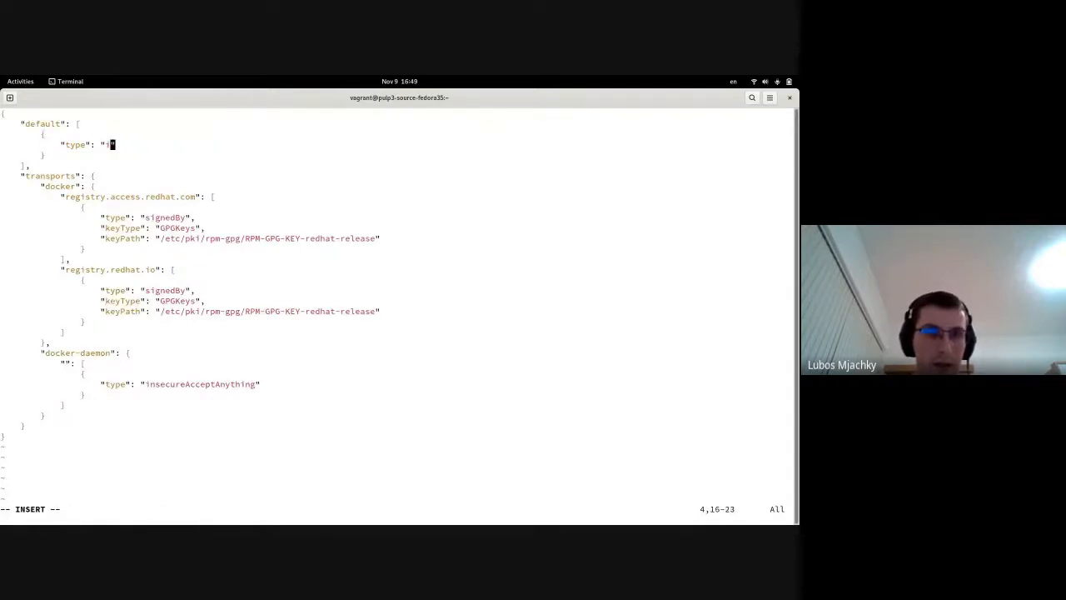
- Set the default policy type in policy.json to reject
text(reject)
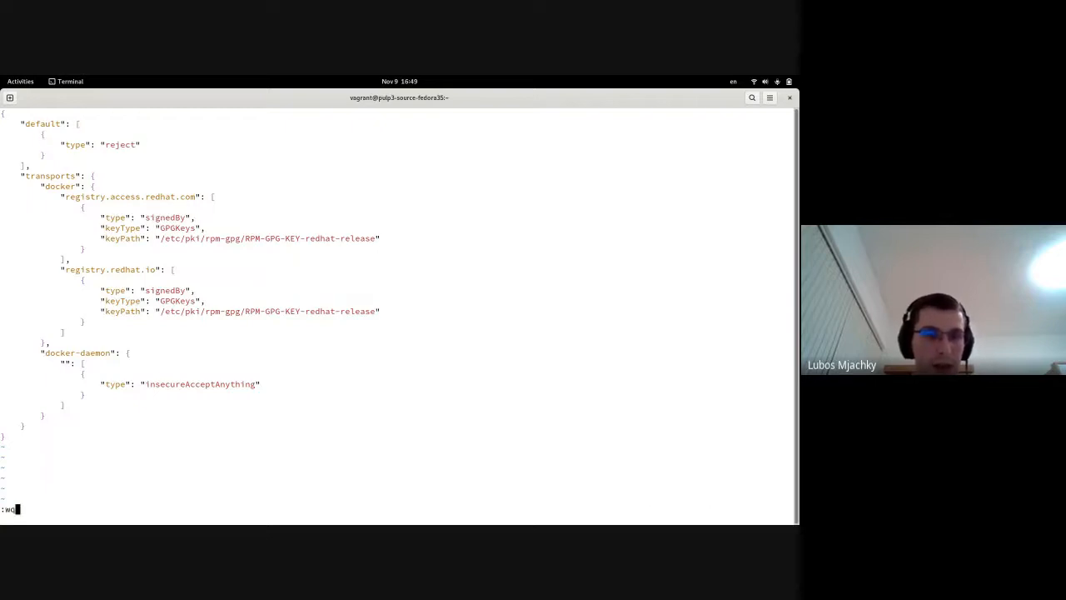
key(Return)
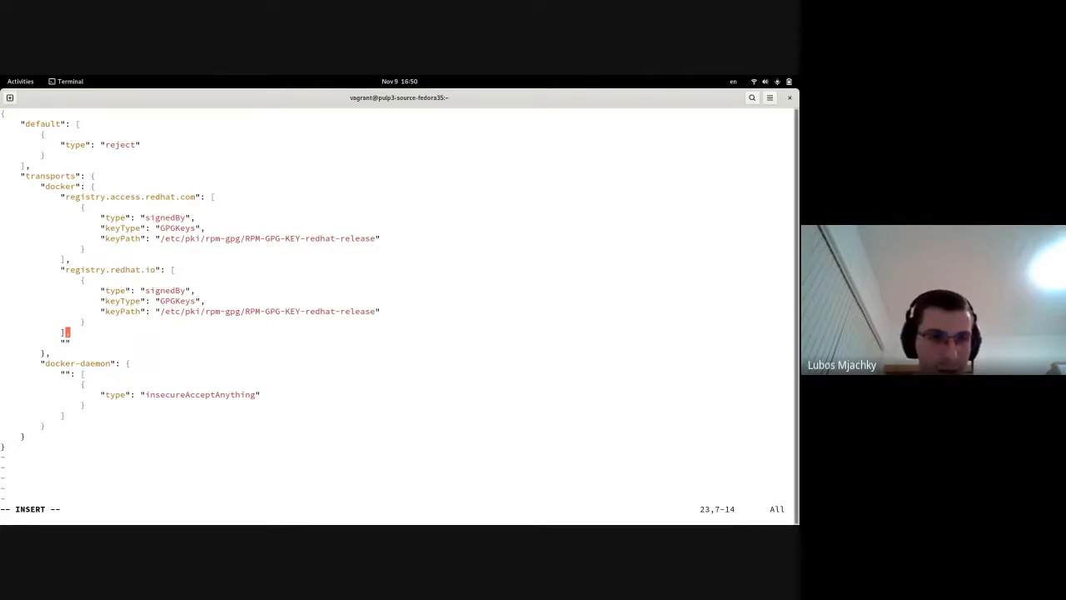
- Add a localhost:24817/lubosmj/test entry and paste the signedBy rule block under it
text(localhost:)
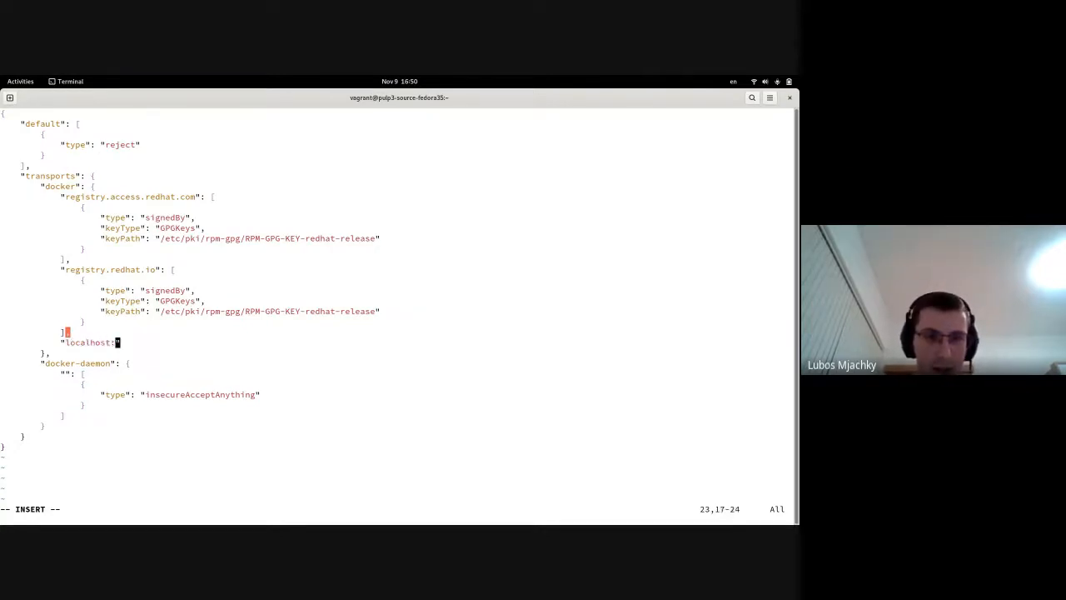
text(24817/)
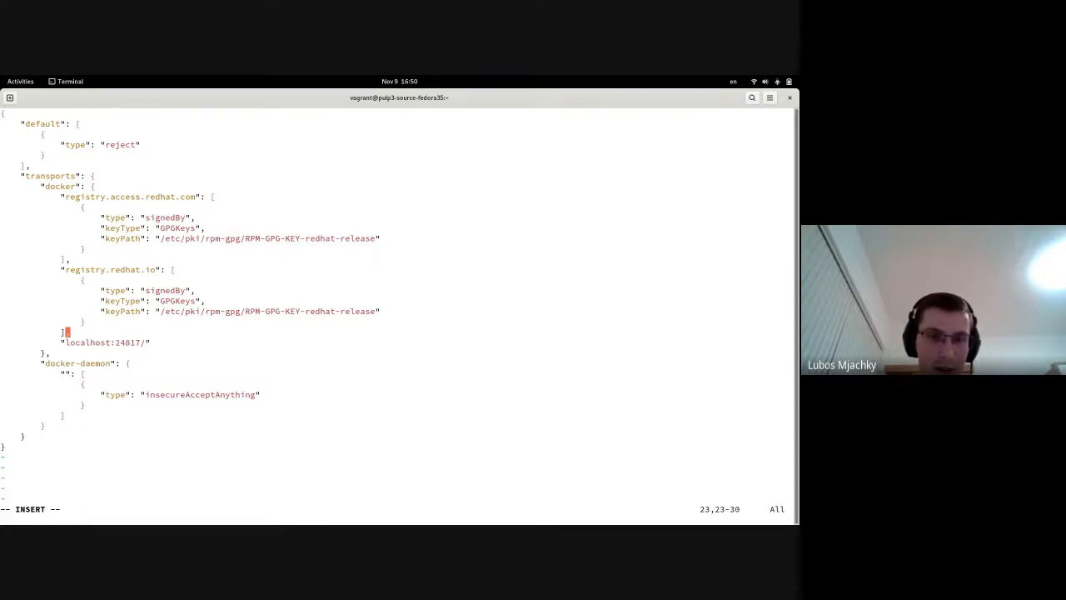
text(lubosmj/te)
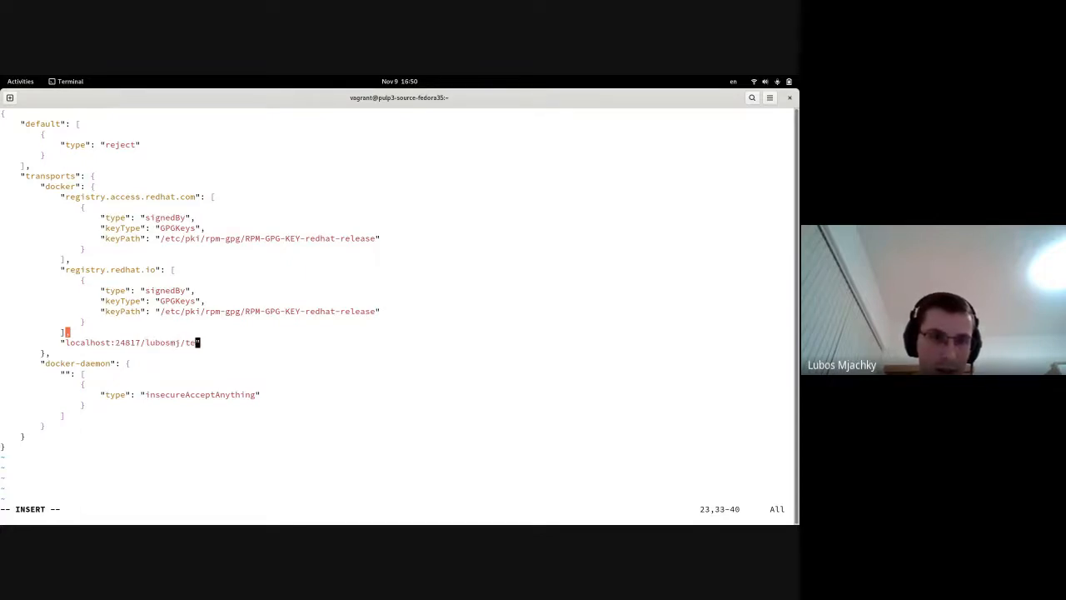
text(st)
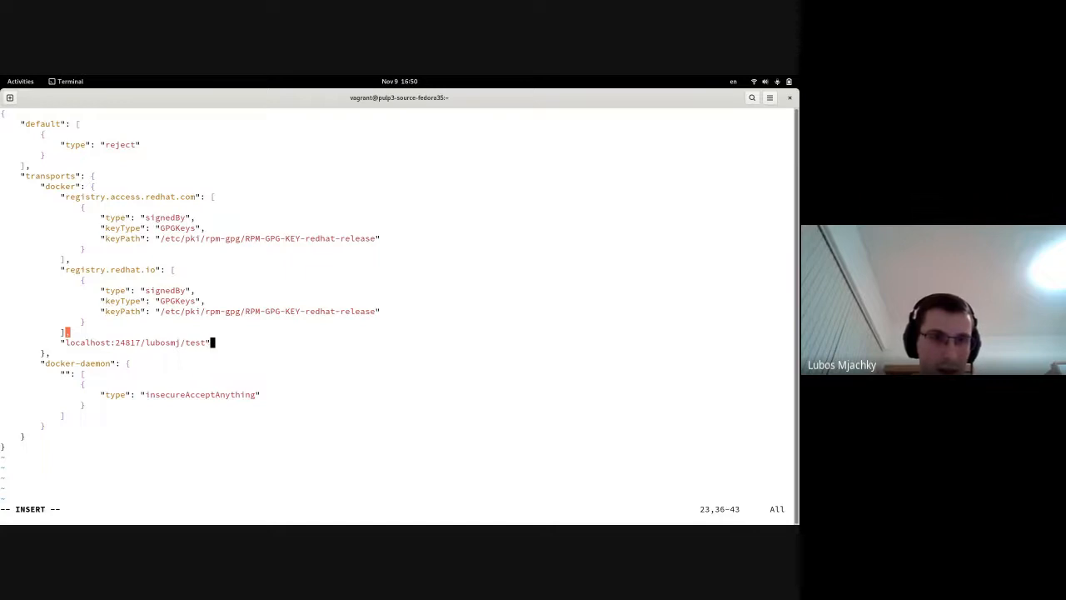
key(Return)
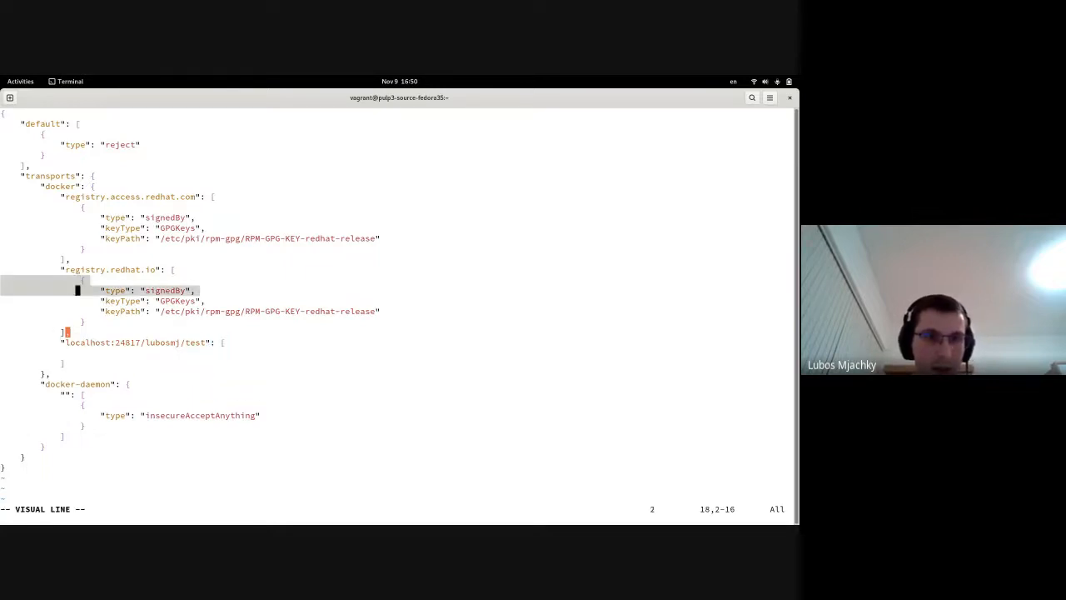
key(y)
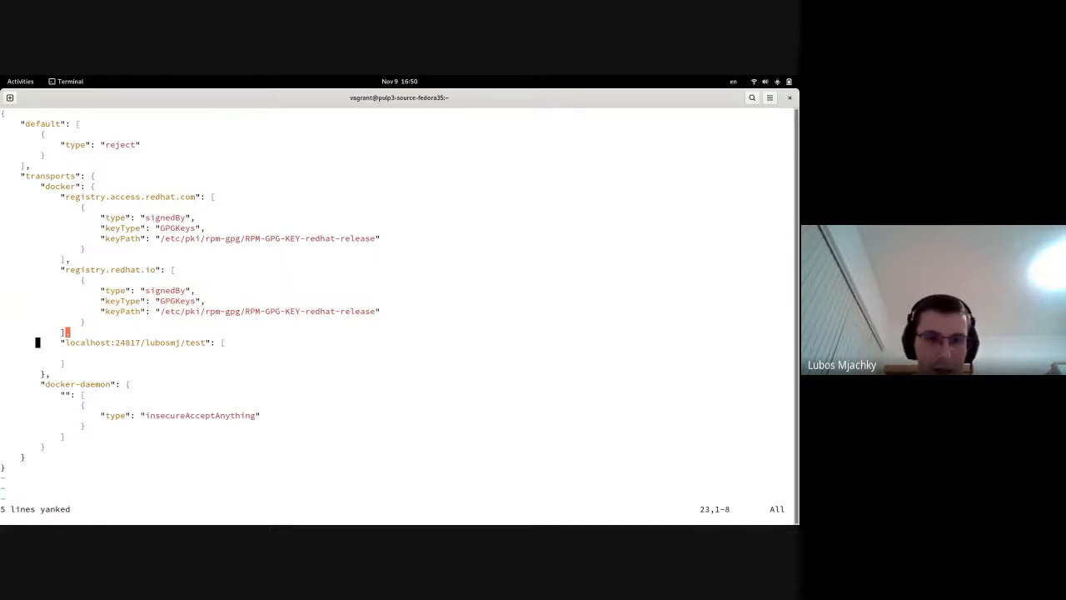
key(p)
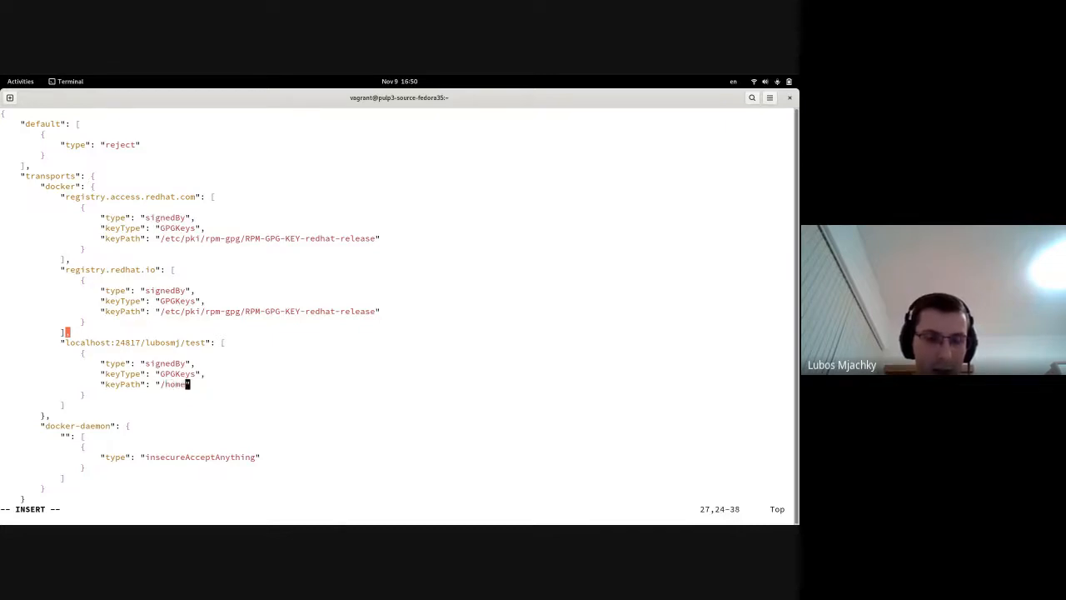
- Point keyPath to /home/vagrant/lubos-public.key and save the policy with :wq
text(/vagrant/lubos-)
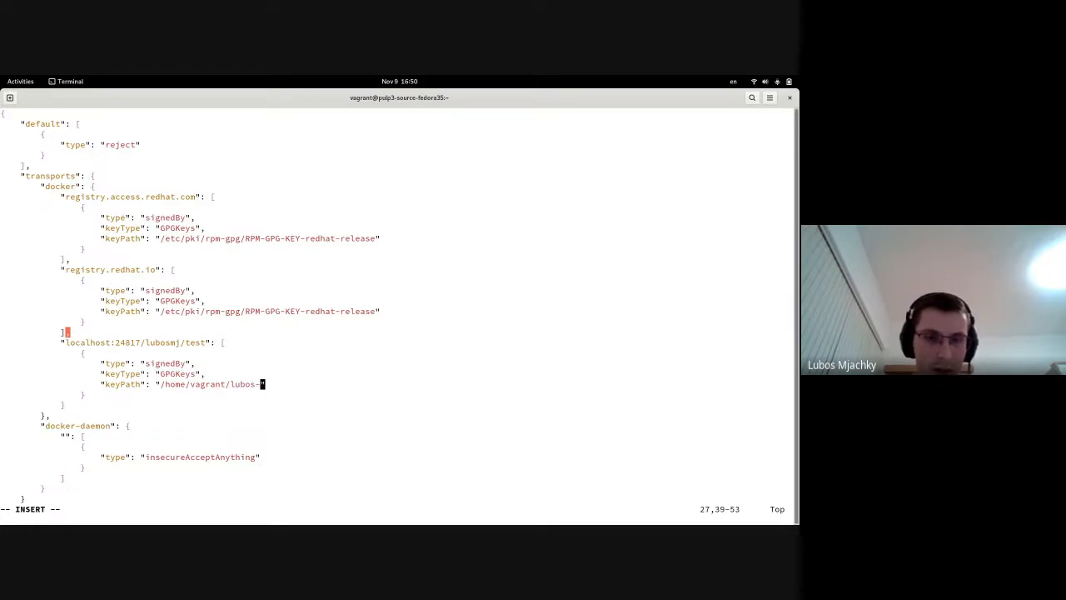
text(public.key")
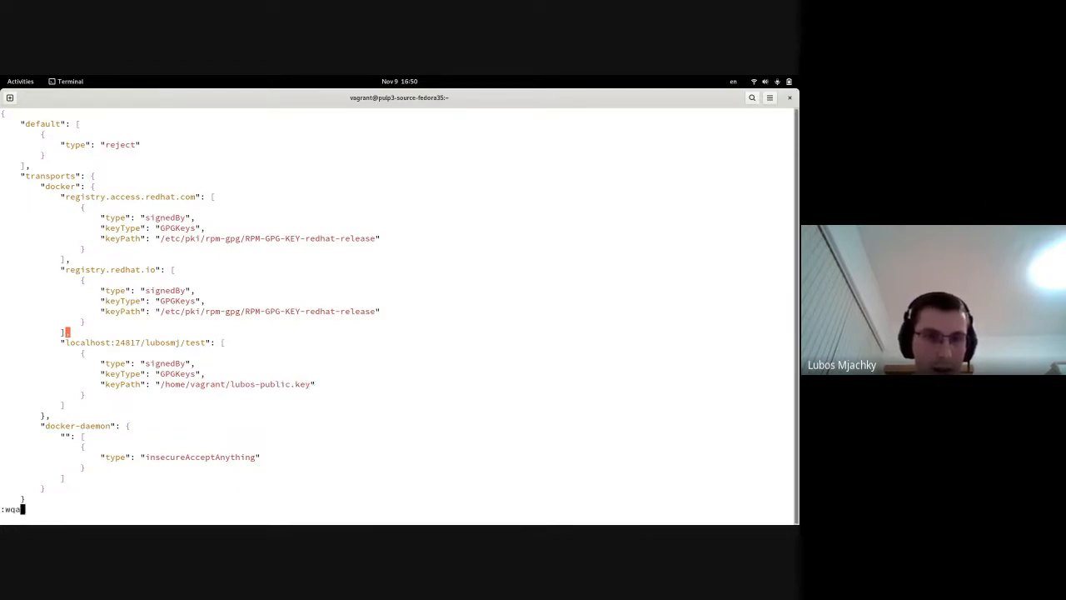
key(Return)
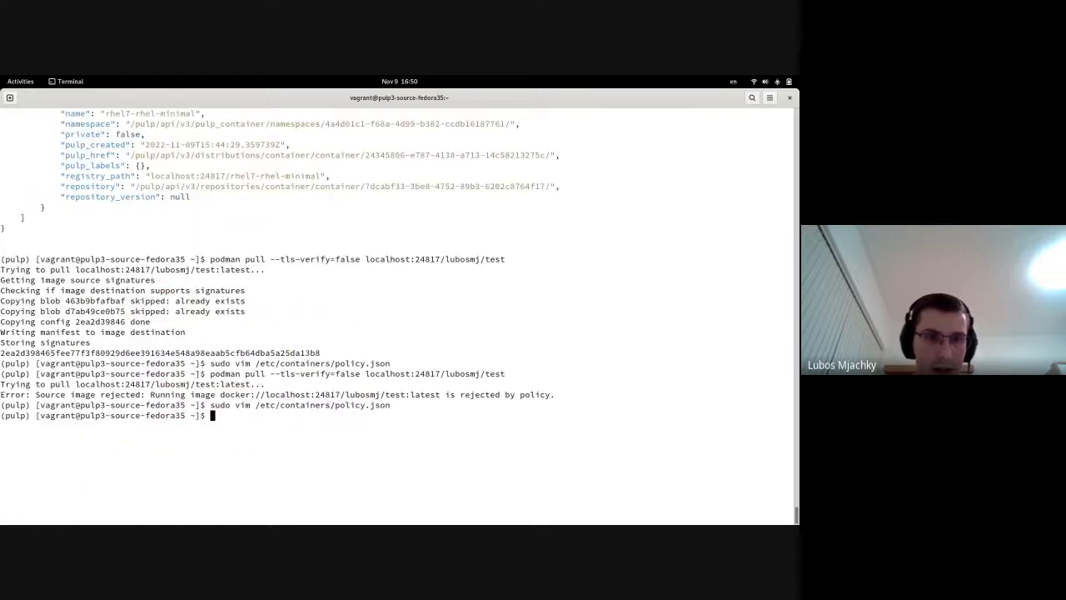
- Fix the key path in policy.json and rerun podman pull --tls-verify=false so lubosmj/test pulls with signatures
key(Return)
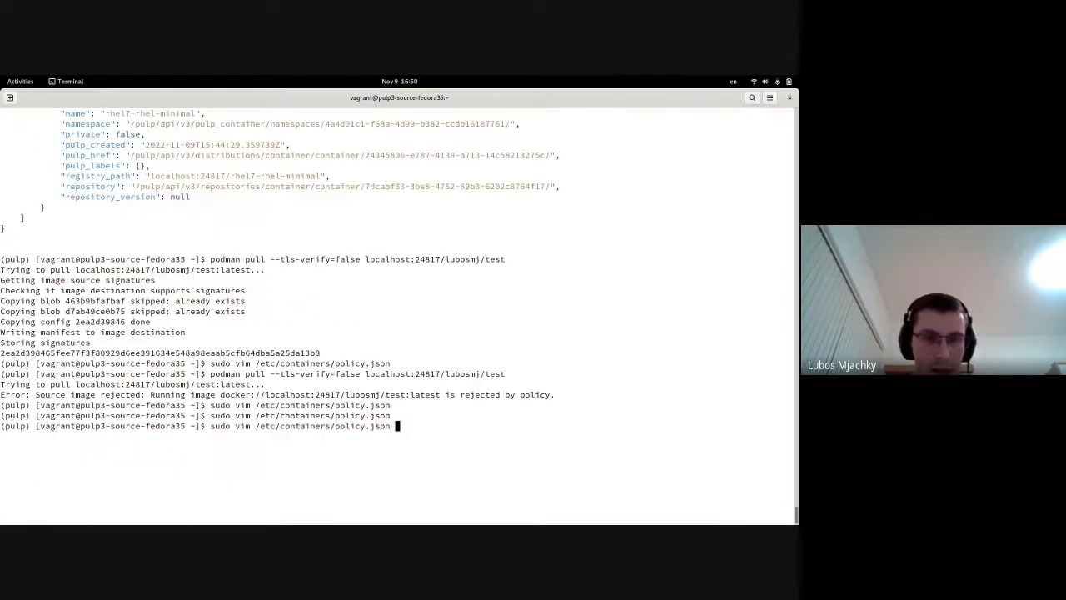
key(Return)
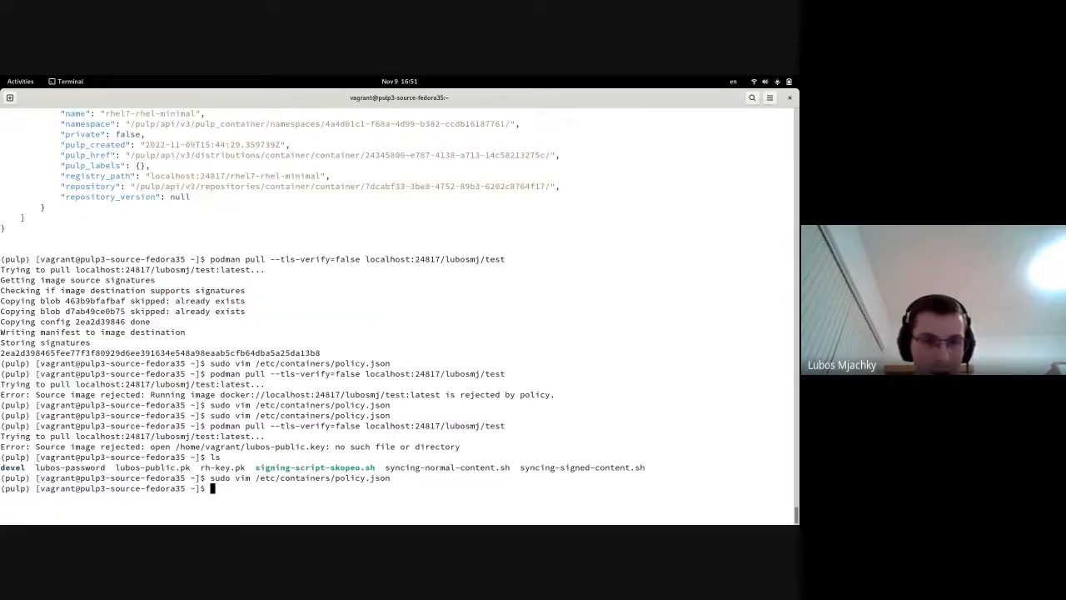
key(Return)
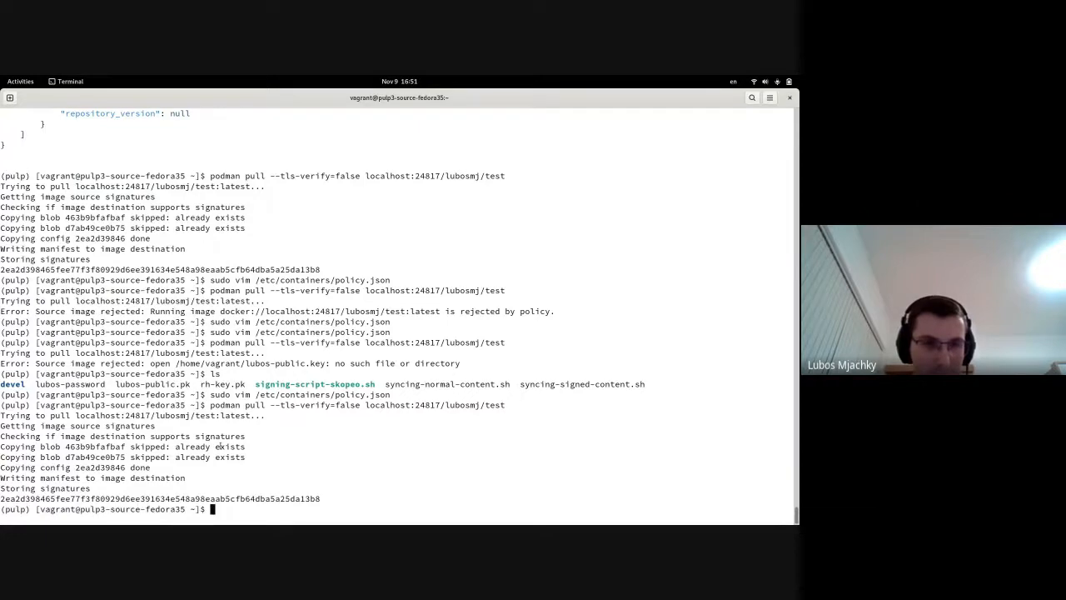
double_click(230, 446)
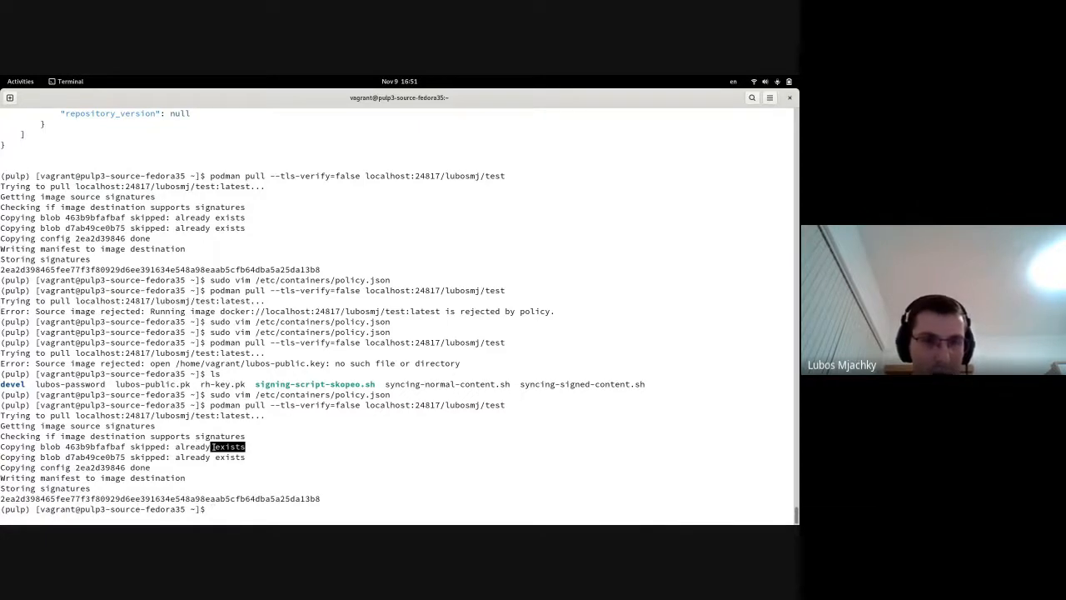
double_click(193, 456)
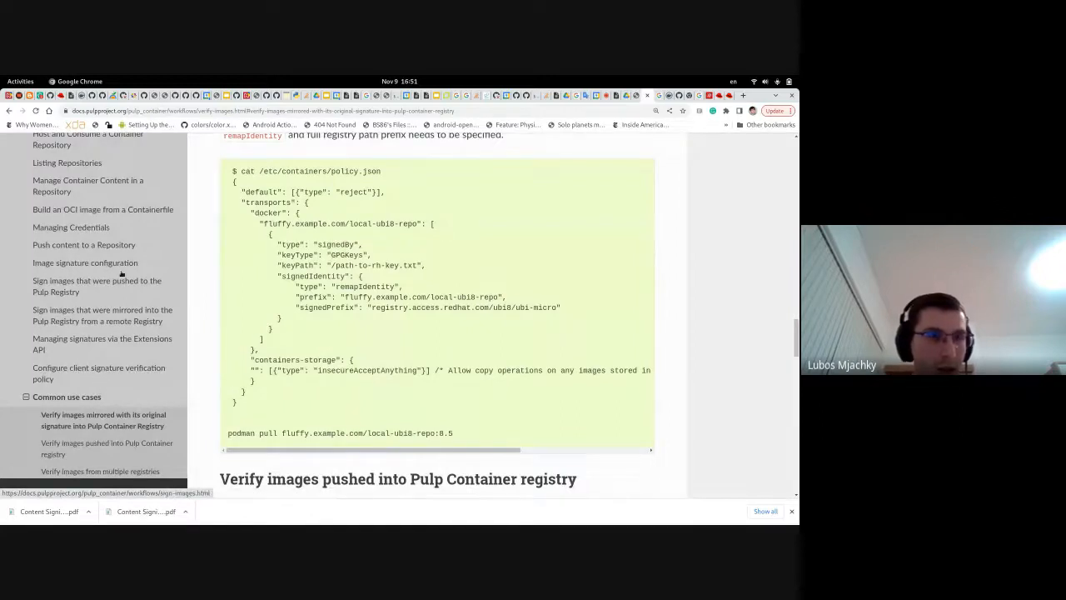
- Read the Image signature configuration page down through signing pushed and mirrored images
click(85, 263)
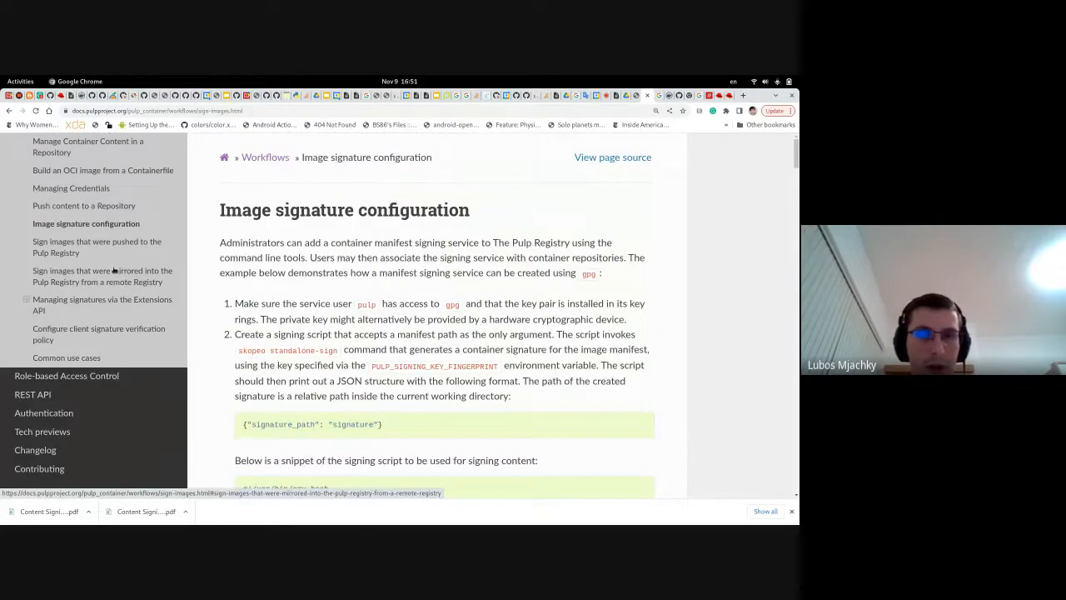
scroll(down, 3)
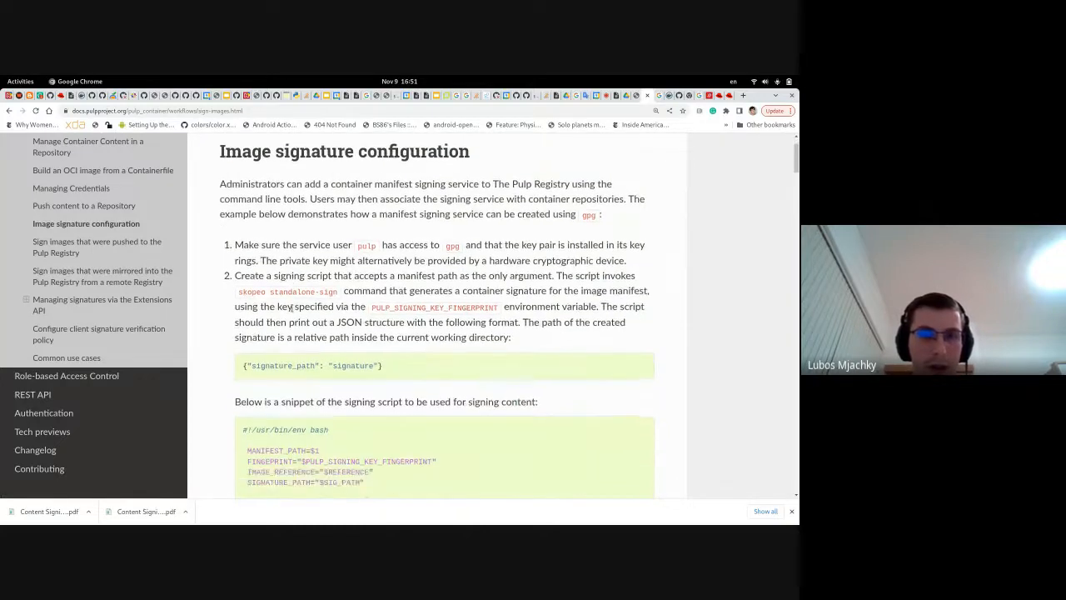
scroll(down, 3)
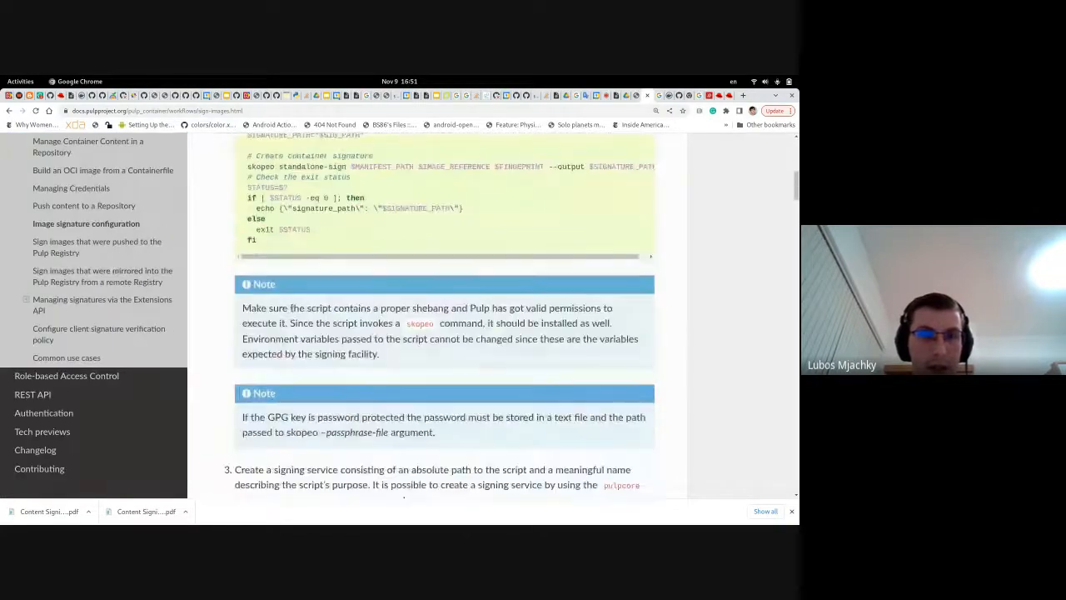
scroll(down, 3)
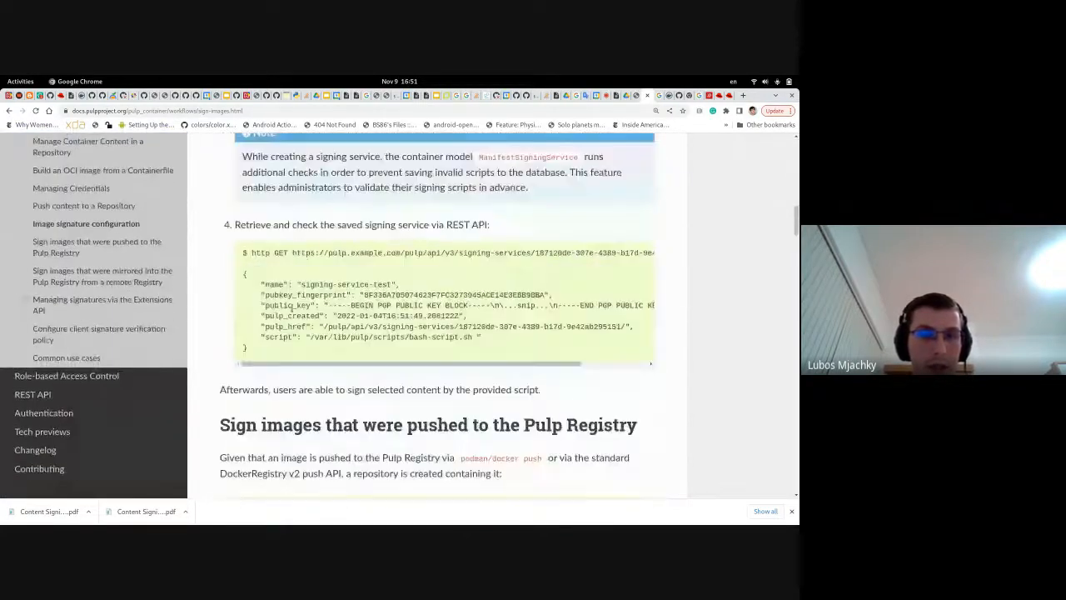
scroll(down, 3)
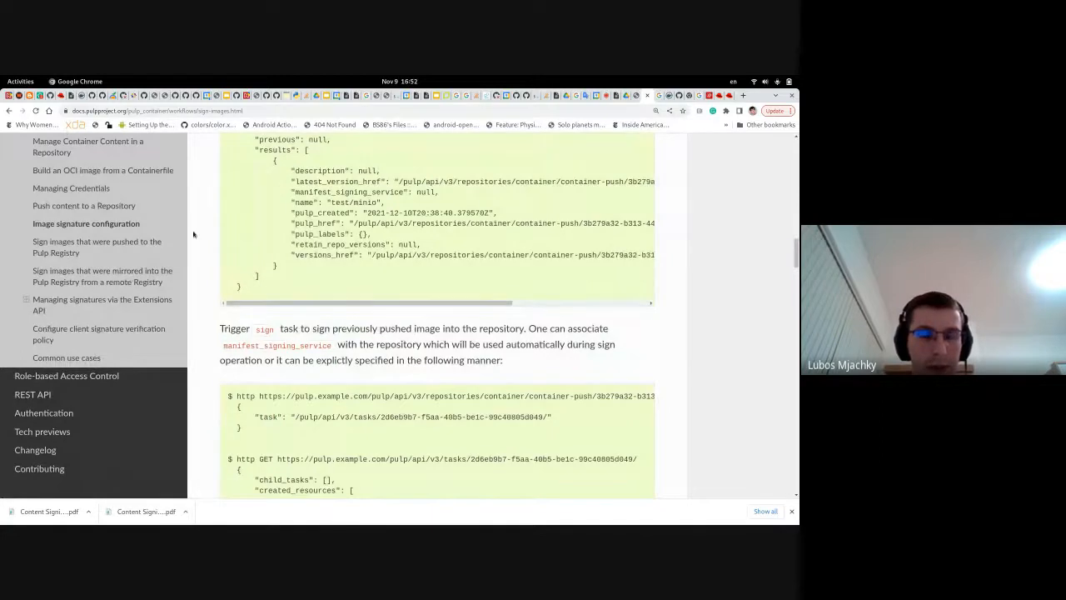
scroll(down, 3)
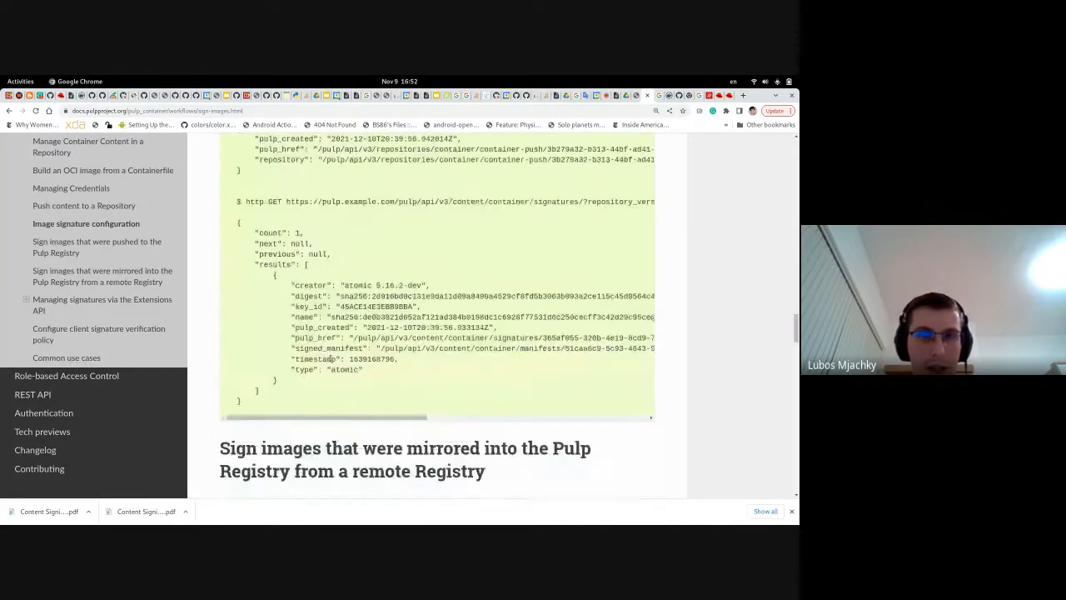
scroll(down, 3)
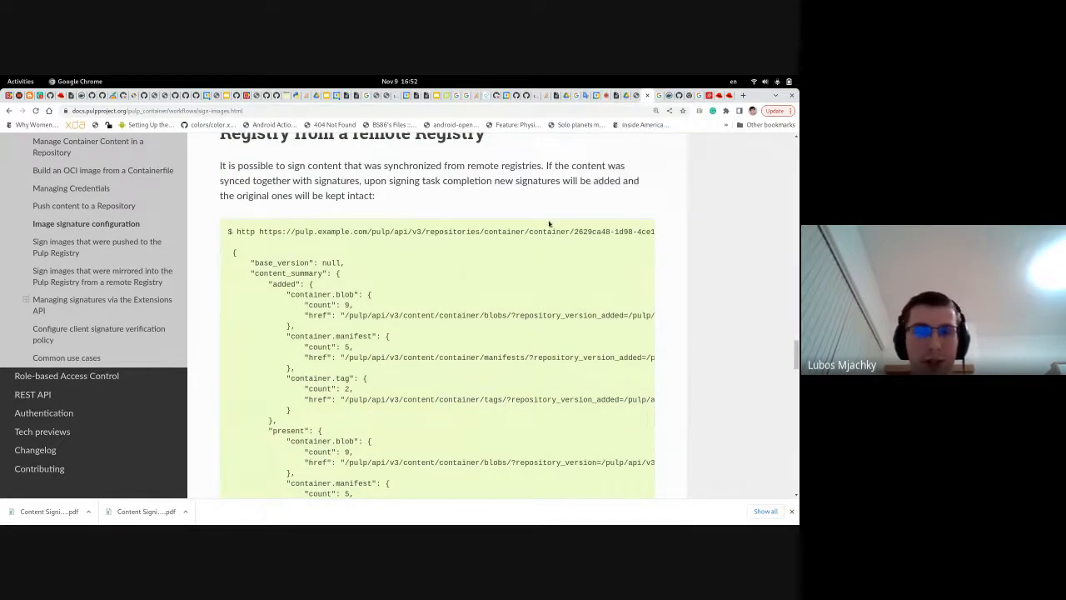
scroll(down, 3)
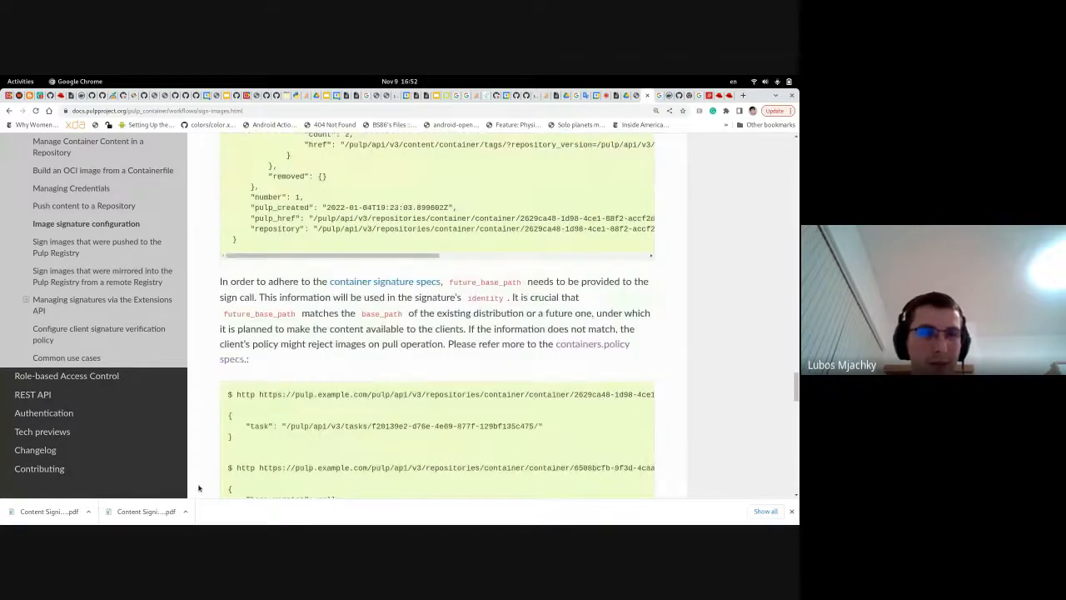
scroll(down, 3)
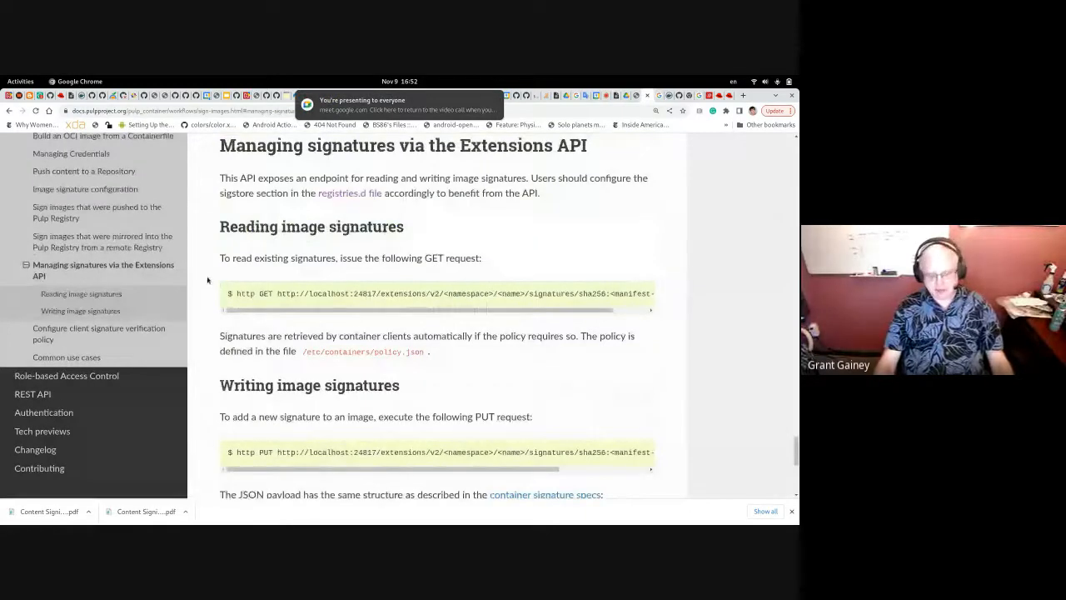
- Show the 'Managing signatures via the Extensions API' section on reading and writing signatures
double_click(265, 293)
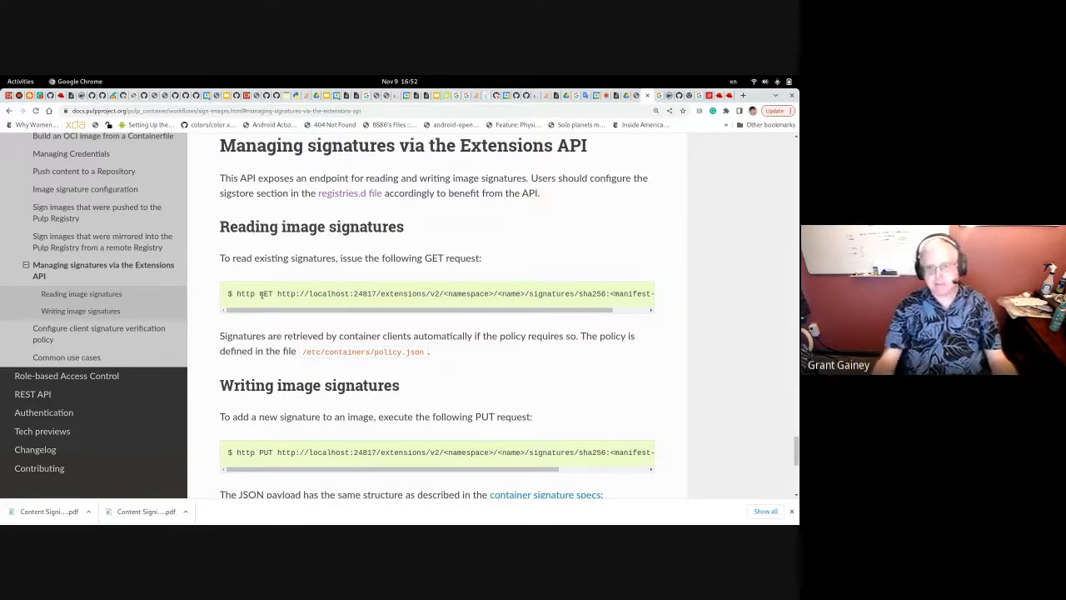
mouse_move(361, 290)
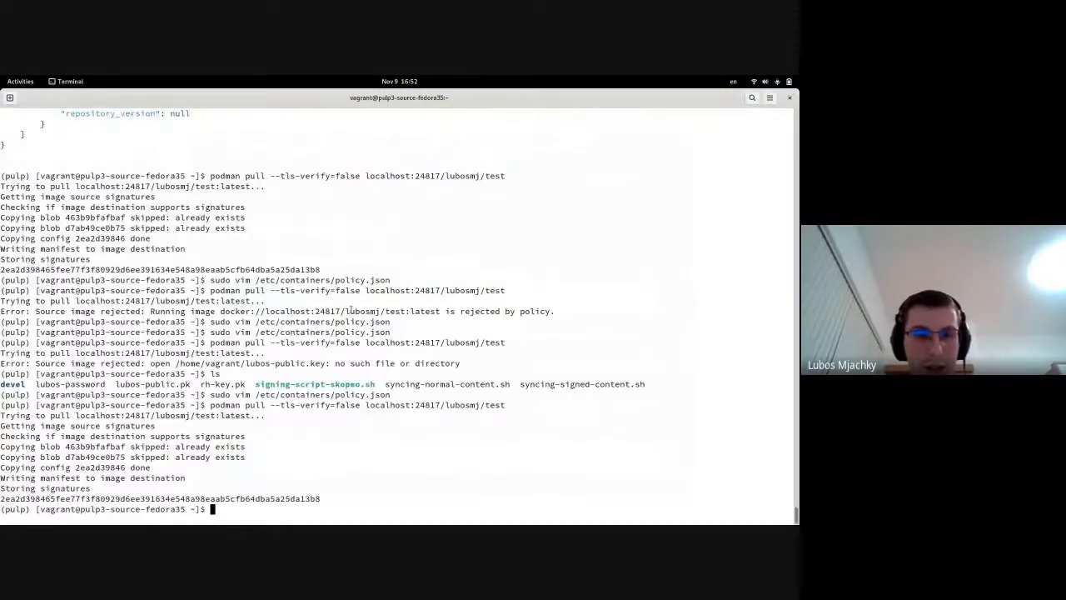
- Enter pulpcore-manager add-signing-service for skopeo-service with signing-script-skopeo.sh and the key fingerprint
key(Return)
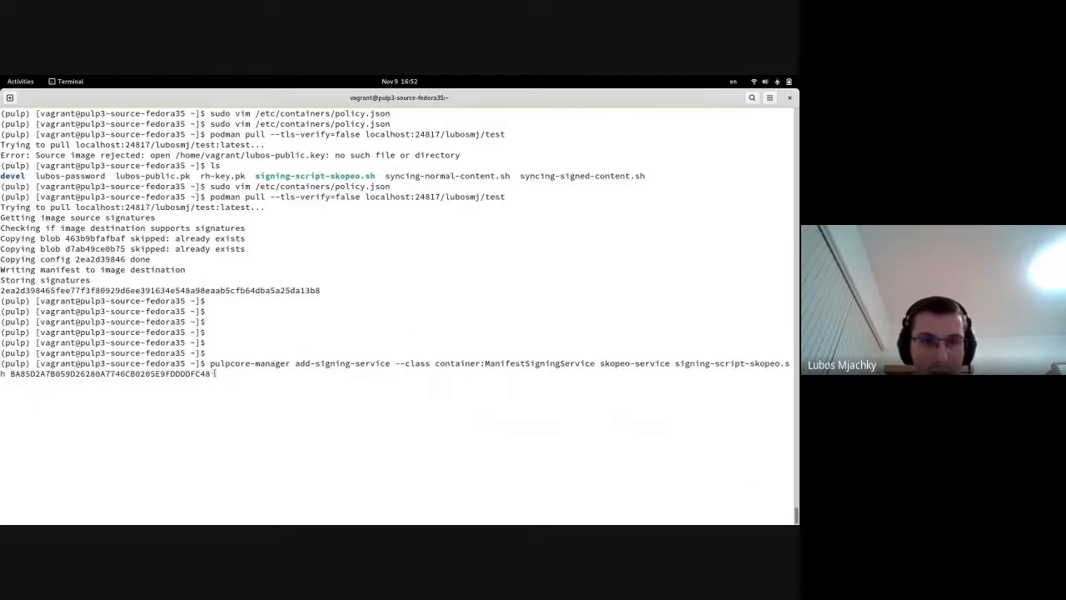
double_click(248, 363)
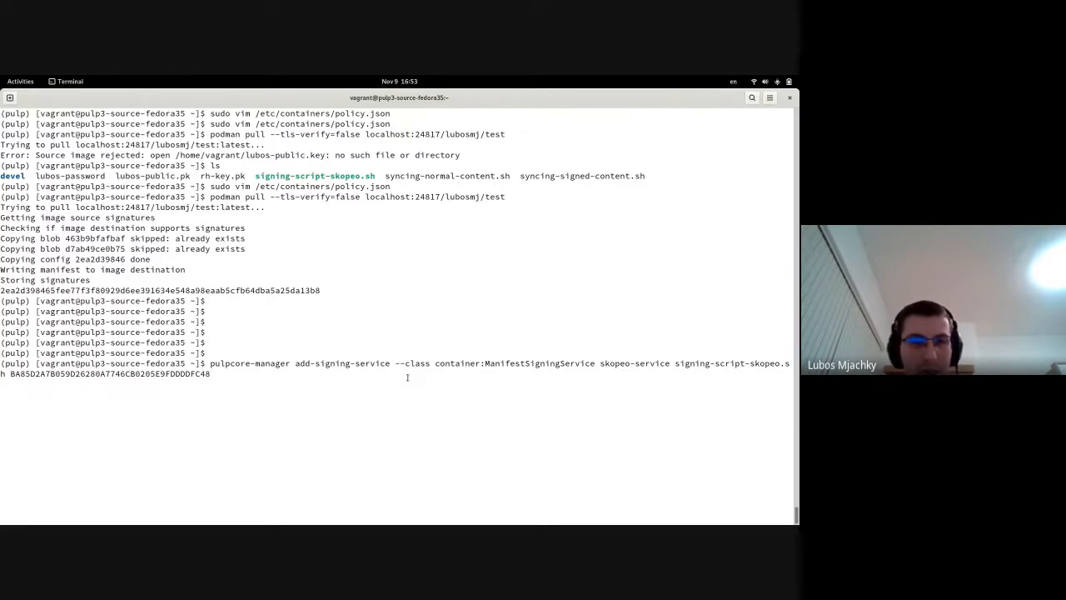
double_click(342, 363)
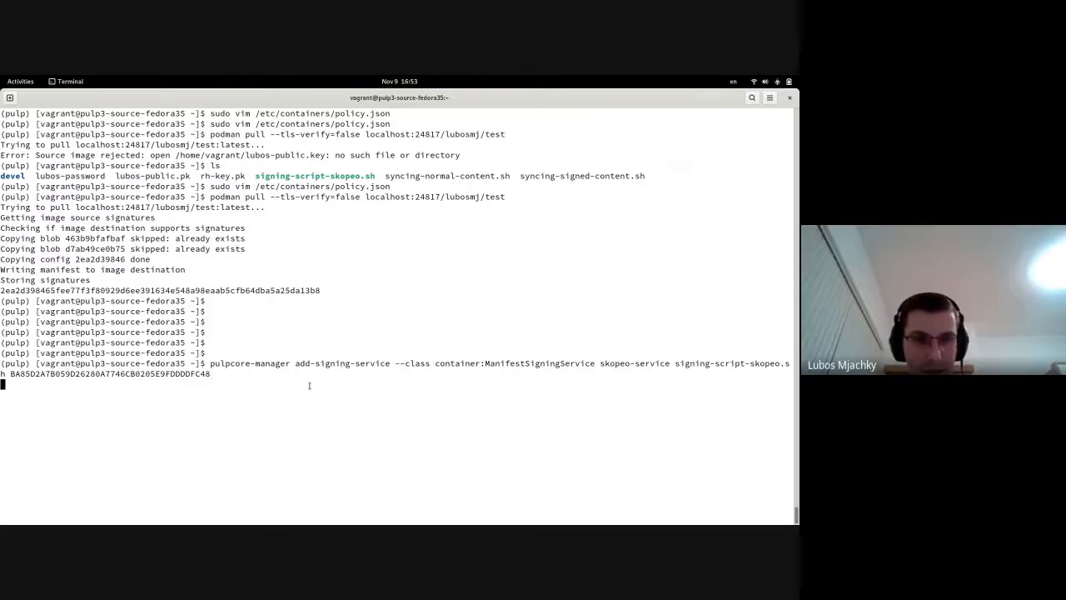
- Register skopeo-service, then list :24817/pulp/api/v3/signing-services/ showing its fingerprint and script
key(Return)
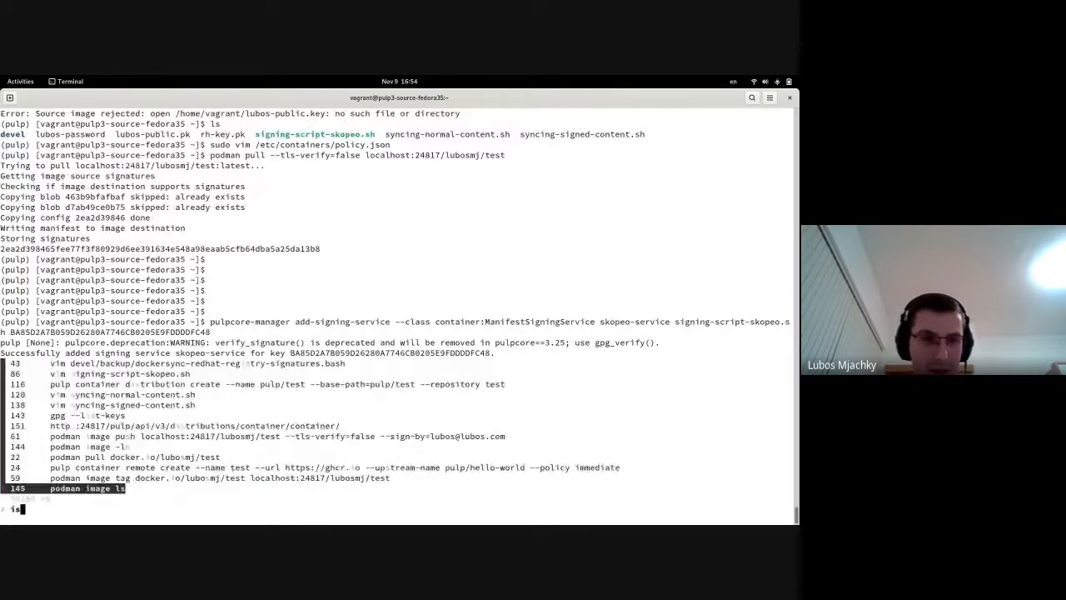
text(ignin)
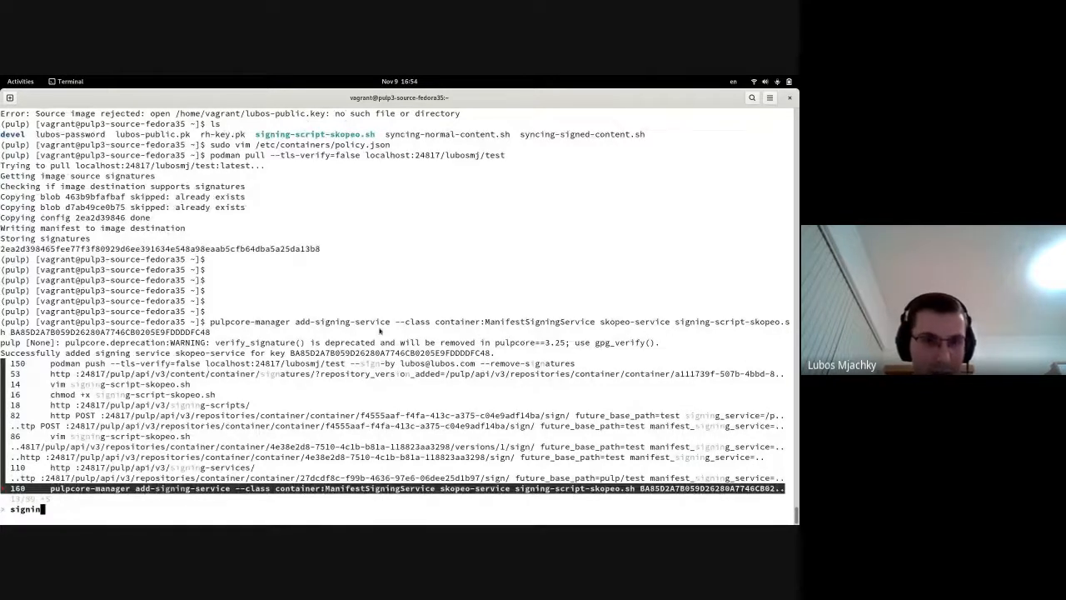
key(Return)
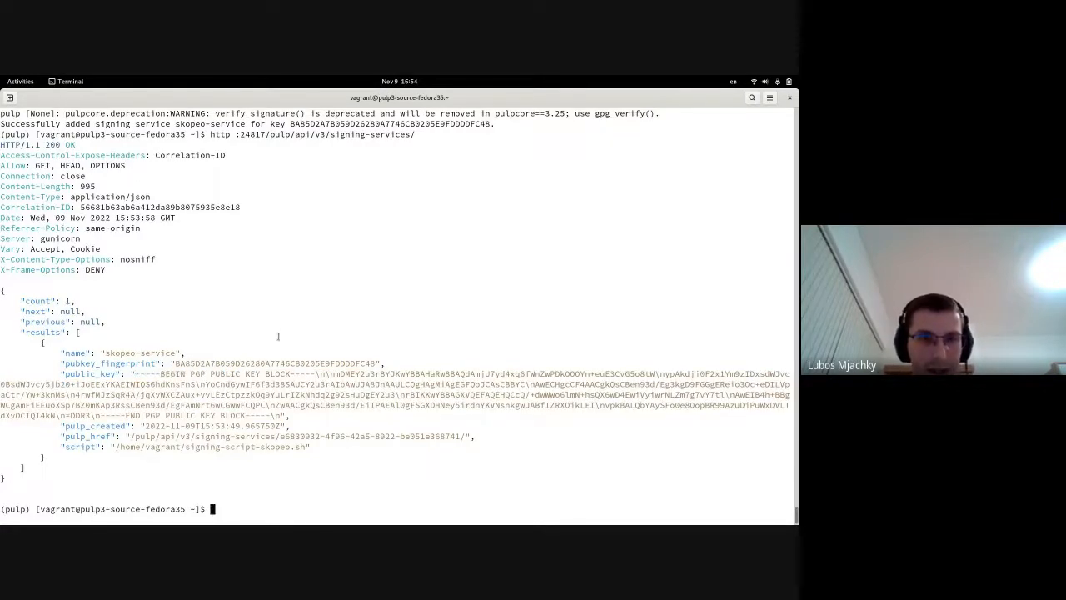
key(ctrl+r)
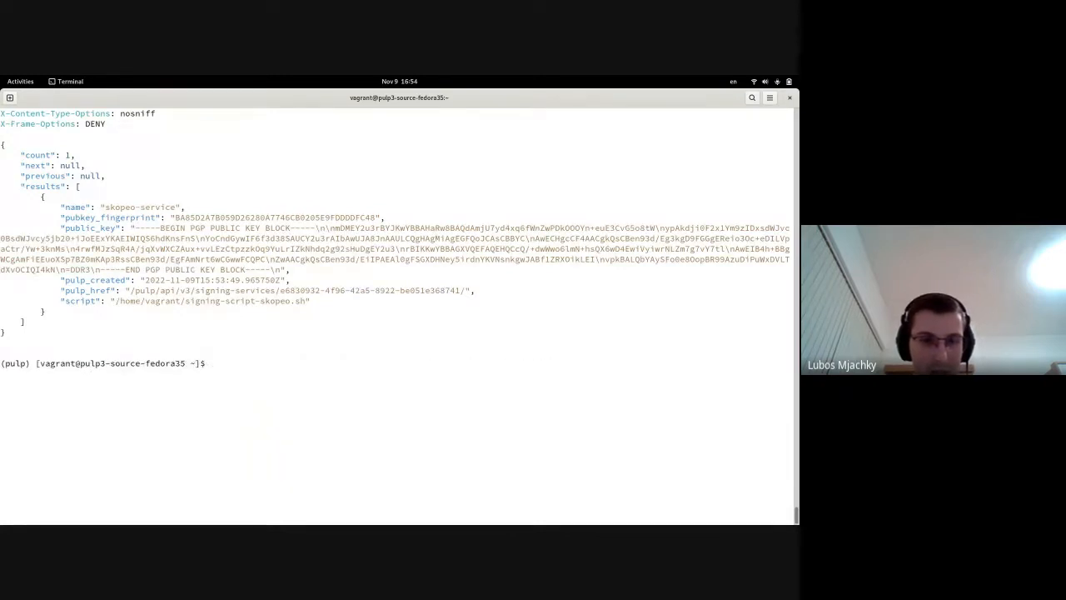
- Run syncing-normal-content.sh to create the test repository, sync hello-world and list linux and latest tags
text(vim)
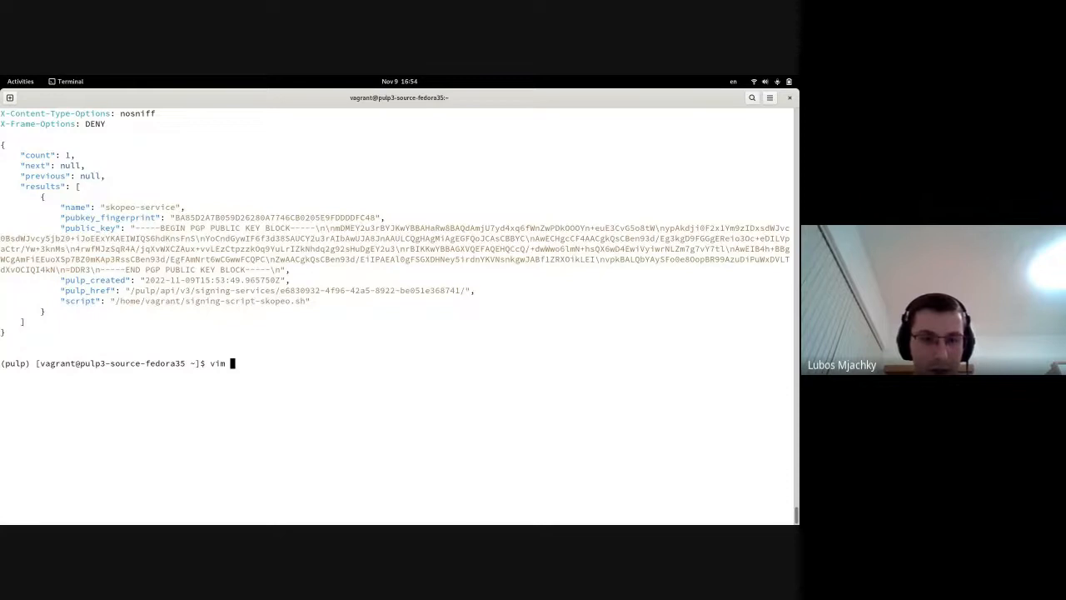
text(syncing-)
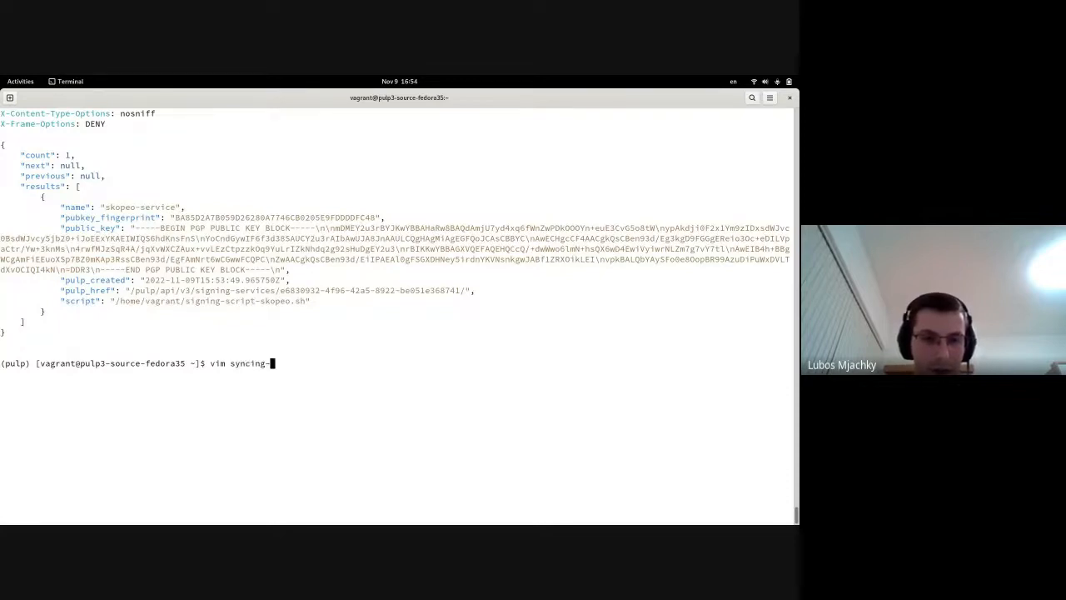
key(Tab)
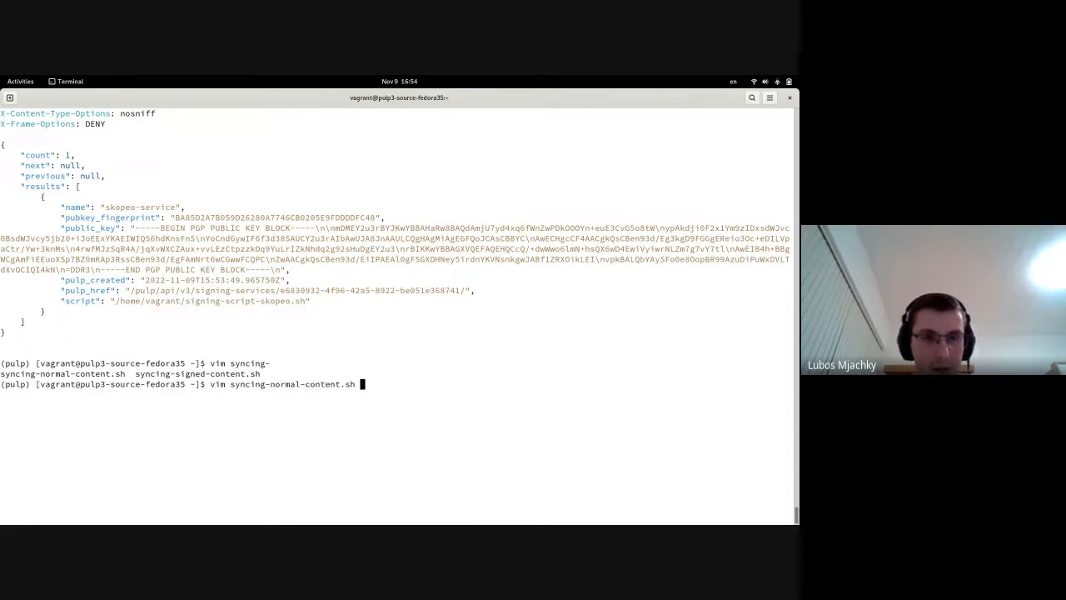
key(Return)
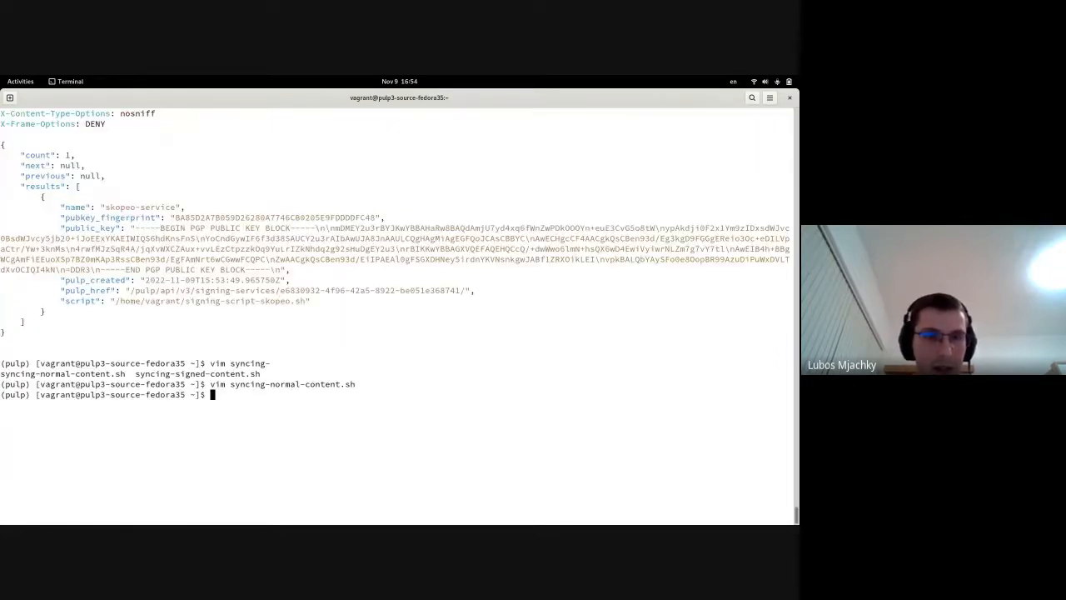
double_click(291, 383)
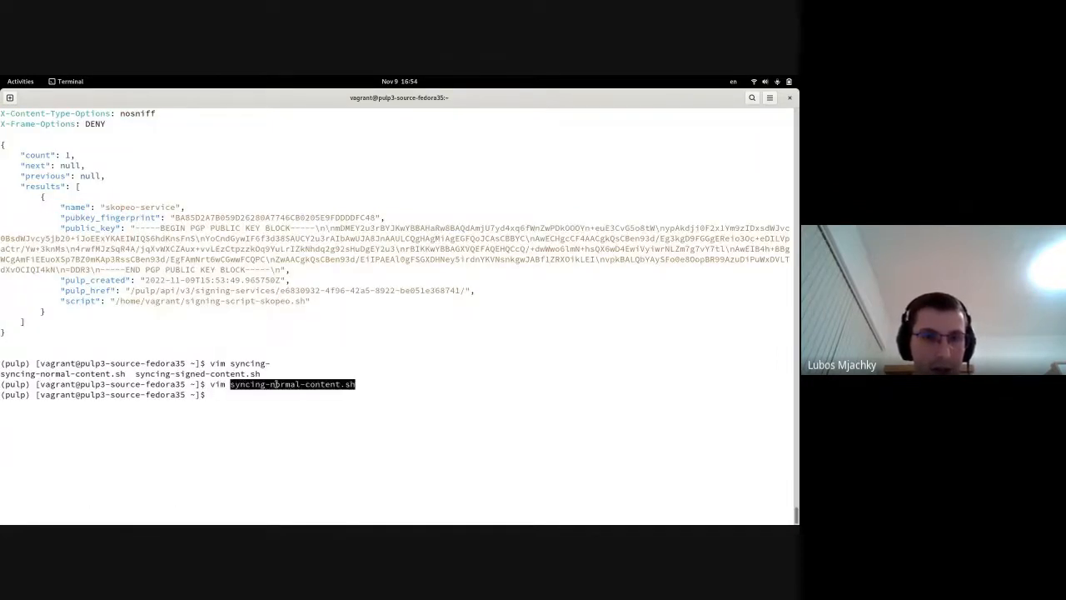
key(Return)
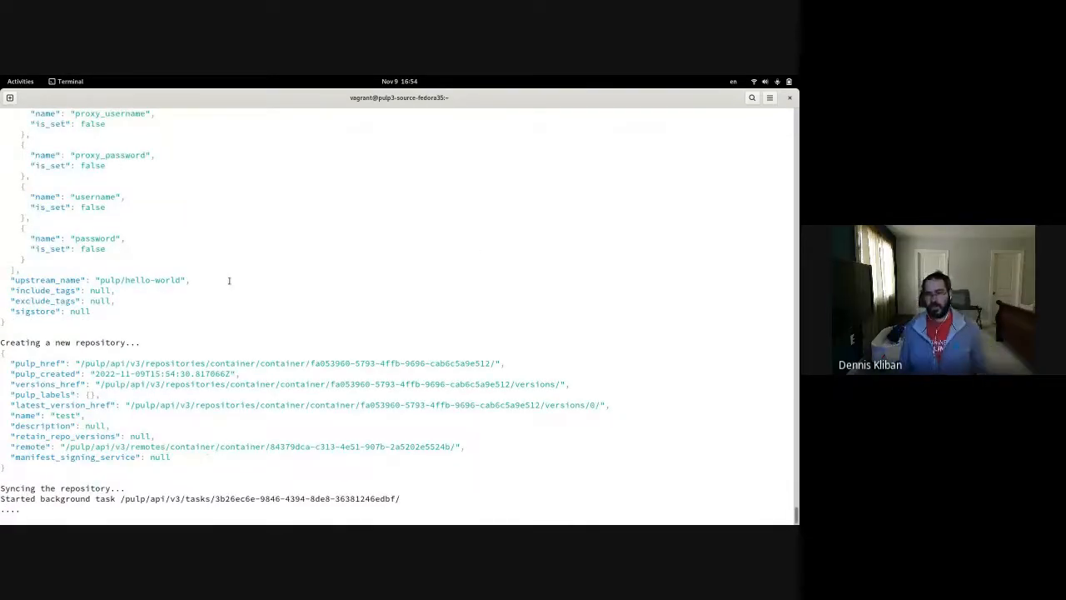
scroll(down, 3)
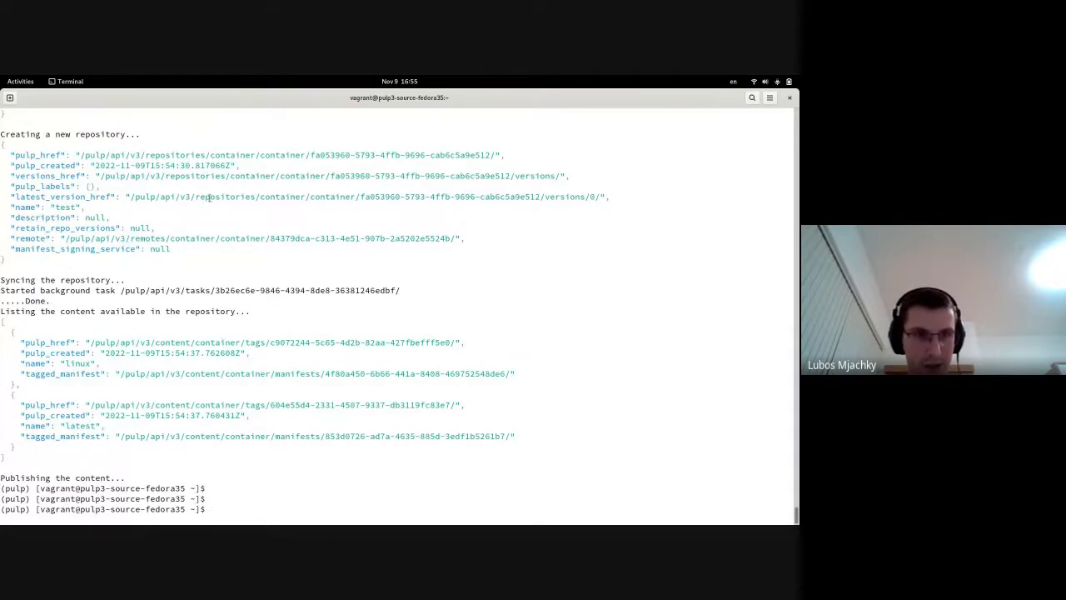
- POST to the repository's sign/ endpoint with future_base_path=pulp/test and manifest_signing_service set
text(ht)
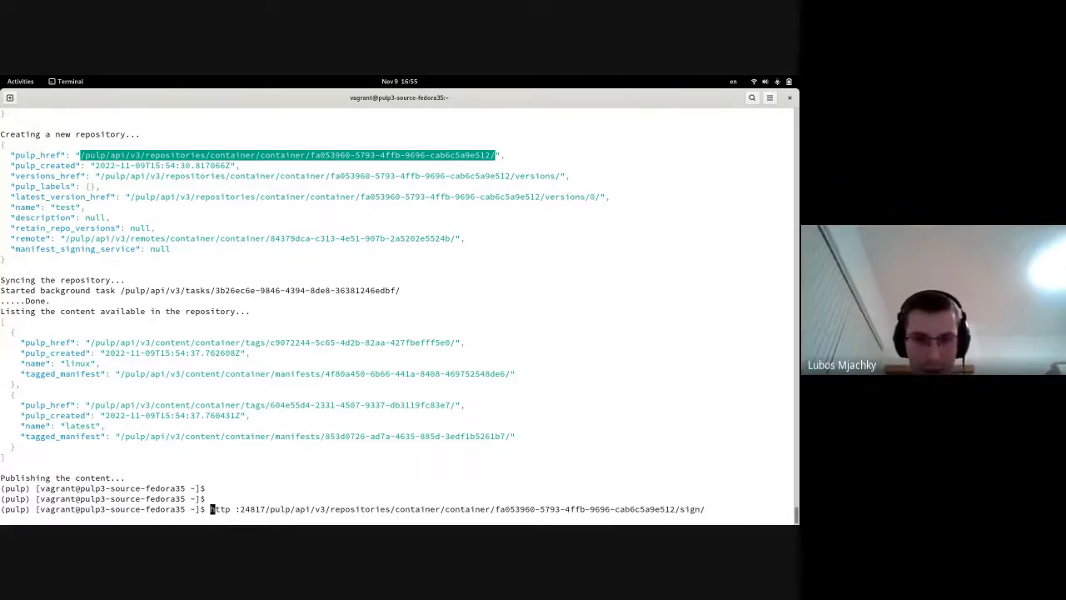
text(POST)
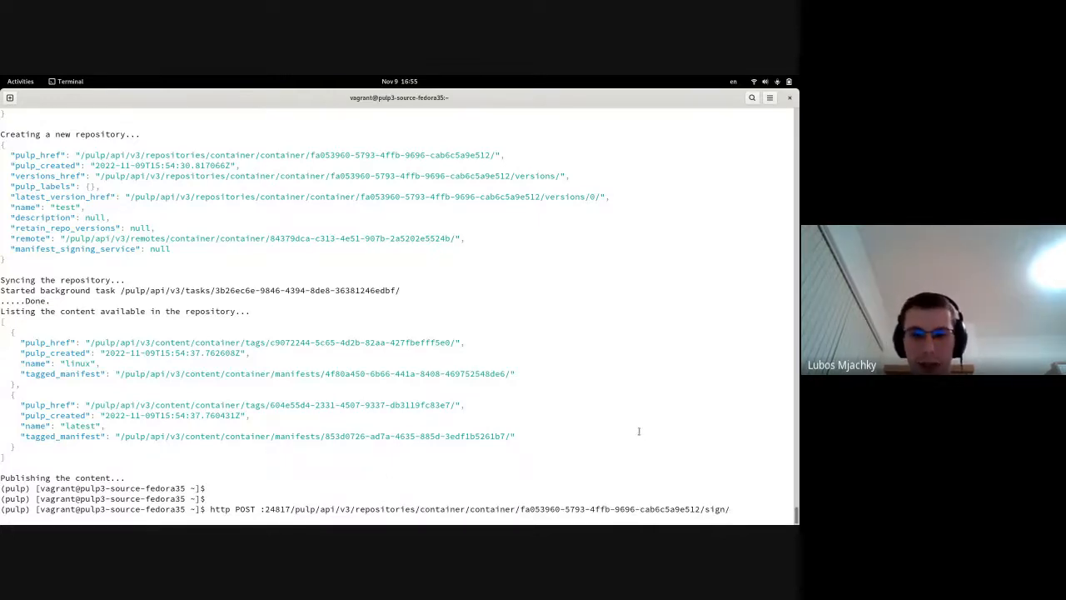
text(future_ba)
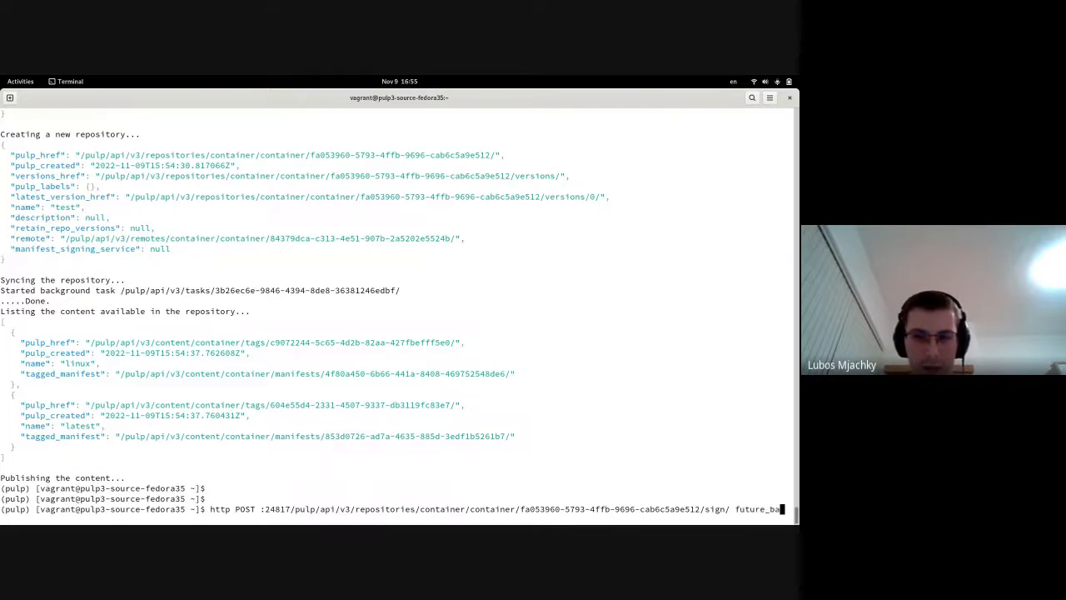
text(_path=)
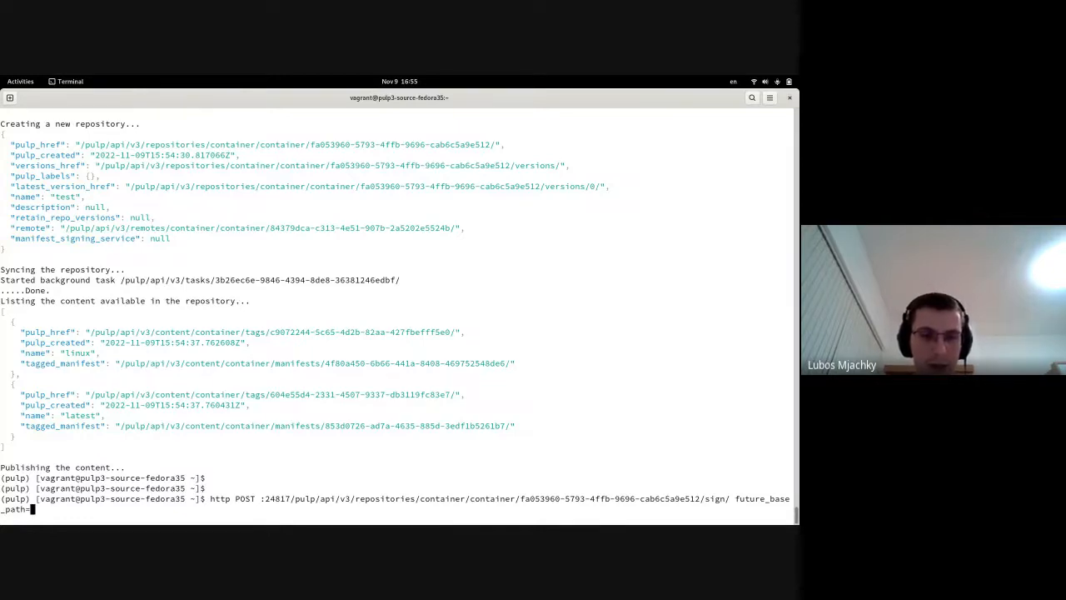
text(p)
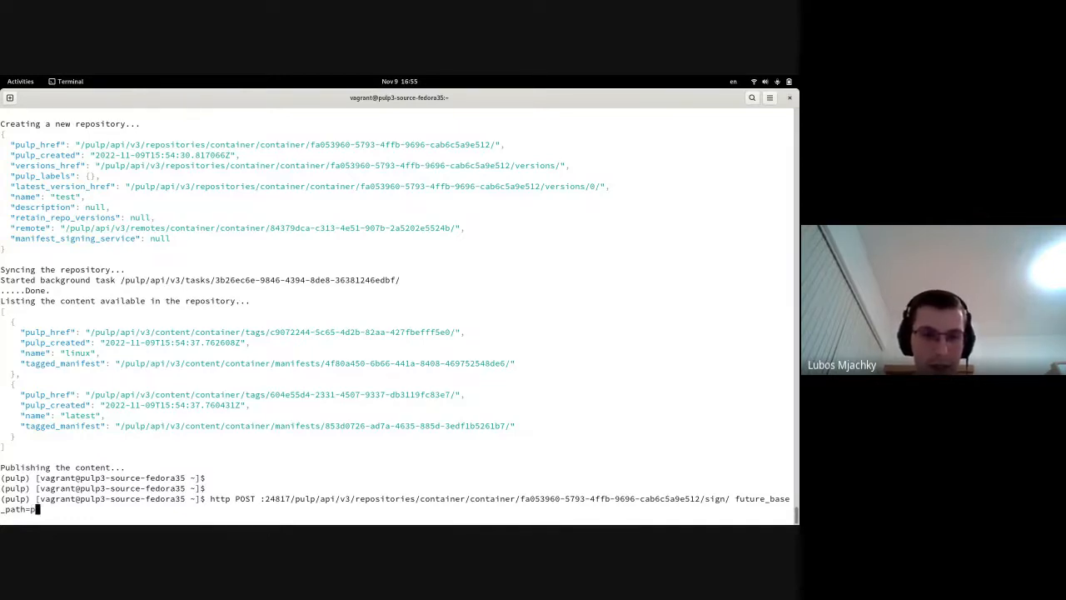
text(pulp/test)
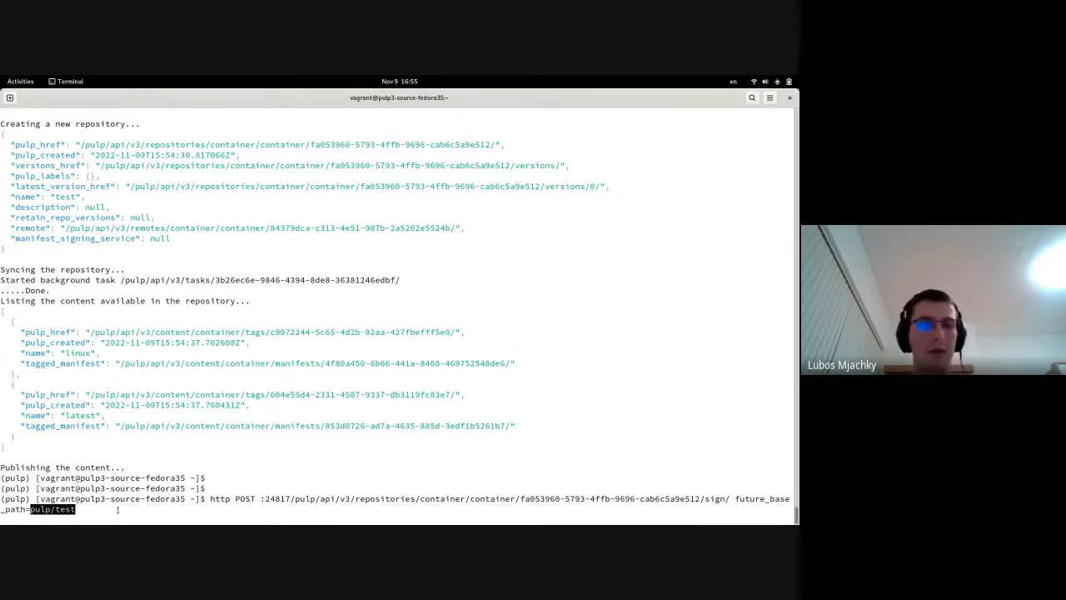
text(m)
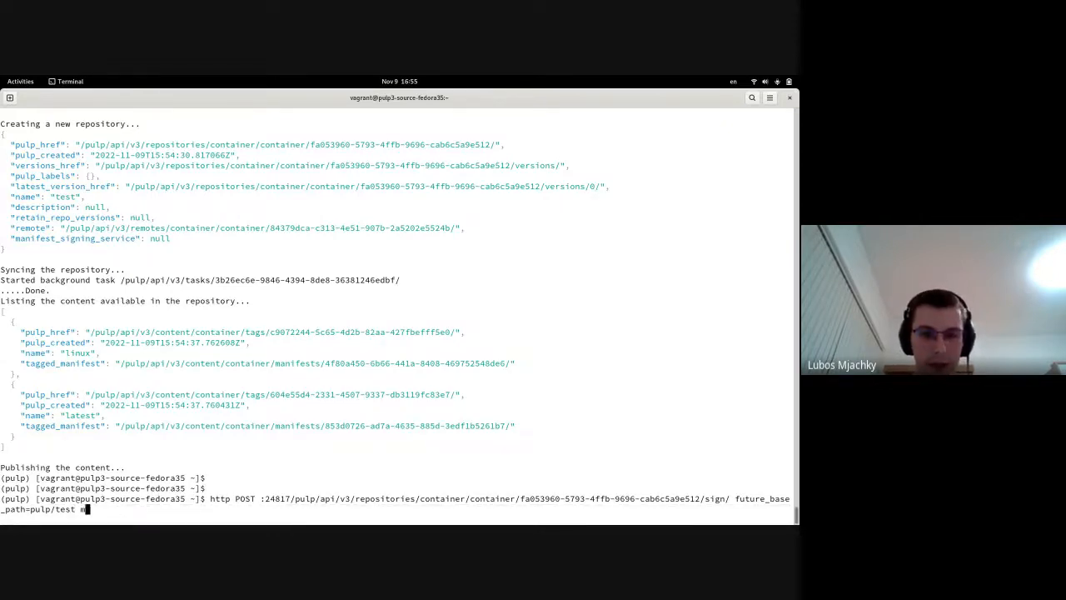
text(manifest)
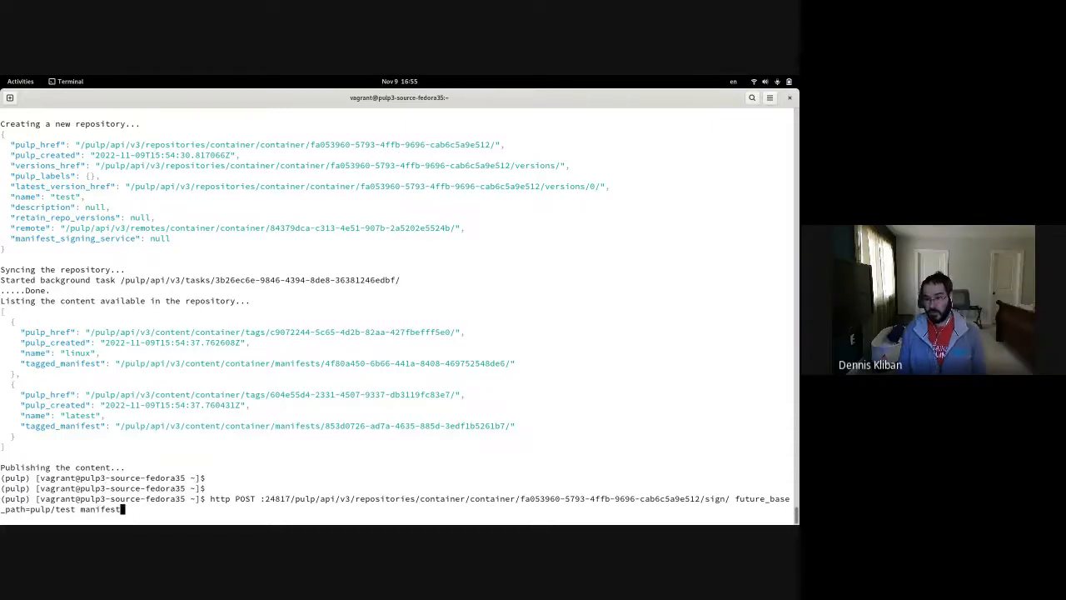
key(BackSpace)
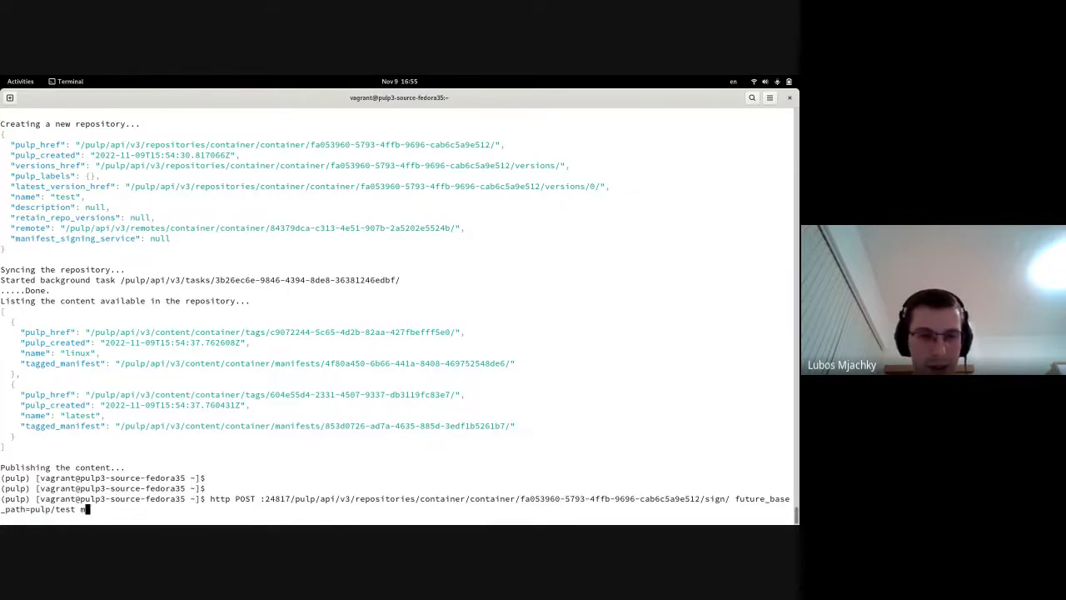
text(anifest_s)
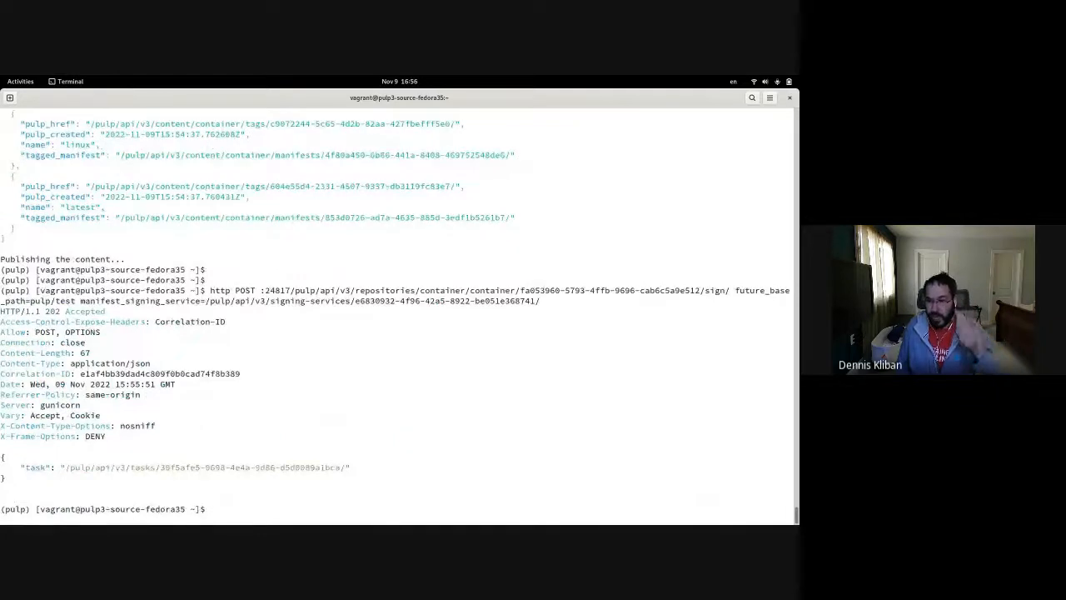
- Query :24817/pulp/api/v3/tasks/30f5afe5-... showing the signing task finished and created repository version 2
double_click(205, 466)
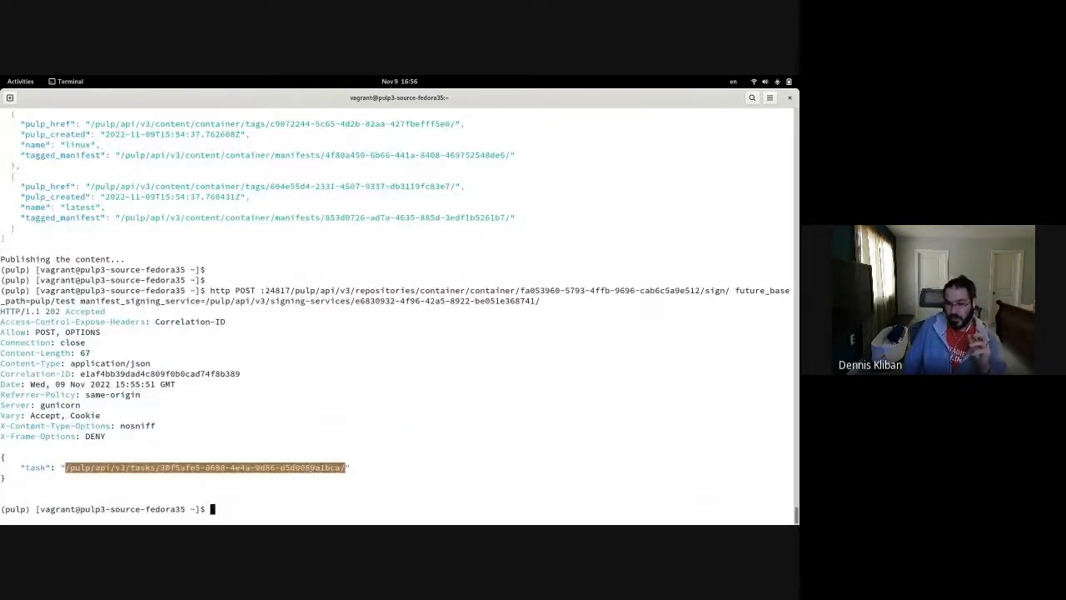
text(http :24)
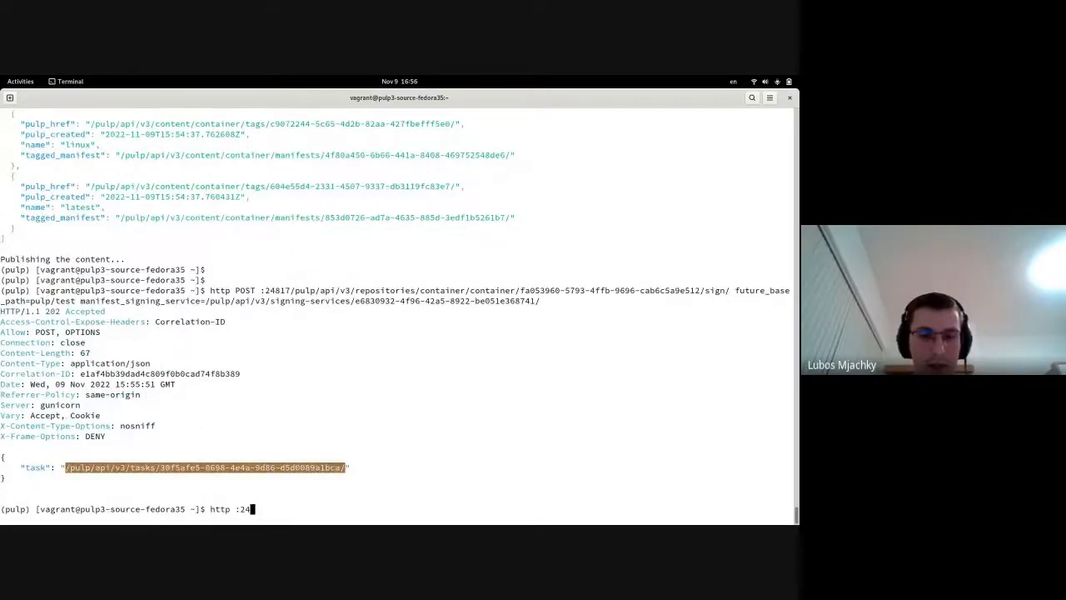
text(/pulp/api/v3/tasks/30f5afe5-0698-4e4a-9d86-d5d0089a1bca/)
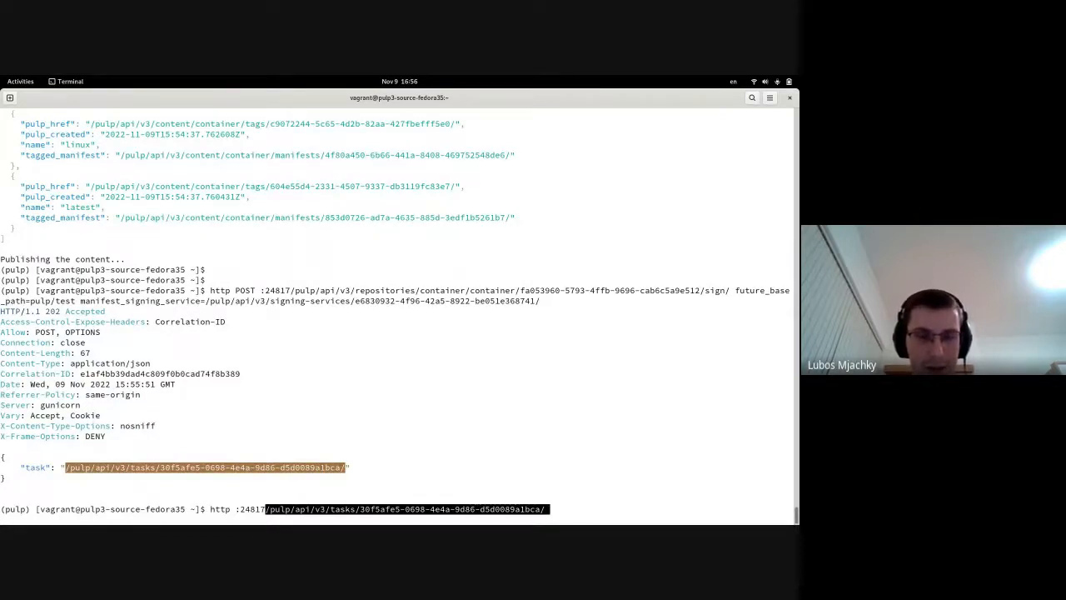
key(Return)
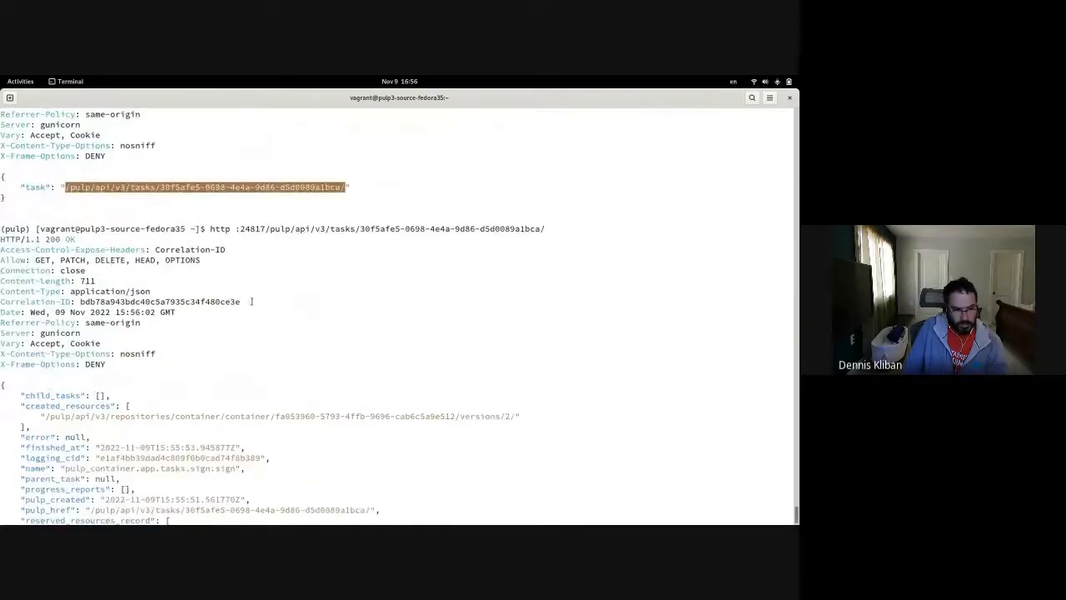
scroll(up, 3)
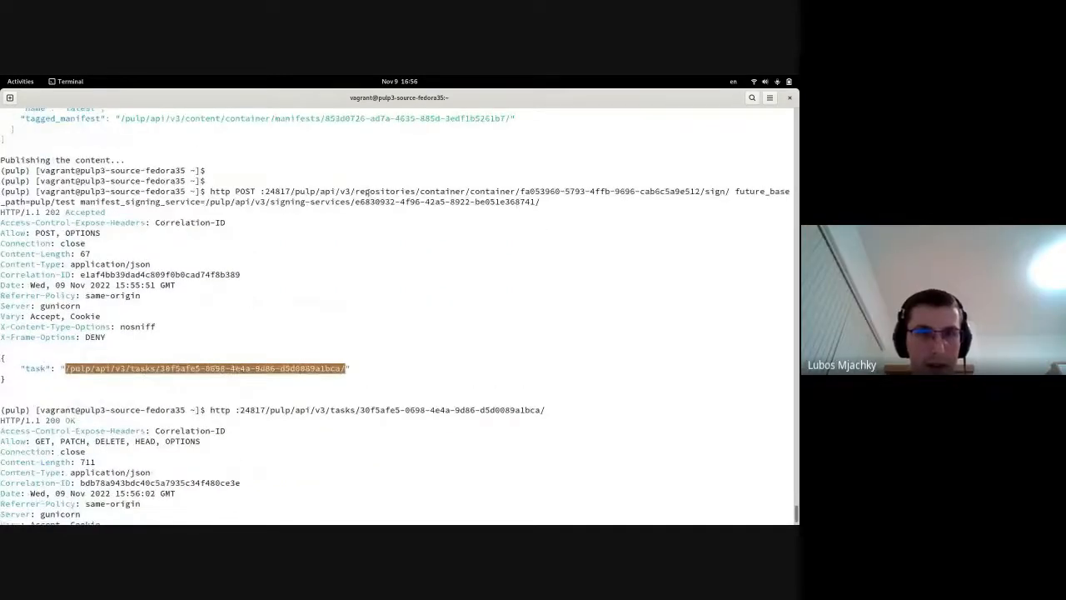
scroll(down, 3)
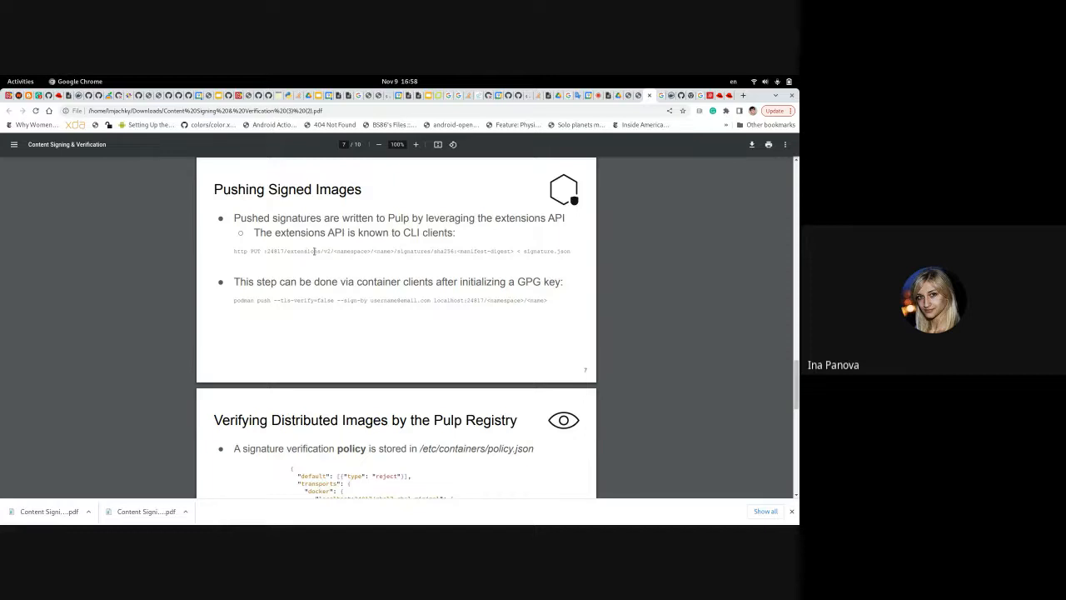
- Show slide 7, 'Pushing Signed Images', on extensions API uploads and signed podman push
click(417, 143)
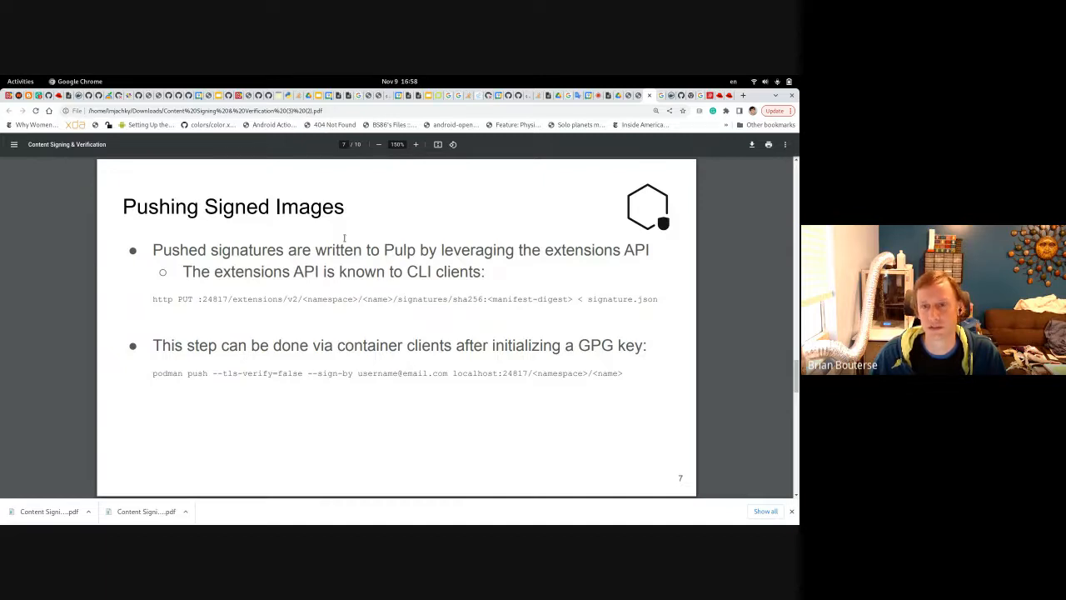
mouse_move(476, 223)
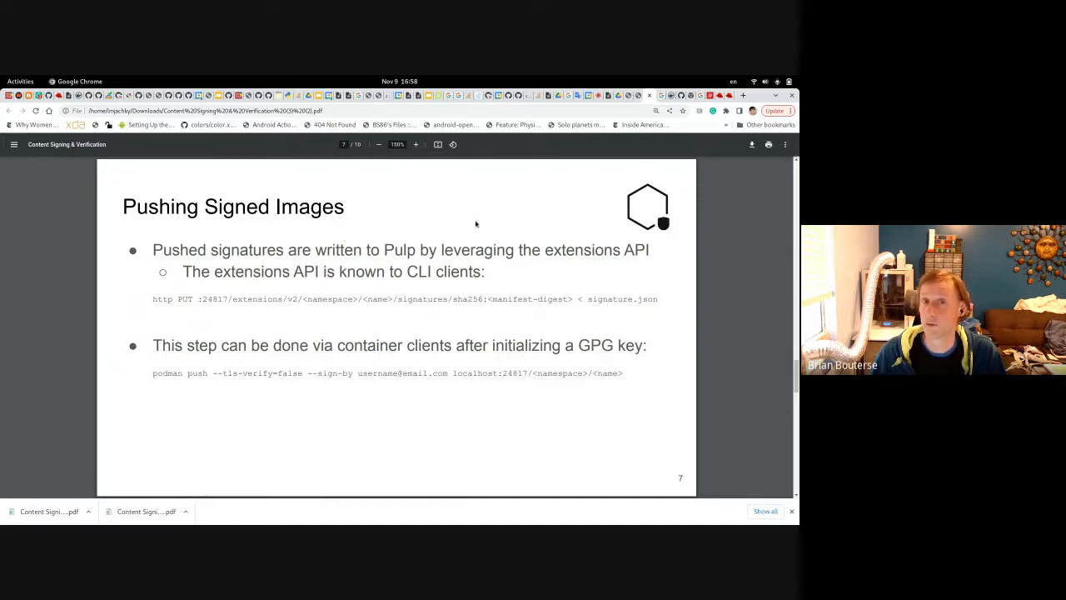